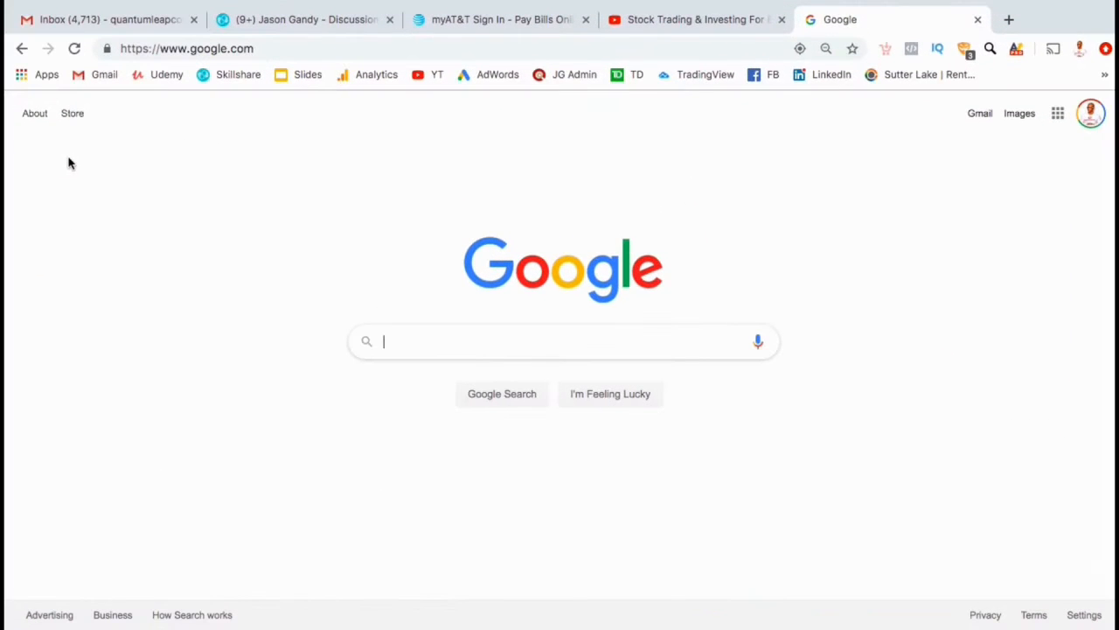
- Open the Google Ads account on the All campaigns overview from the Chrome bookmark
{"action": "left_click", "coordinate": [186, 49]}
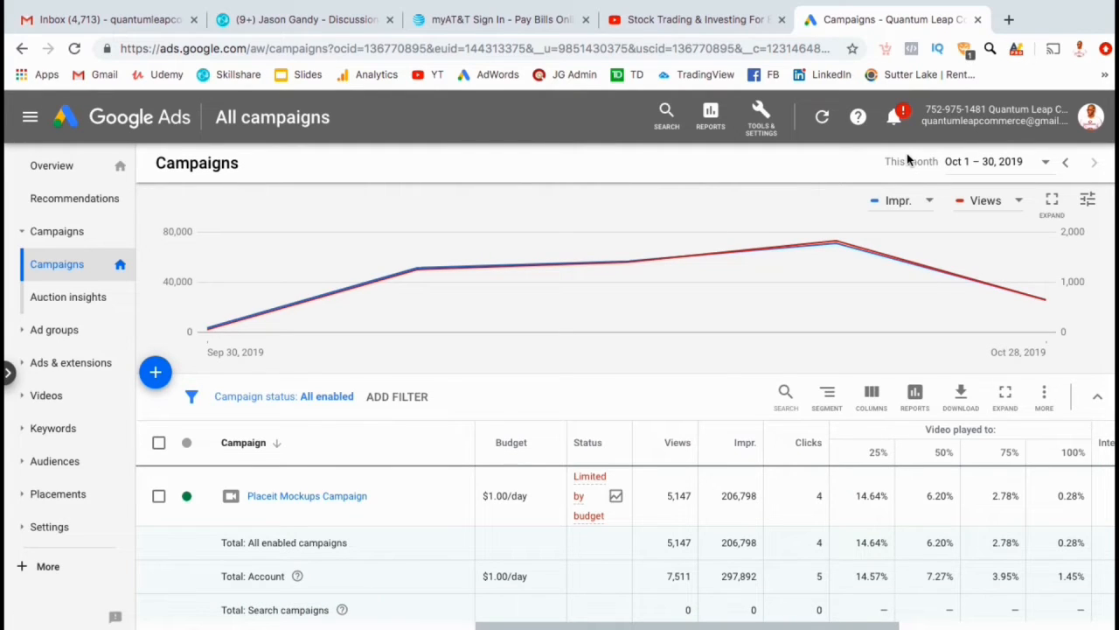
{"action": "mouse_move", "coordinate": [156, 348]}
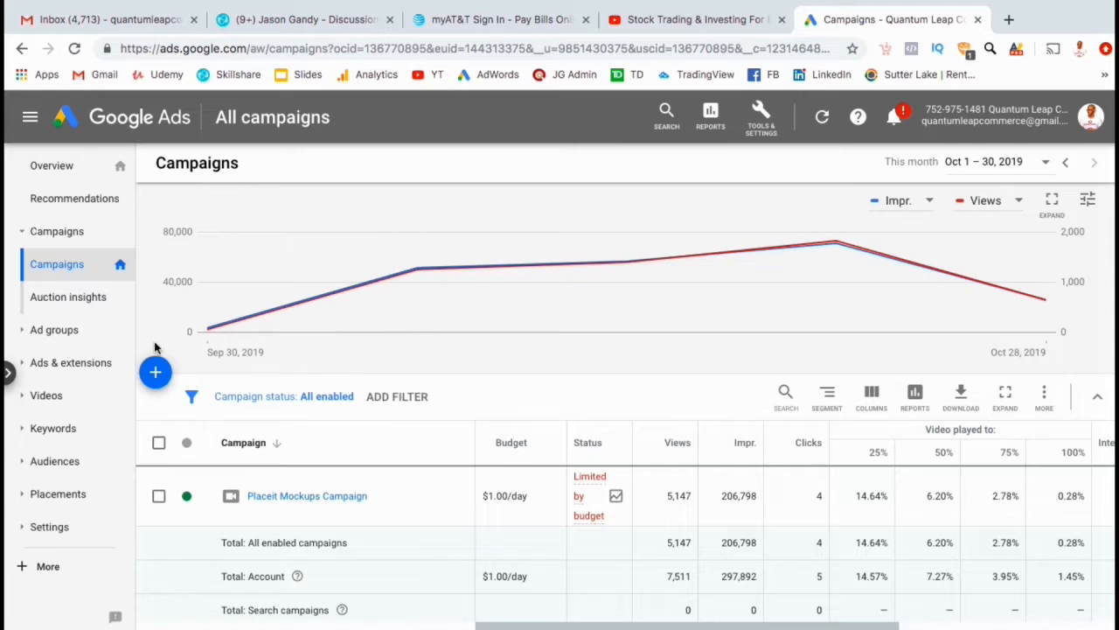
{"action": "mouse_move", "coordinate": [143, 392]}
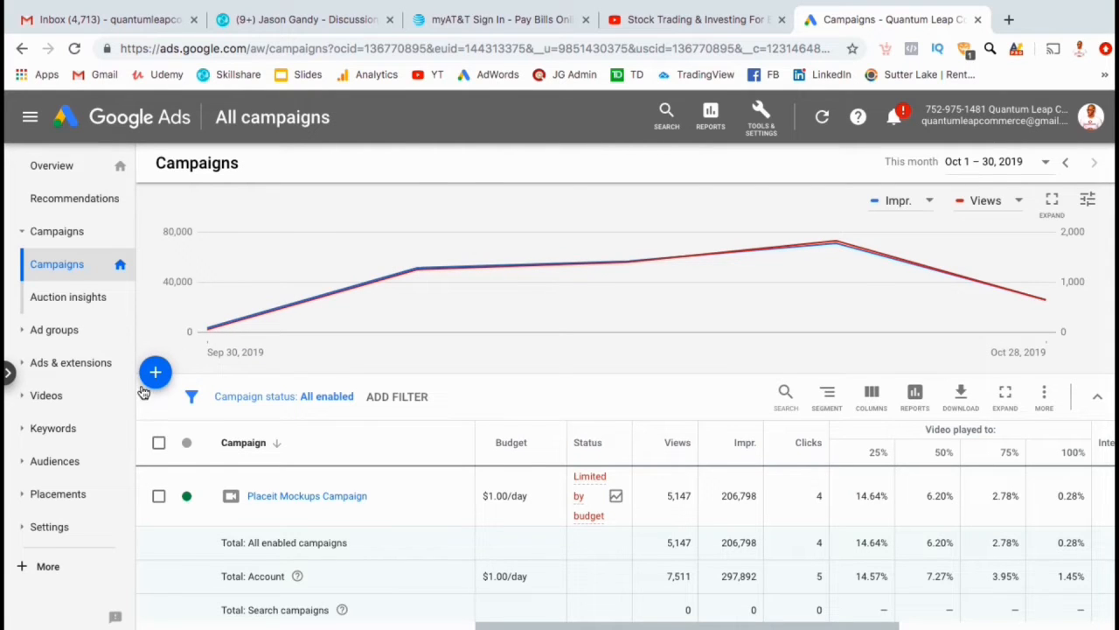
- Start a new campaign and choose Website traffic as its goal after previewing Sales and Leads
{"action": "left_click", "coordinate": [153, 373]}
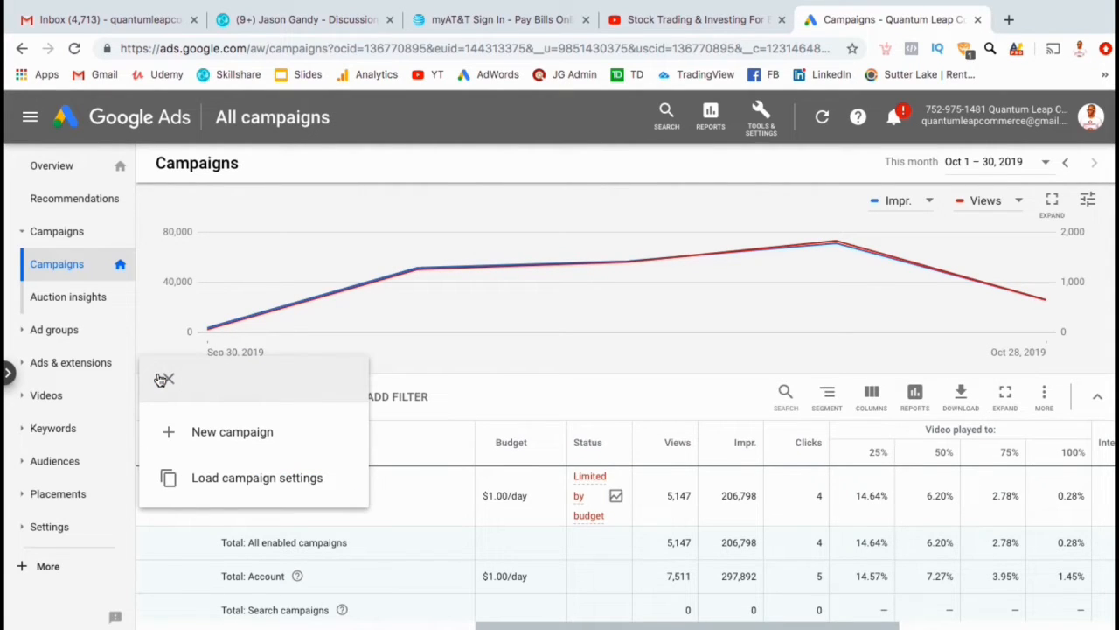
{"action": "mouse_move", "coordinate": [210, 434]}
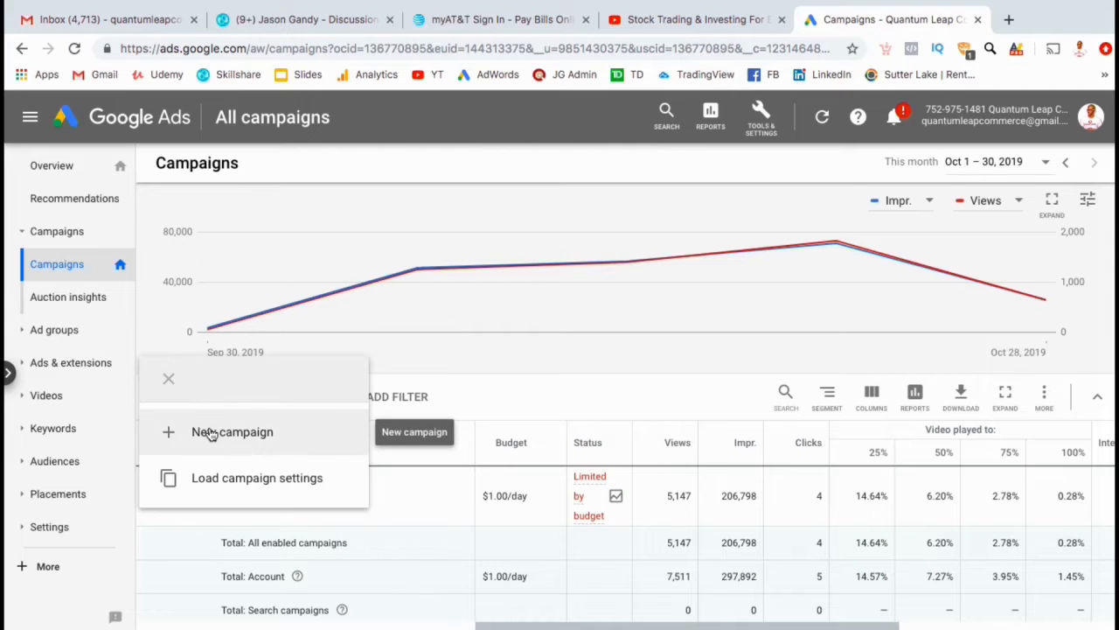
{"action": "left_click", "coordinate": [233, 431]}
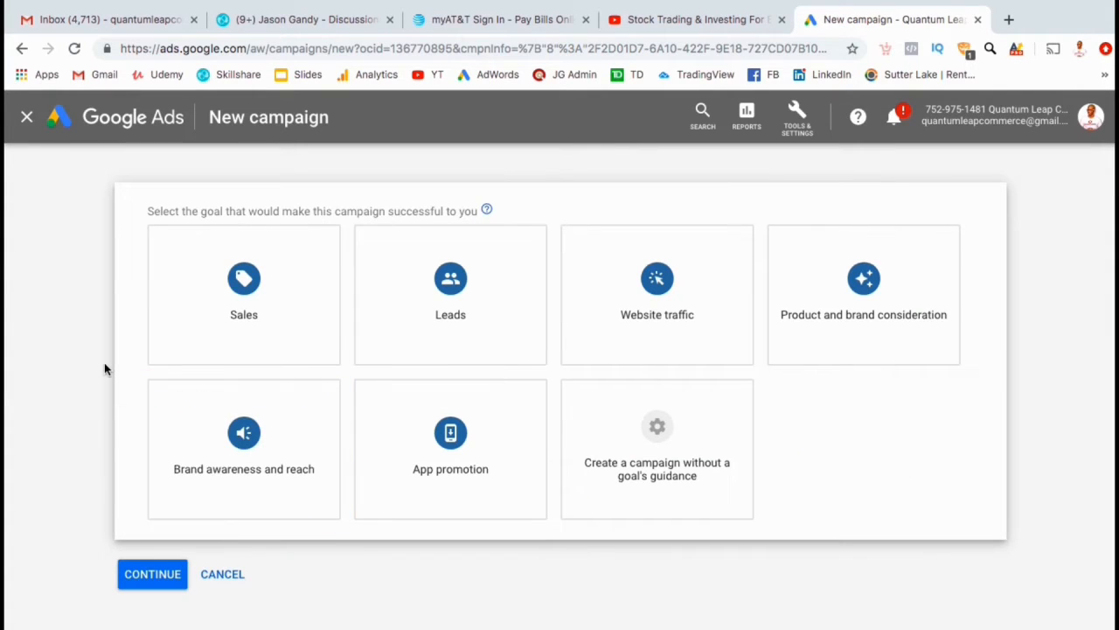
{"action": "mouse_move", "coordinate": [244, 293]}
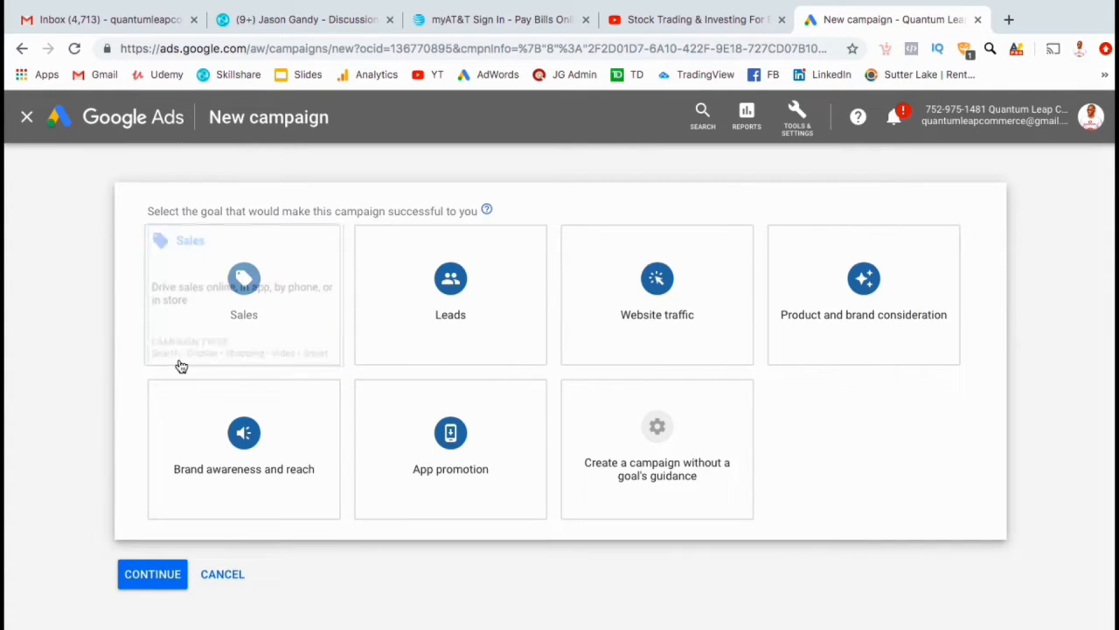
{"action": "left_click", "coordinate": [243, 298]}
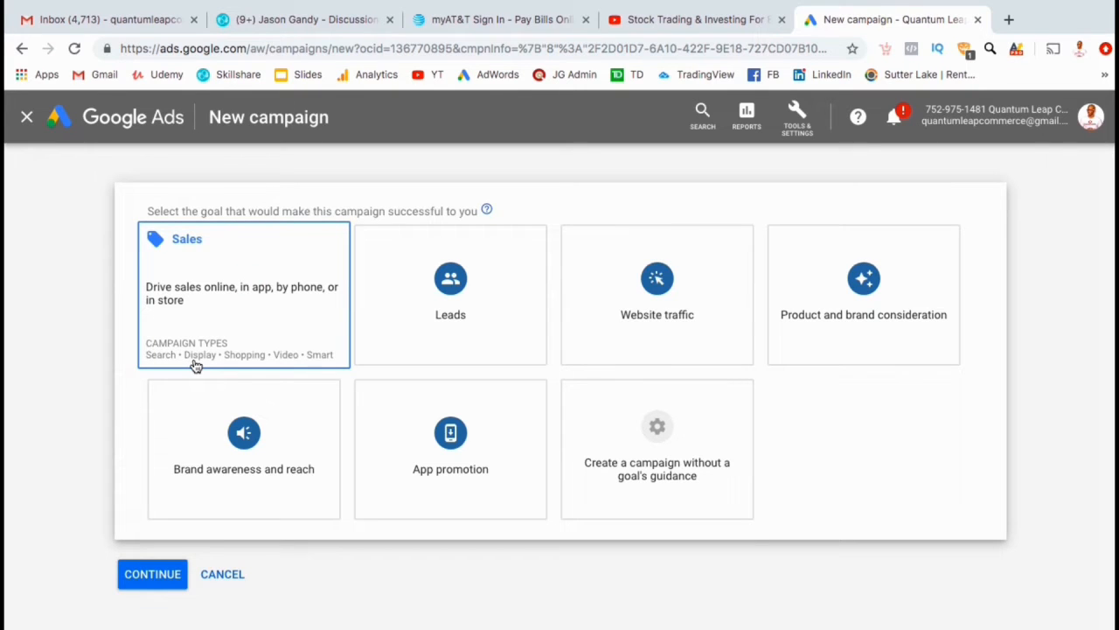
{"action": "left_click", "coordinate": [451, 294]}
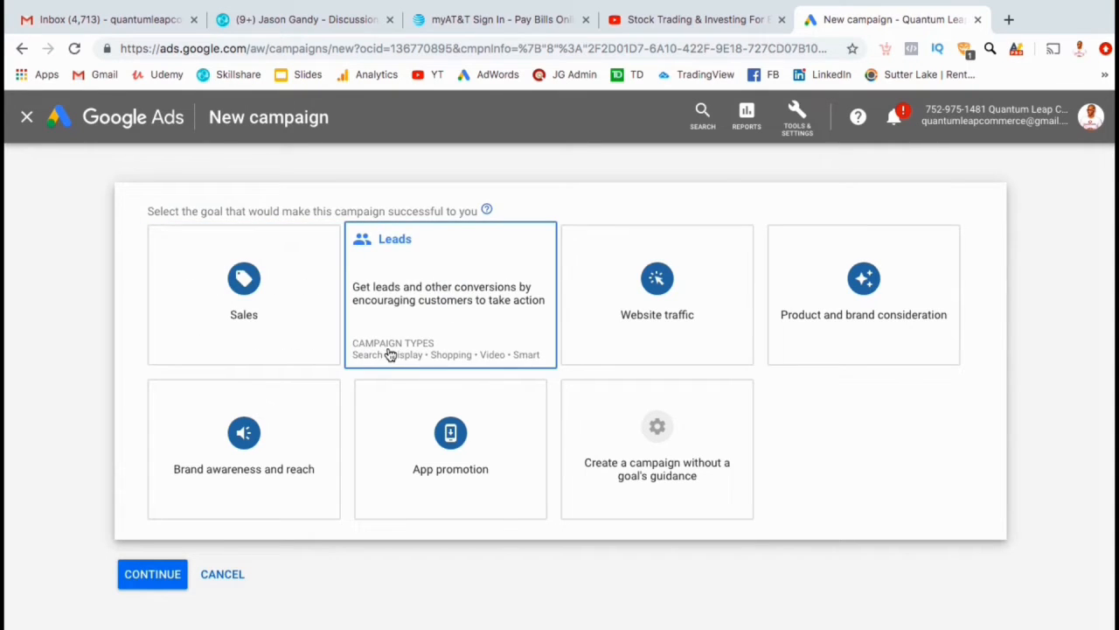
{"action": "left_click", "coordinate": [658, 288]}
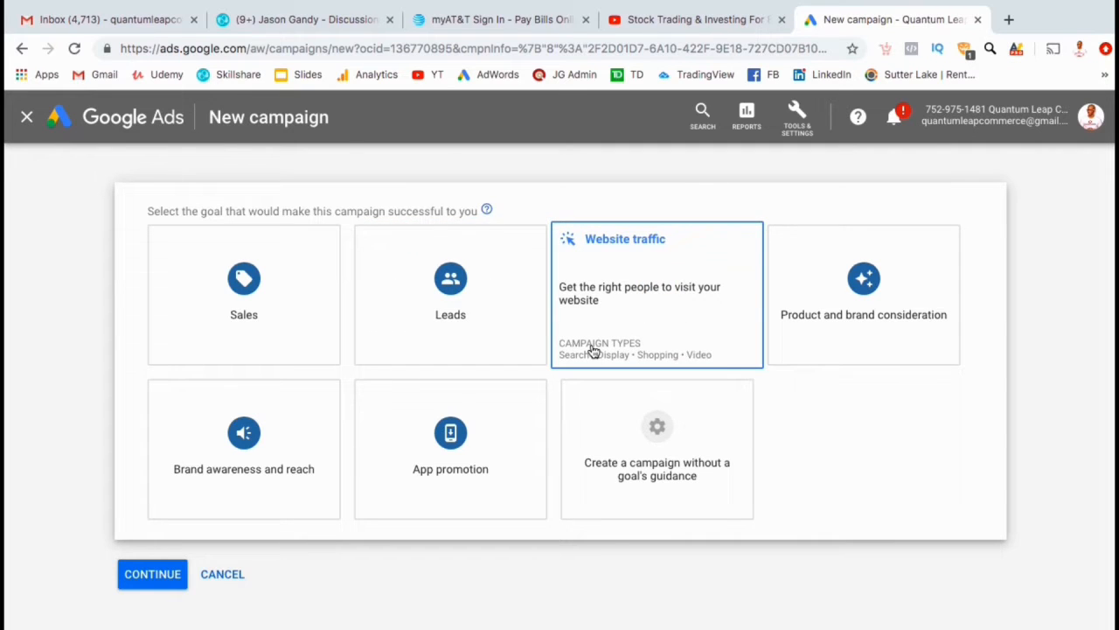
{"action": "left_click", "coordinate": [864, 294]}
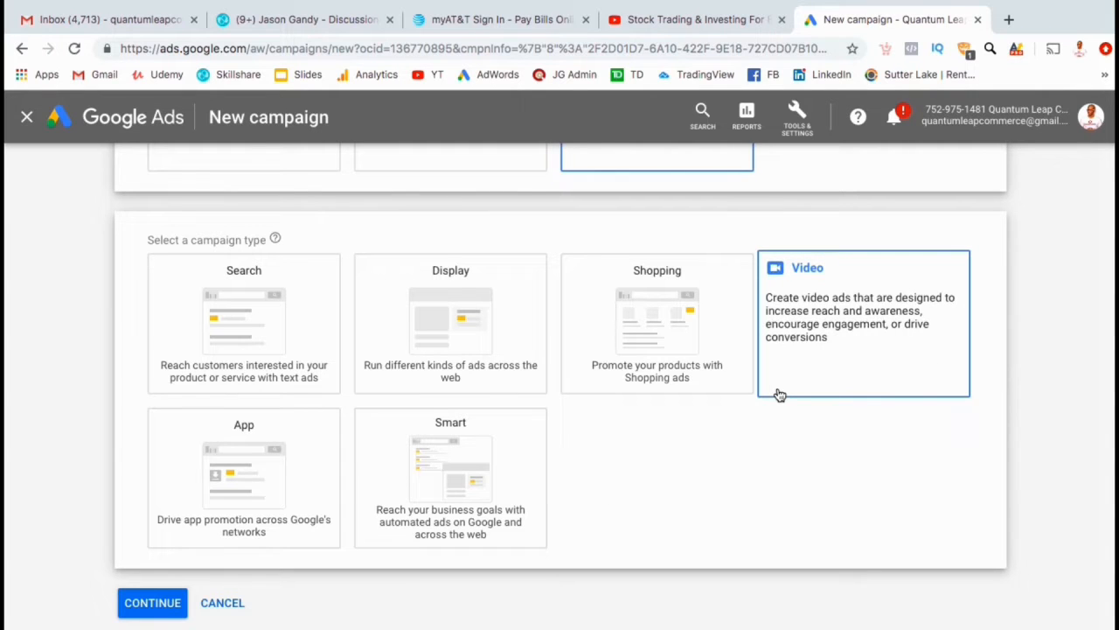
- Choose the Video campaign type and continue with the Custom video campaign subtype
{"action": "left_click", "coordinate": [864, 323]}
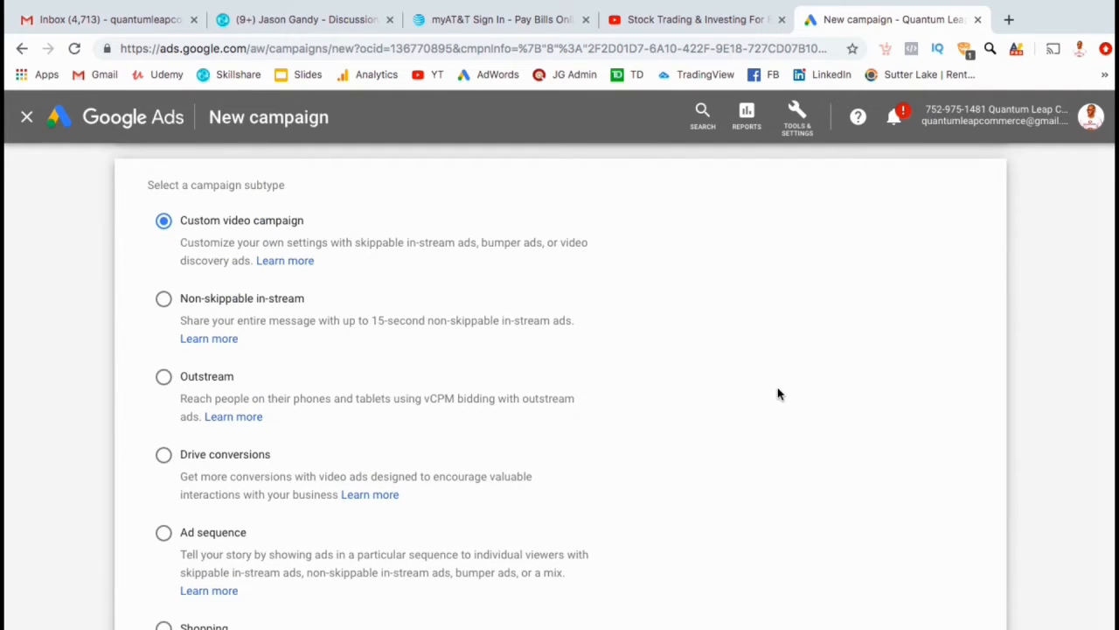
{"action": "scroll", "scroll_direction": "down", "scroll_amount": 3}
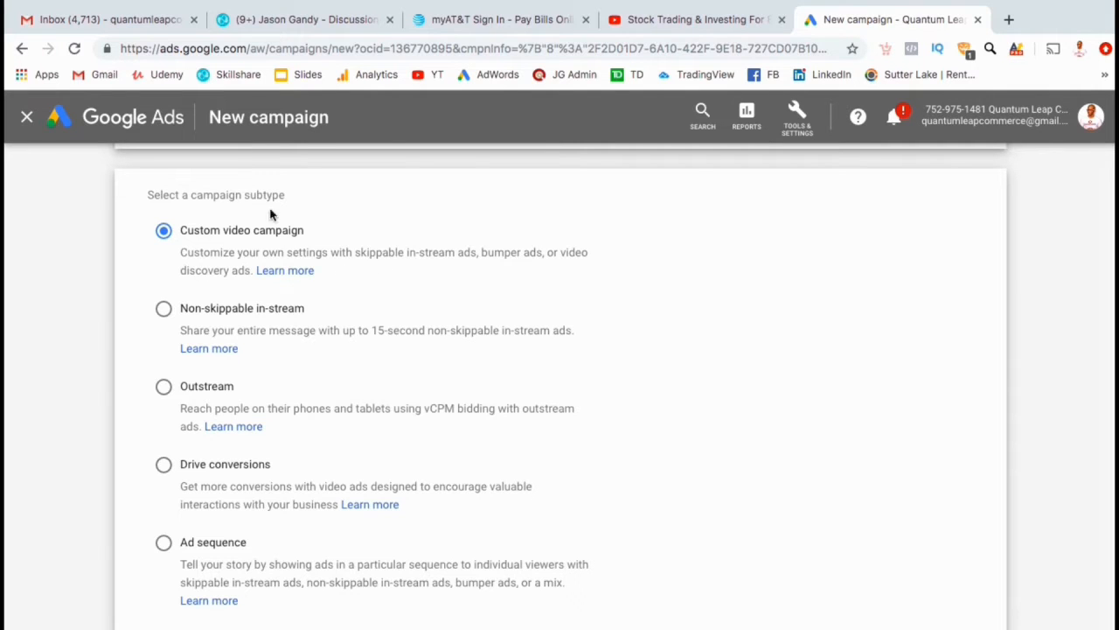
{"action": "scroll", "scroll_direction": "down", "scroll_amount": 3}
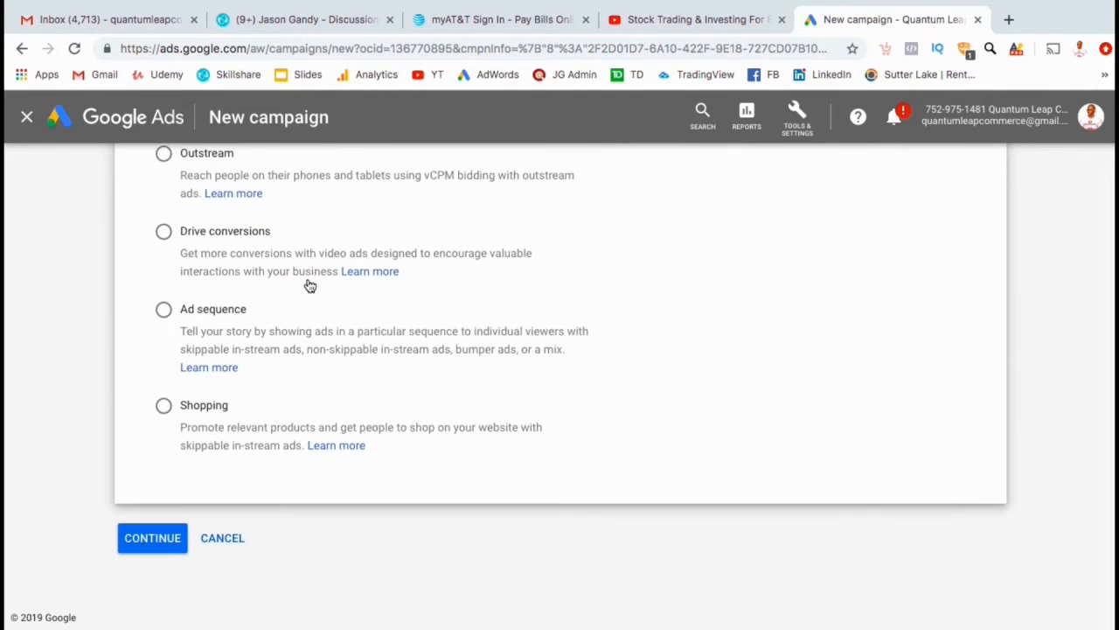
{"action": "left_click", "coordinate": [153, 537]}
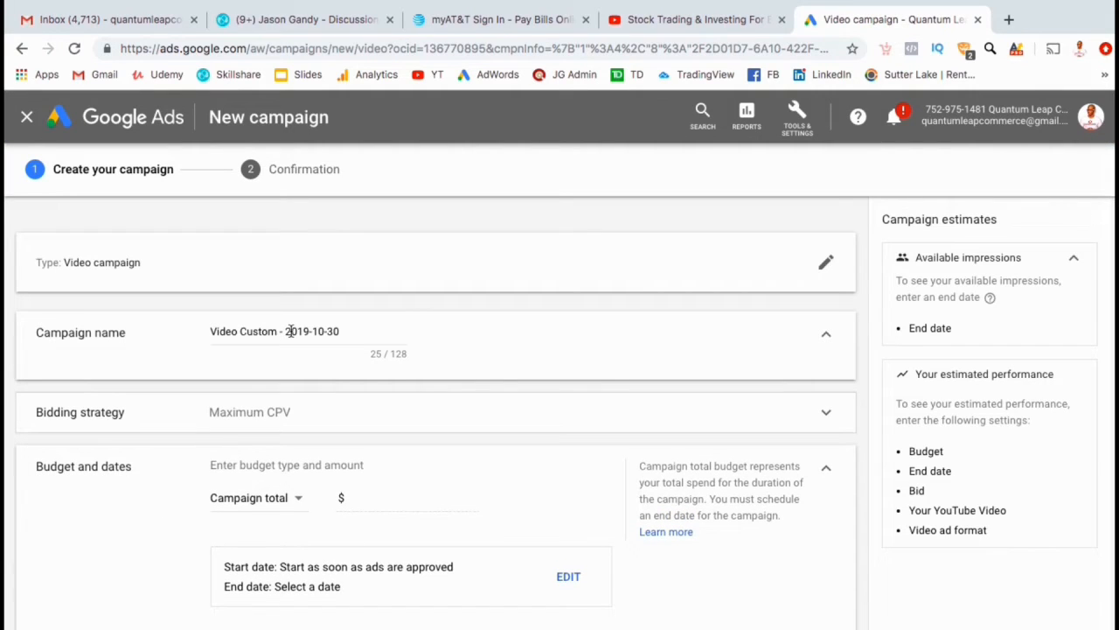
- Replace the default campaign name with 'Stocks & Investing Ad Campaign'
{"action": "type", "text": "S"}
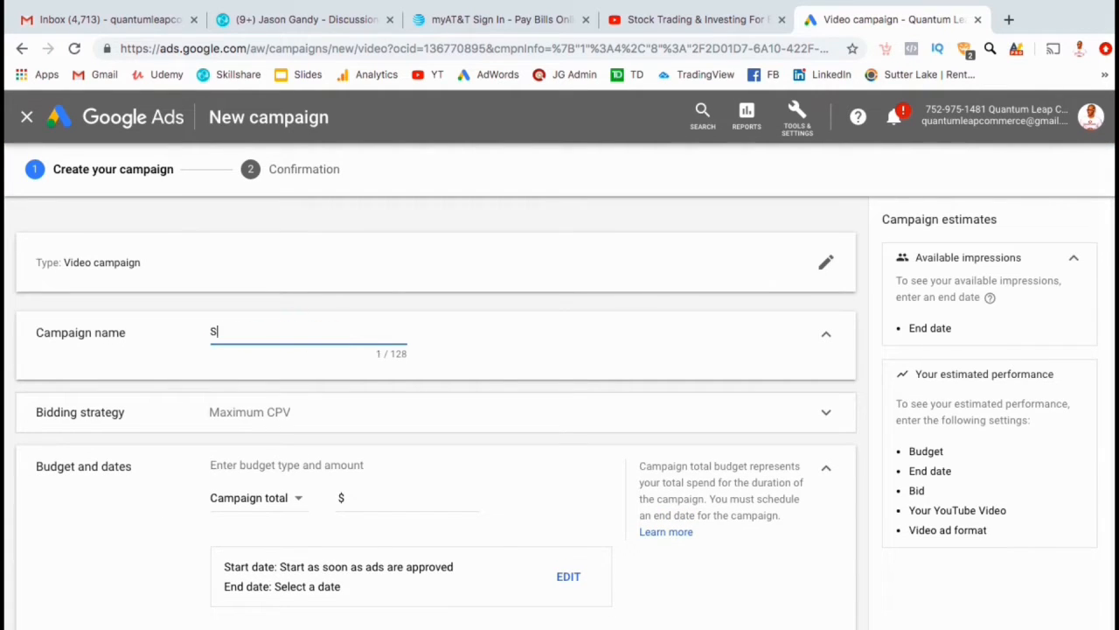
{"action": "type", "text": "Stocks & Investing Ad Campaign"}
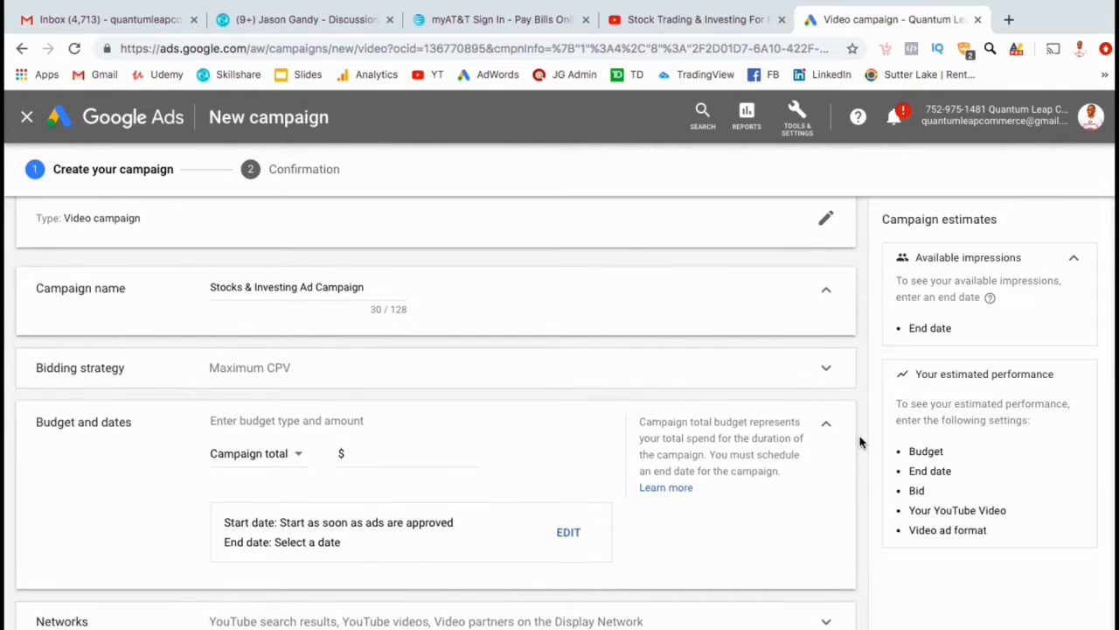
- Set a Daily budget of 5.00 and keep the dates at start on approval with no end date
{"action": "scroll", "scroll_direction": "down", "scroll_amount": 3}
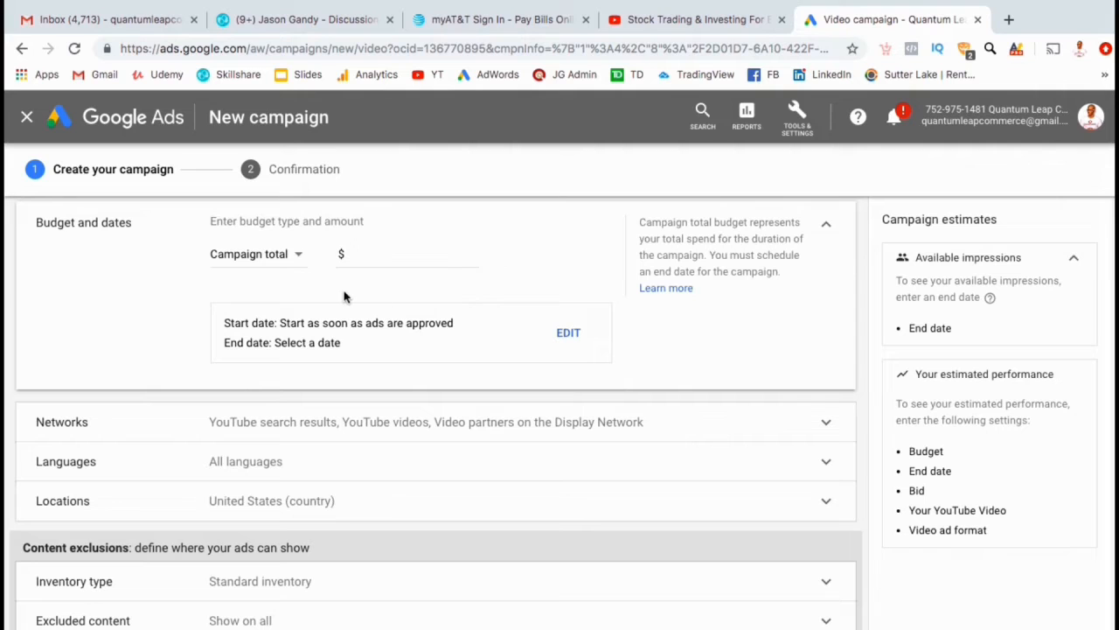
{"action": "mouse_move", "coordinate": [297, 258]}
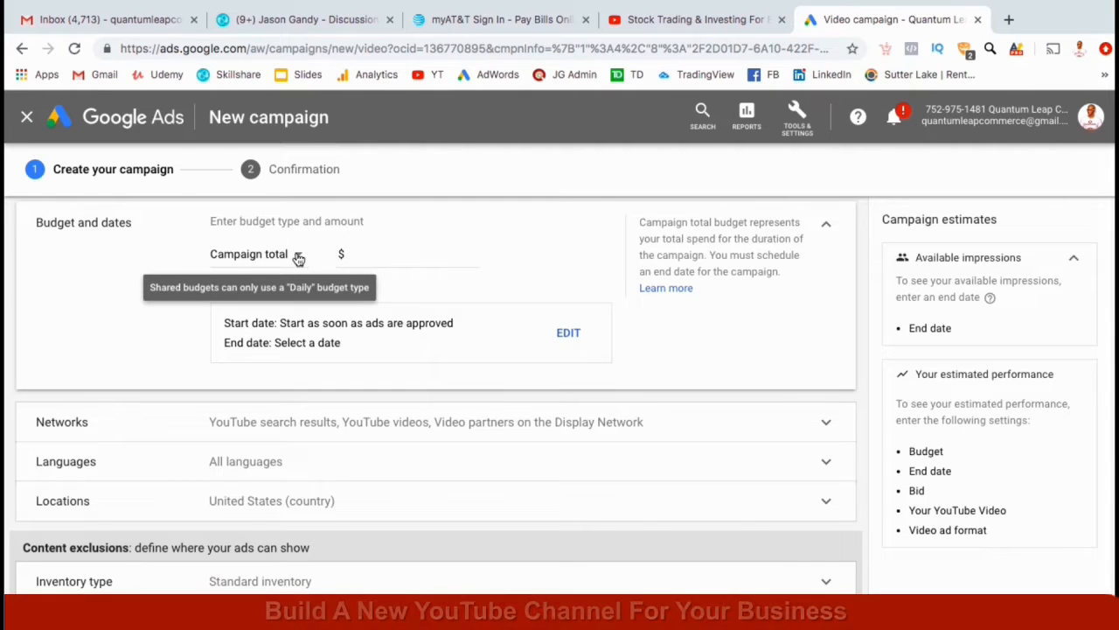
{"action": "left_click", "coordinate": [265, 253]}
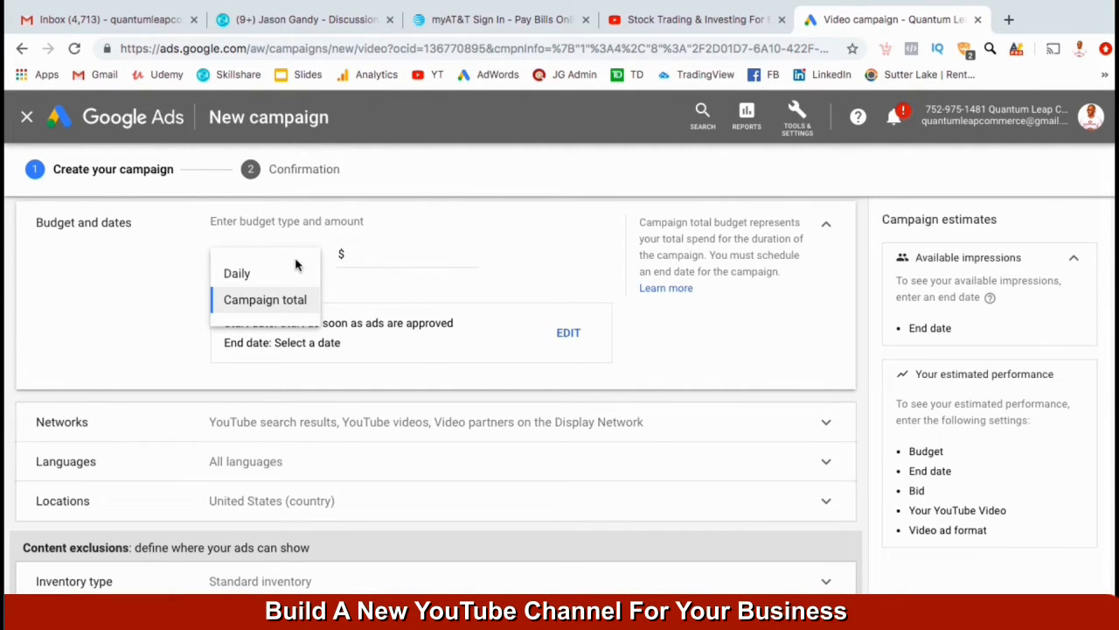
{"action": "left_click", "coordinate": [236, 273]}
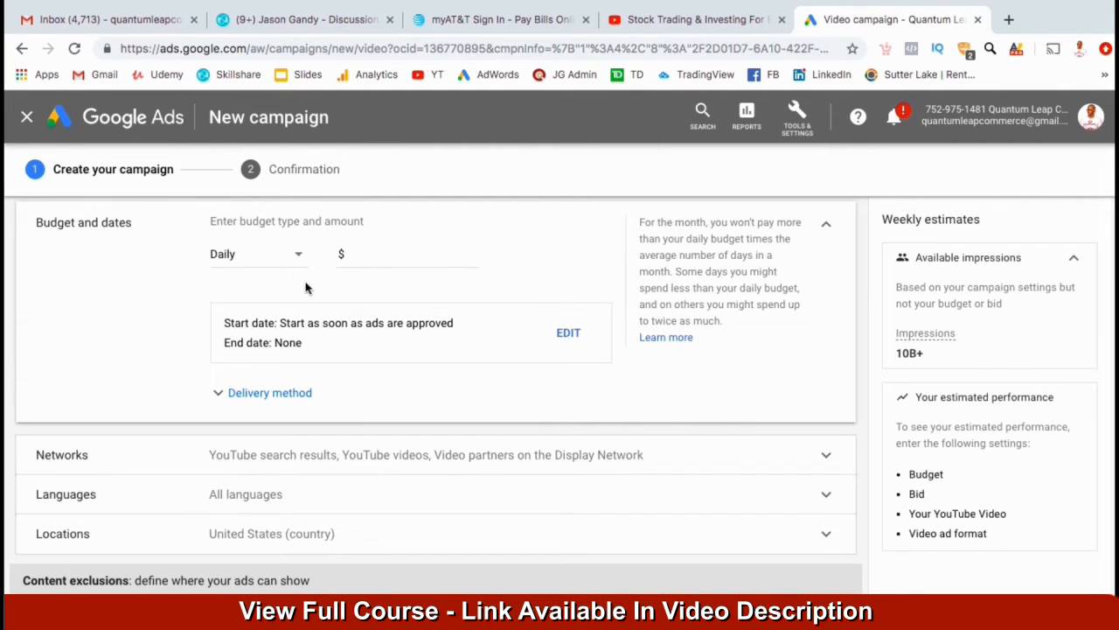
{"action": "left_click", "coordinate": [406, 256]}
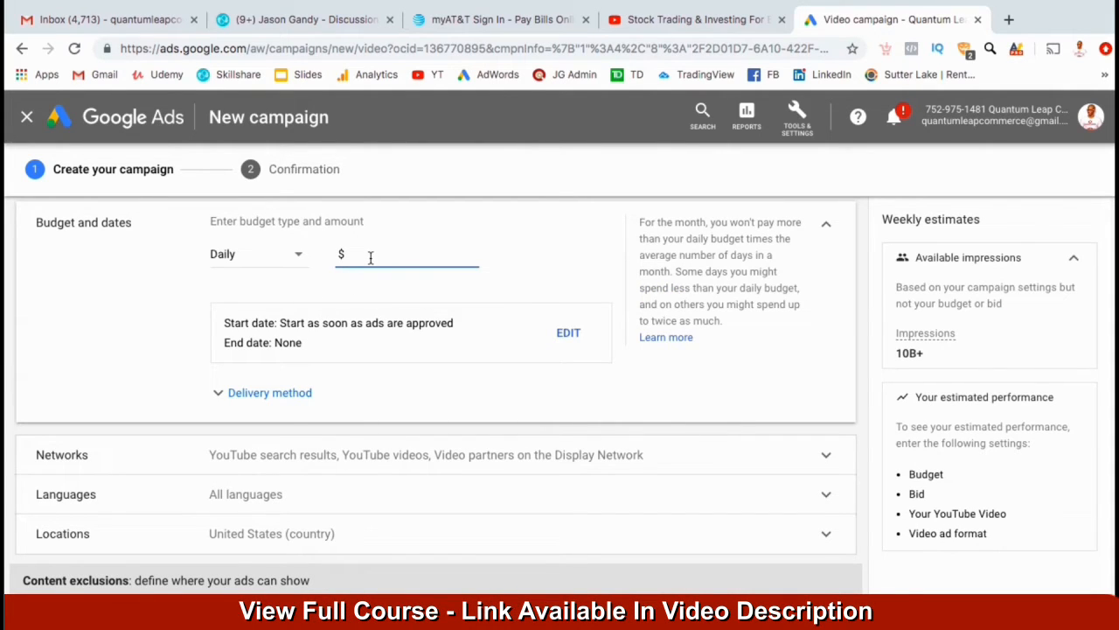
{"action": "type", "text": "5.00"}
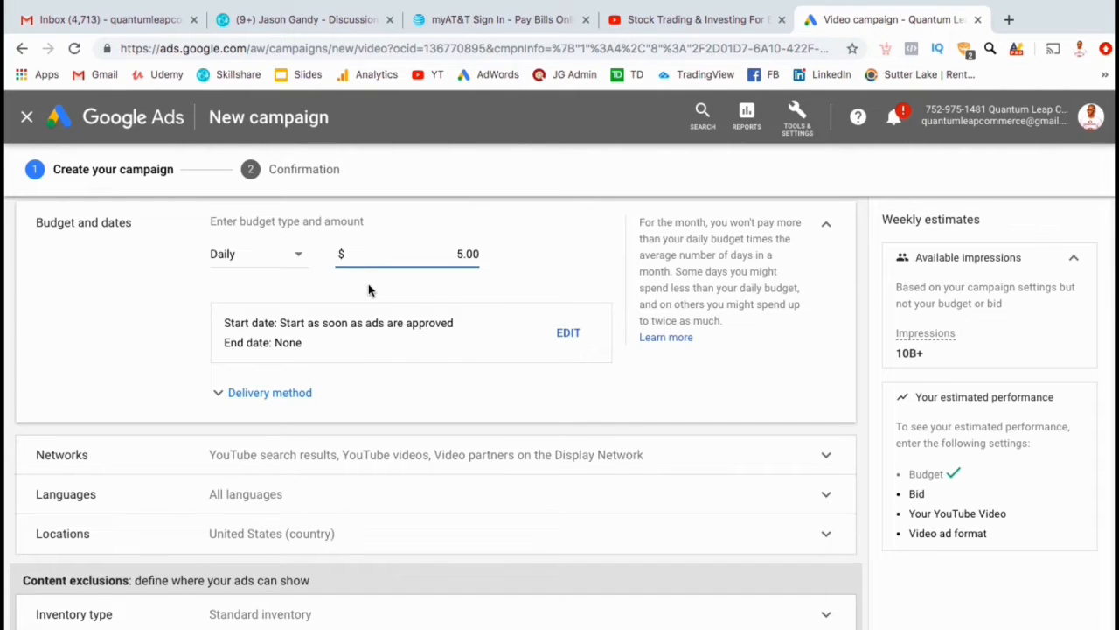
{"action": "mouse_move", "coordinate": [392, 350]}
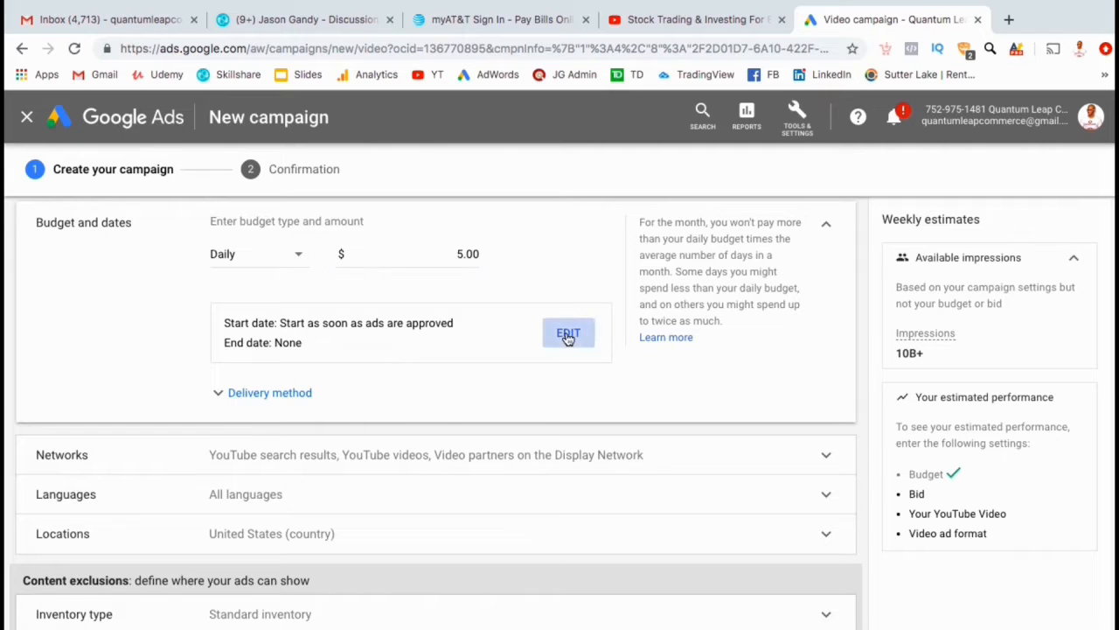
{"action": "left_click", "coordinate": [568, 332]}
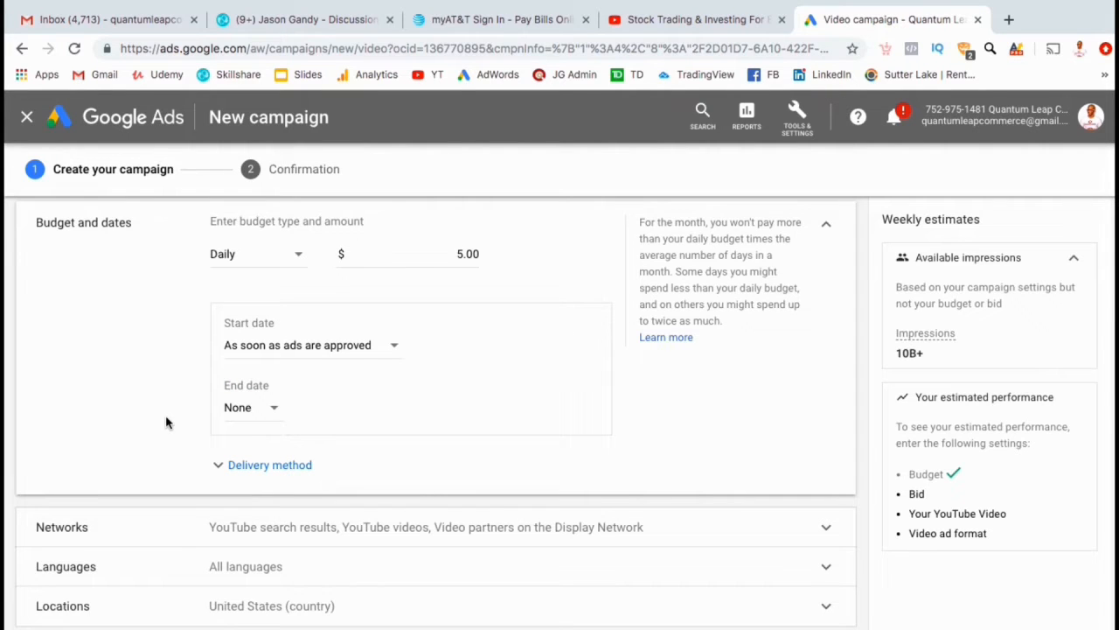
{"action": "scroll", "scroll_direction": "down", "scroll_amount": 3}
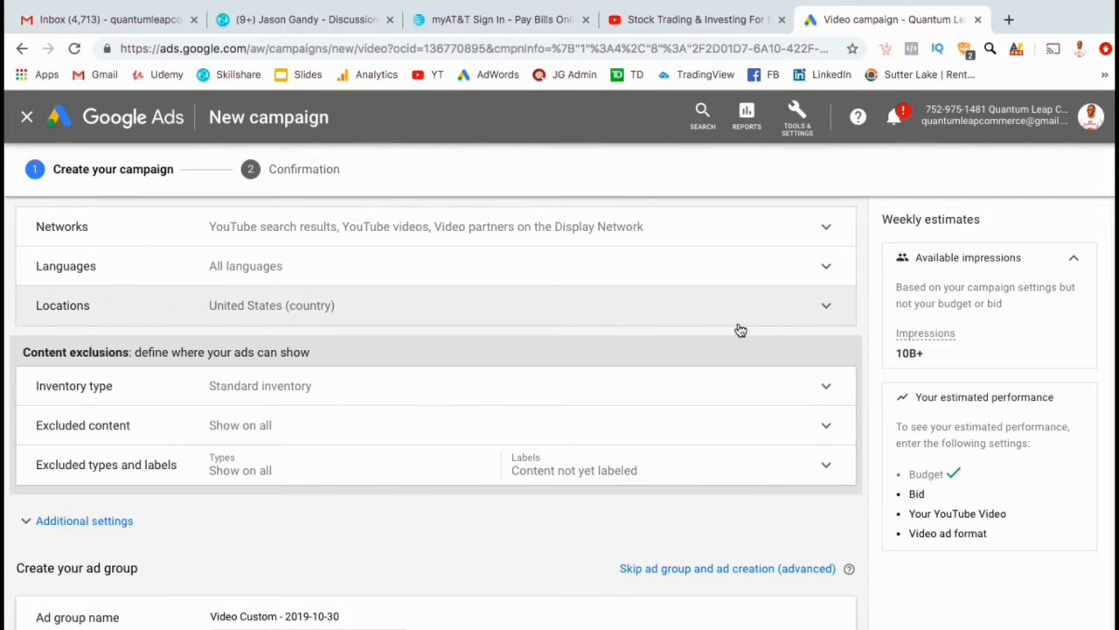
{"action": "mouse_move", "coordinate": [871, 297]}
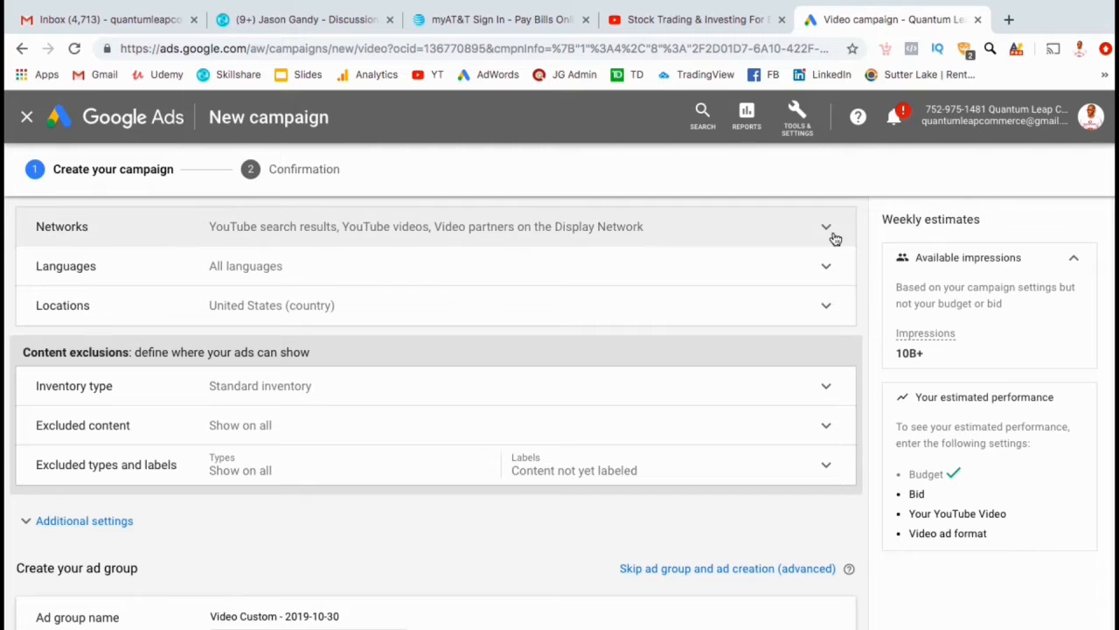
- Exclude Video partners on the Display Network, keeping YouTube search results and YouTube videos
{"action": "left_click", "coordinate": [826, 228]}
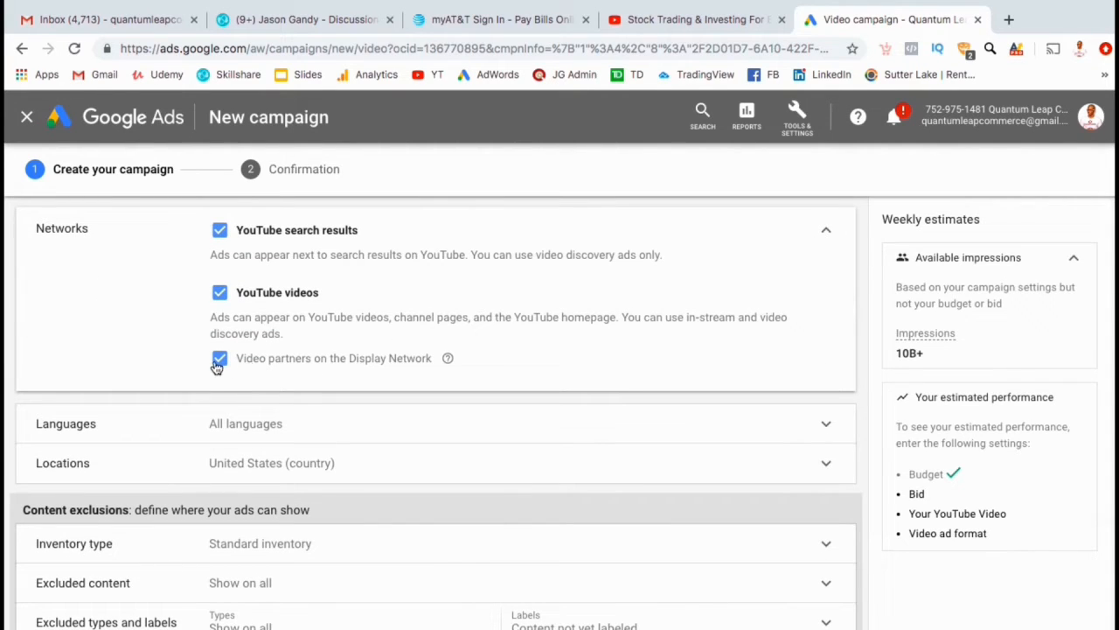
{"action": "left_click", "coordinate": [220, 359]}
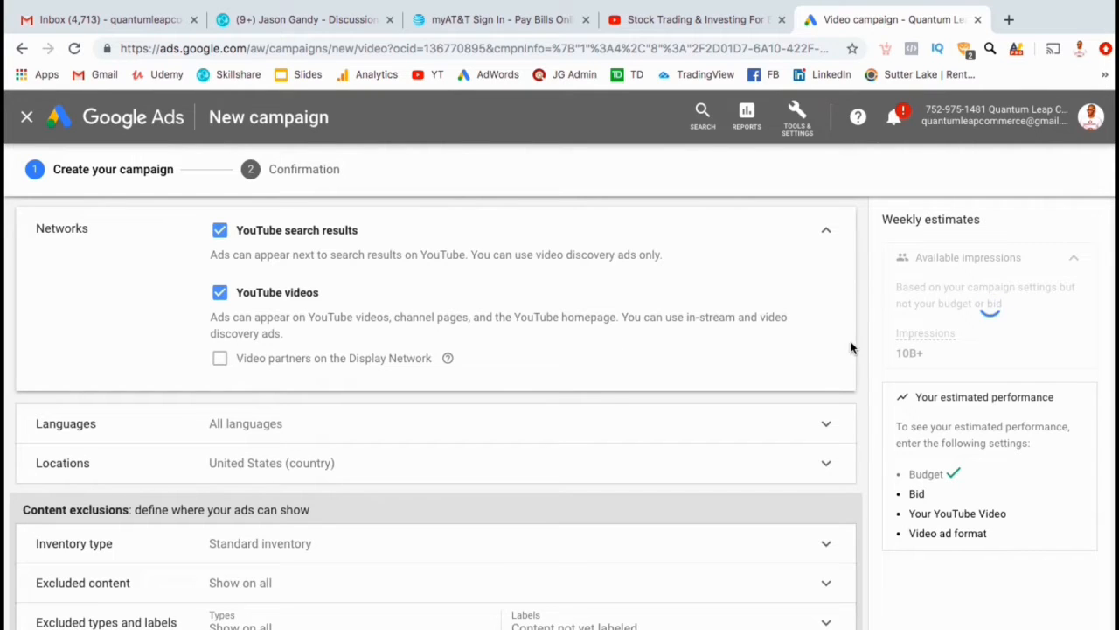
{"action": "scroll", "scroll_direction": "down", "scroll_amount": 3}
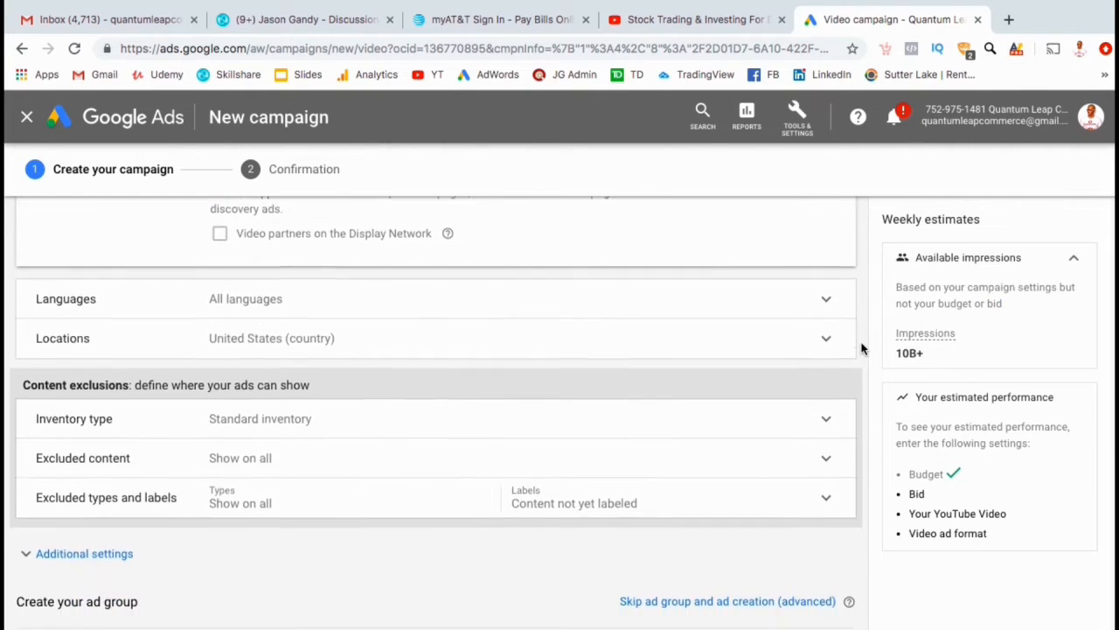
- Target English as the language and all countries and territories as the location
{"action": "scroll", "scroll_direction": "down", "scroll_amount": 3}
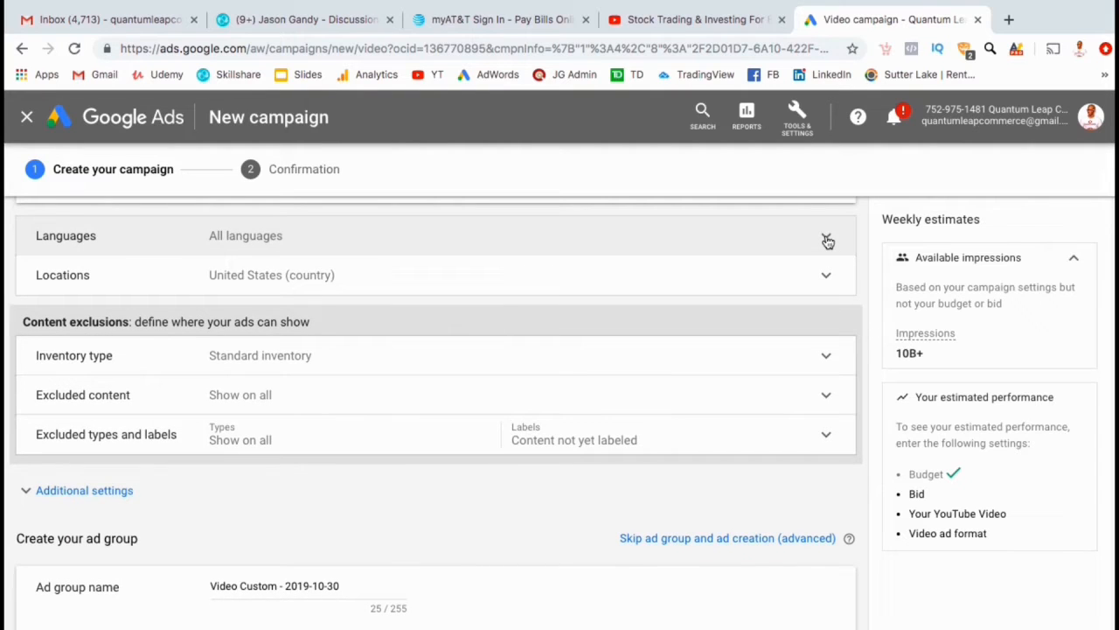
{"action": "type", "text": "En"}
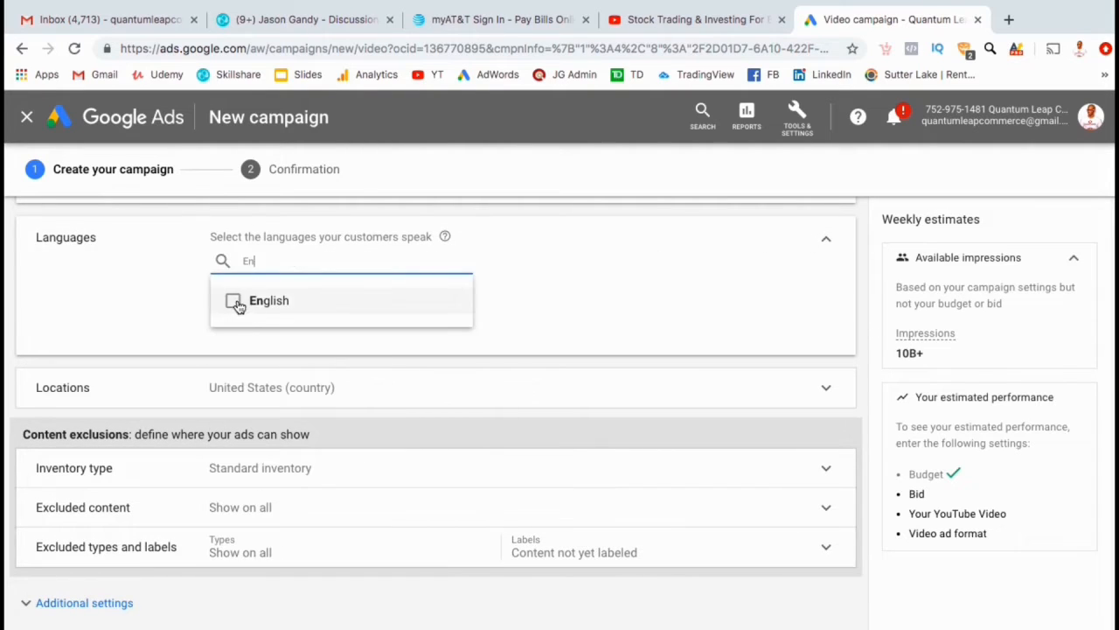
{"action": "left_click", "coordinate": [235, 301]}
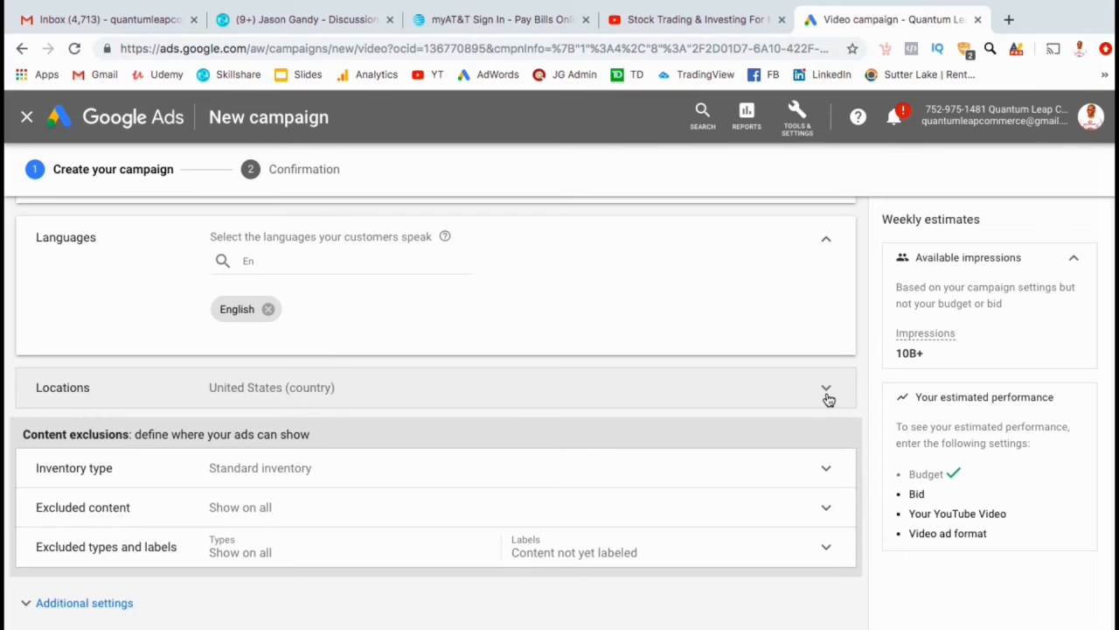
{"action": "left_click", "coordinate": [825, 388]}
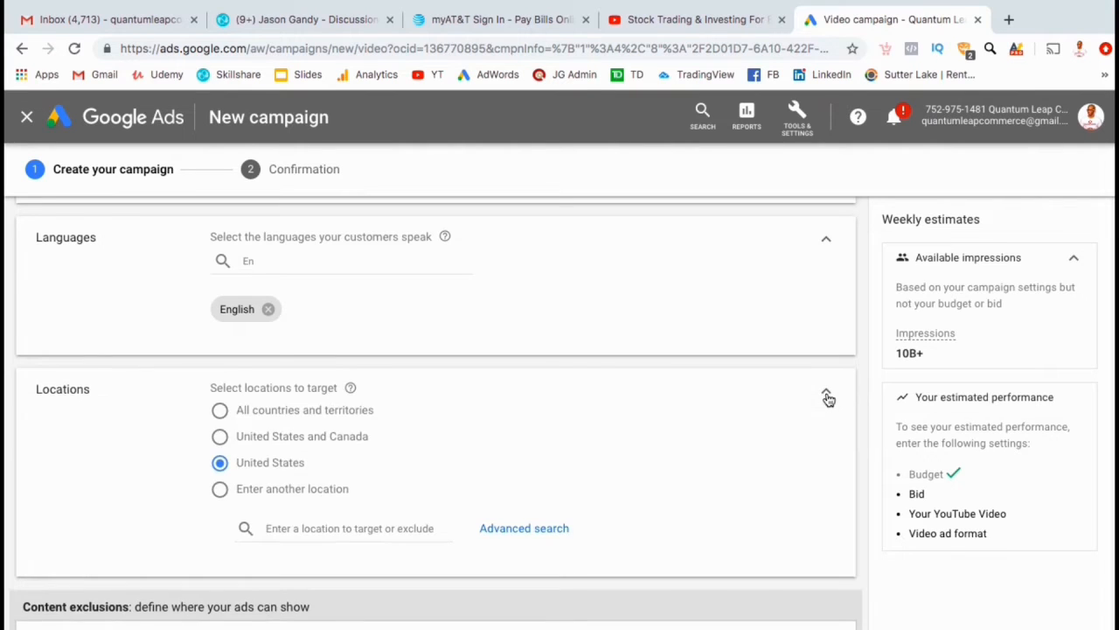
{"action": "mouse_move", "coordinate": [380, 423]}
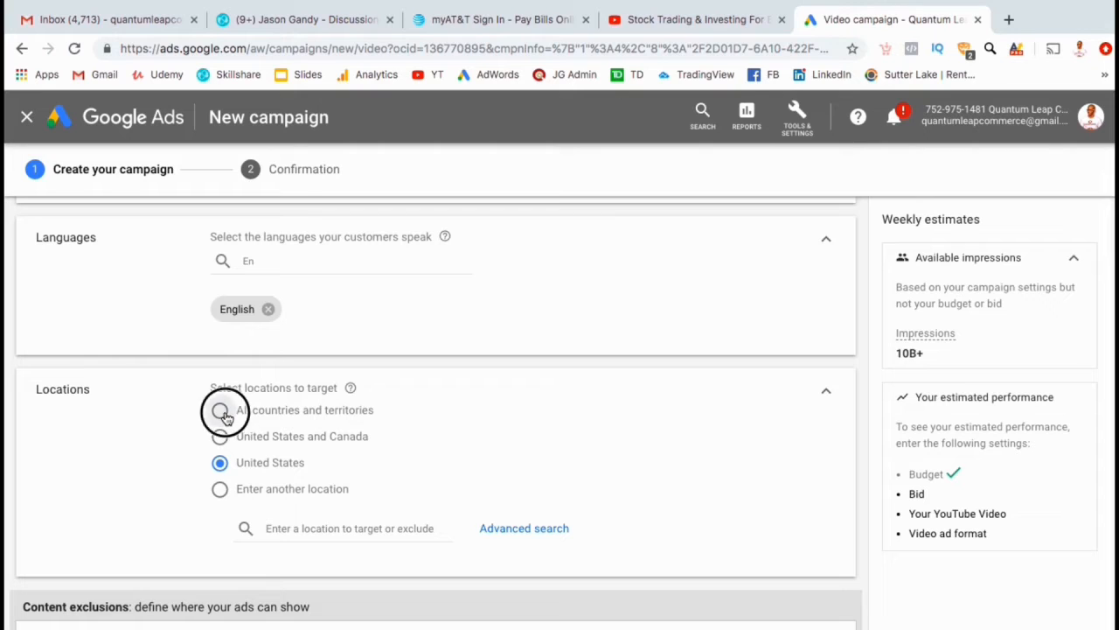
{"action": "left_click", "coordinate": [220, 410]}
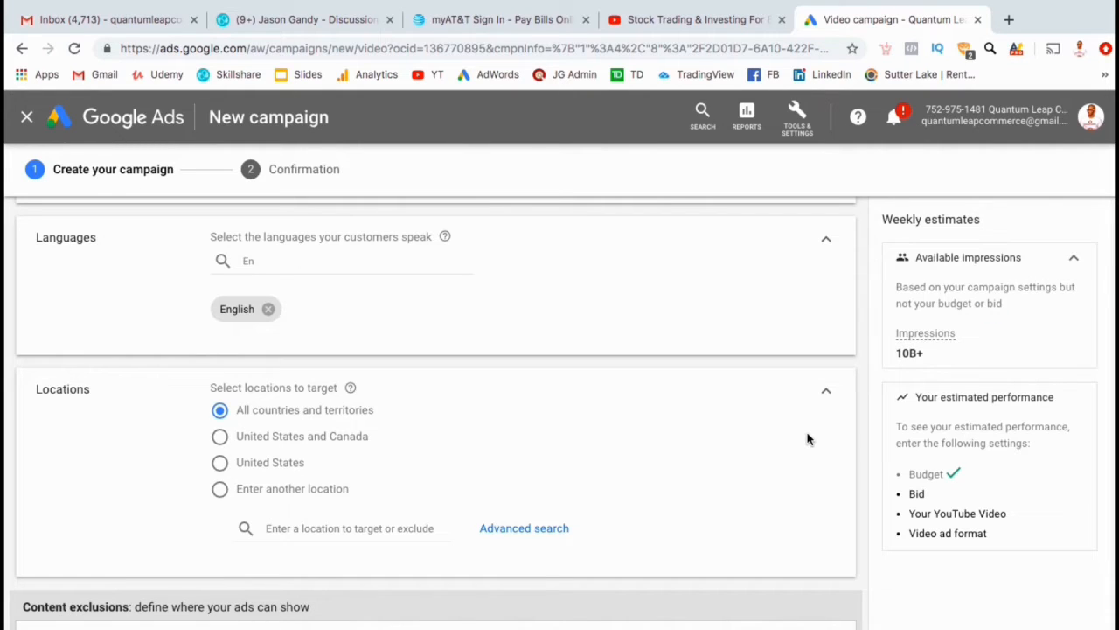
{"action": "scroll", "scroll_direction": "down", "scroll_amount": 3}
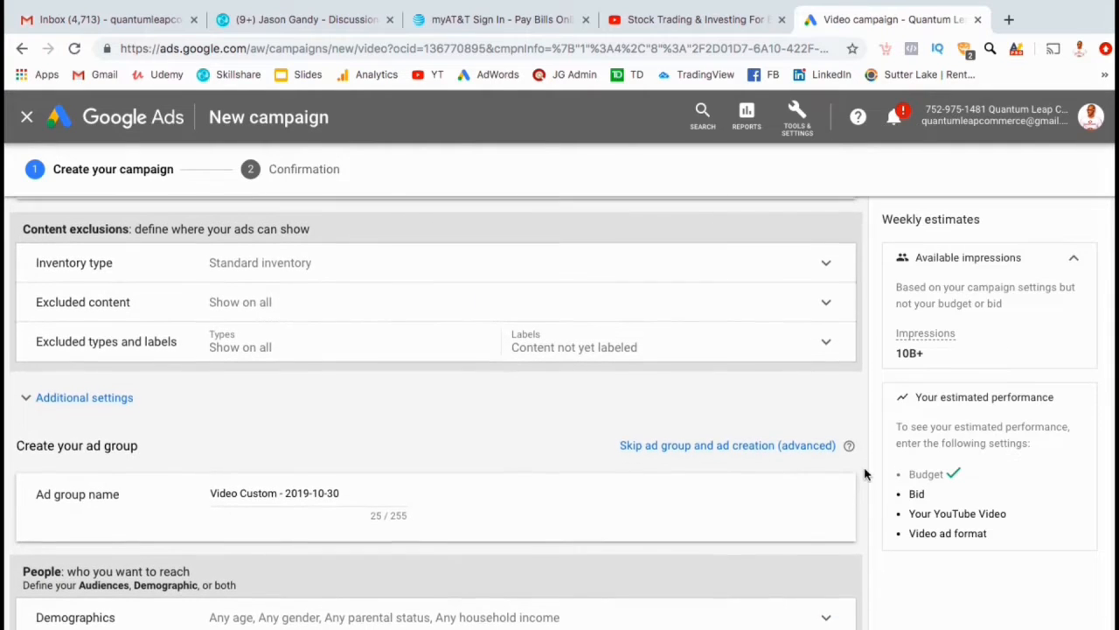
- Replace the default ad group name with 'Stocks & Investing Promo - Ad Group'
{"action": "scroll", "scroll_direction": "down", "scroll_amount": 3}
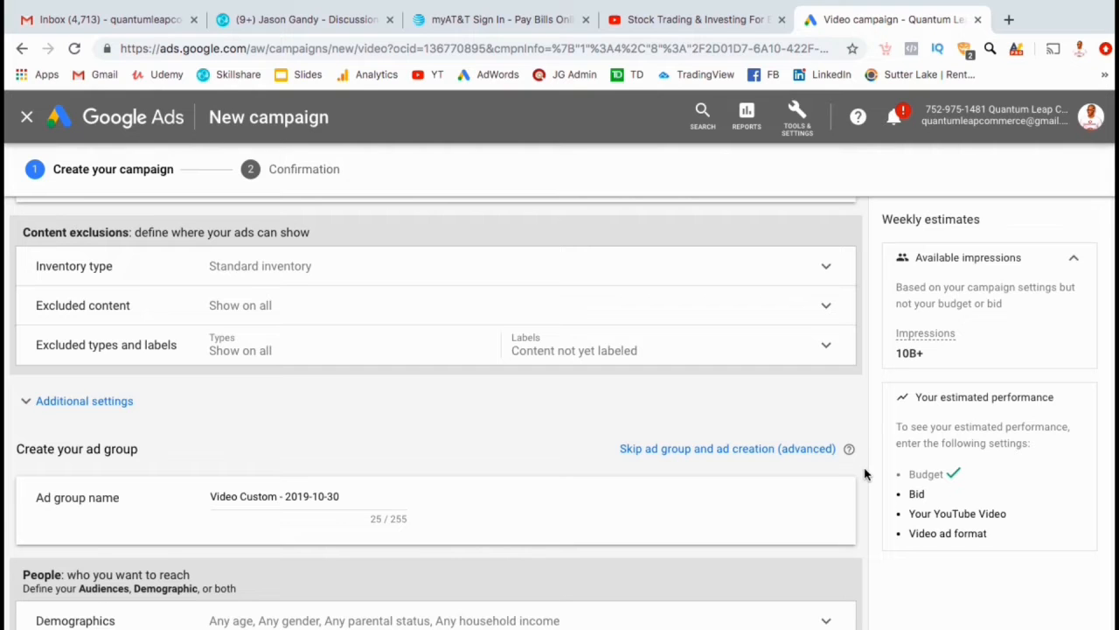
{"action": "scroll", "scroll_direction": "down", "scroll_amount": 3}
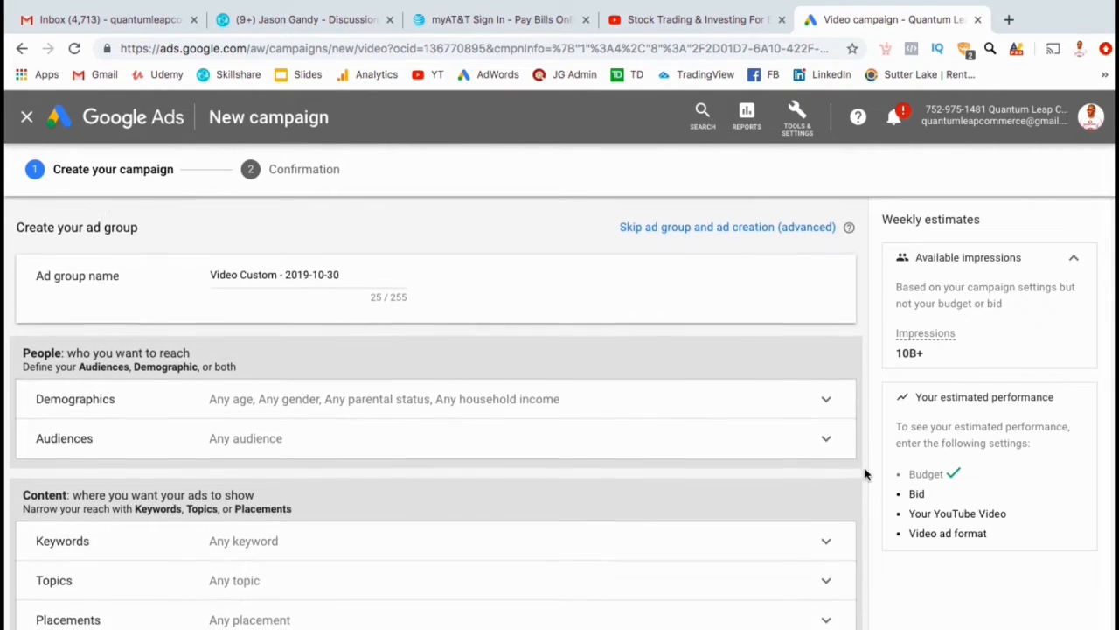
{"action": "scroll", "scroll_direction": "down", "scroll_amount": 3}
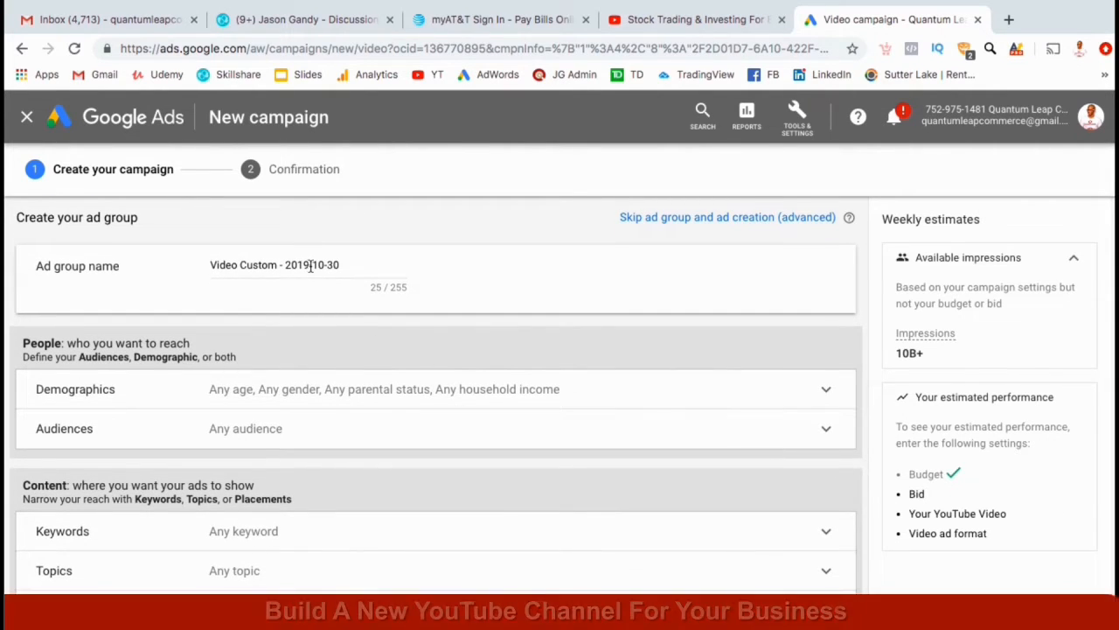
{"action": "type", "text": "S"}
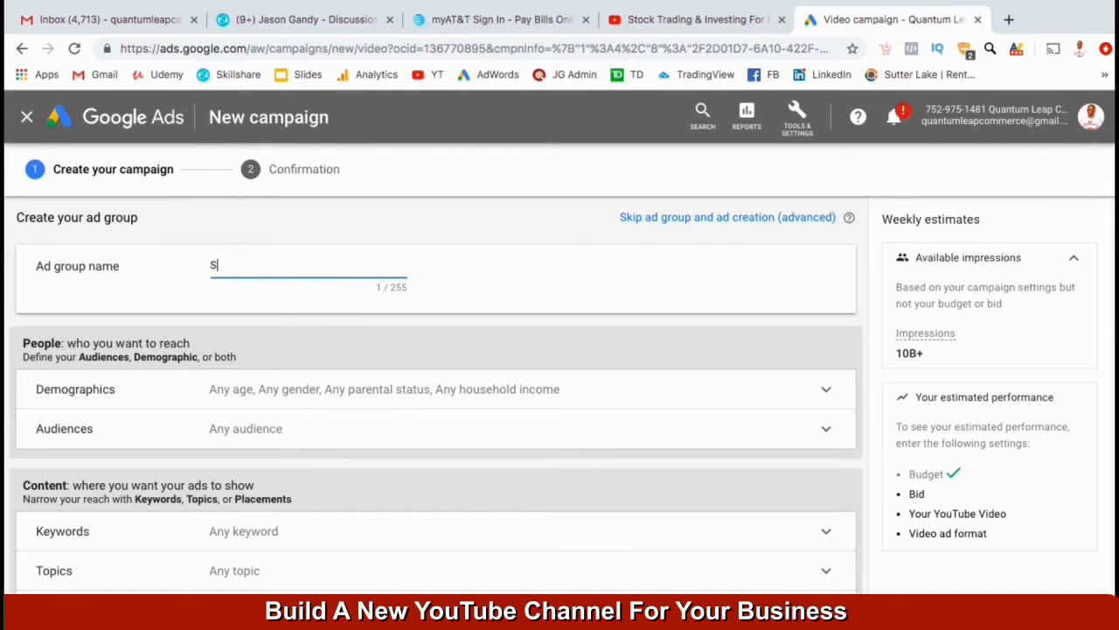
{"action": "type", "text": "Stocks & Investing Promo - Ad Group"}
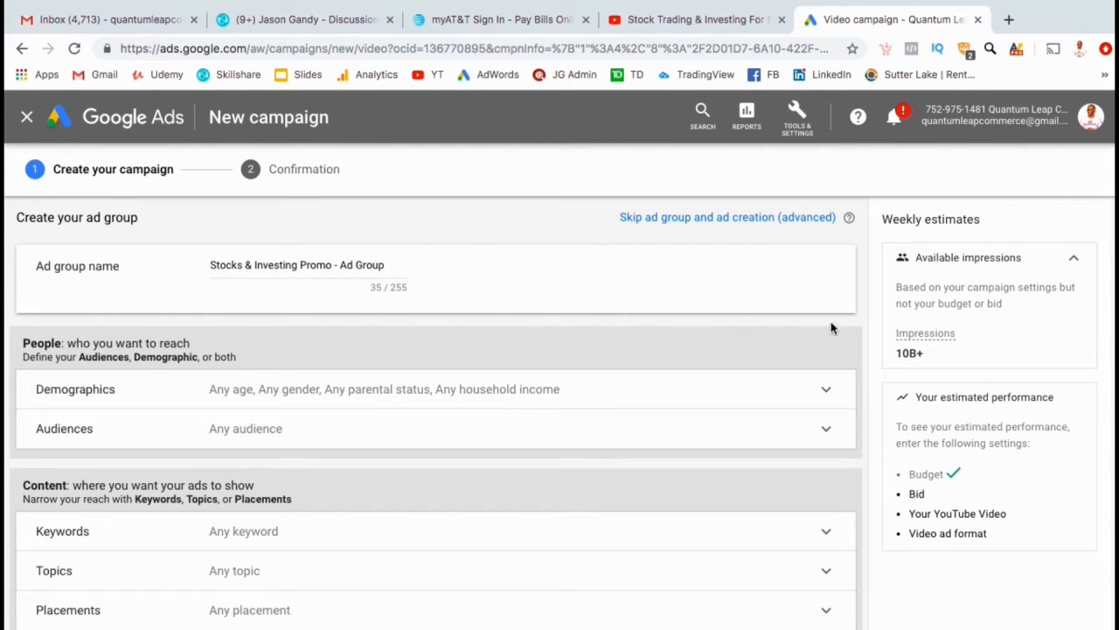
{"action": "scroll", "scroll_direction": "down", "scroll_amount": 3}
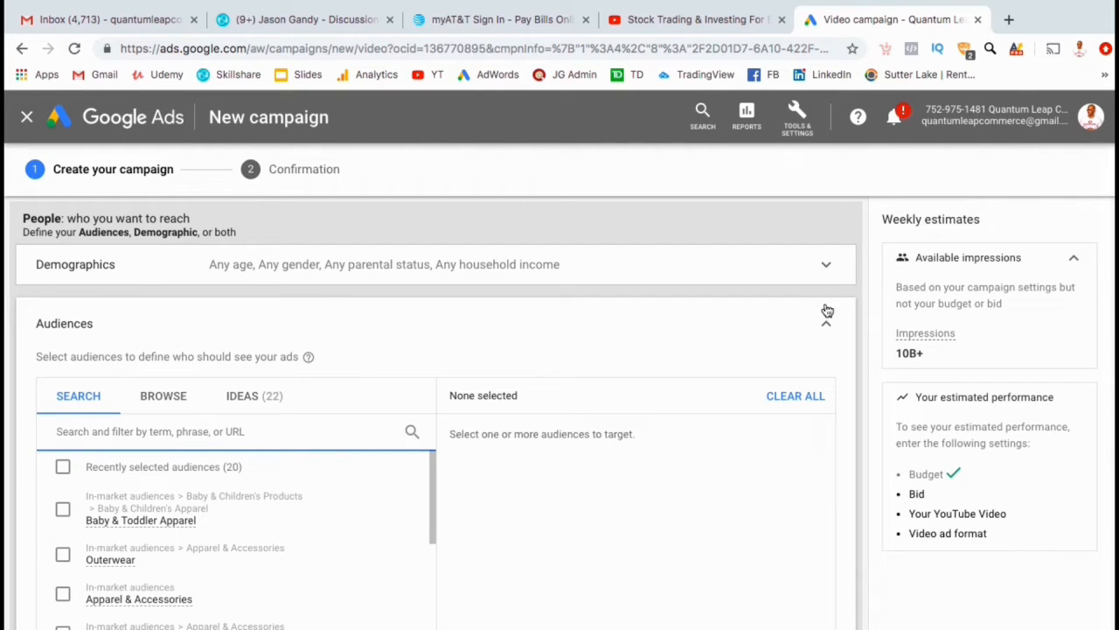
{"action": "scroll", "scroll_direction": "down", "scroll_amount": 3}
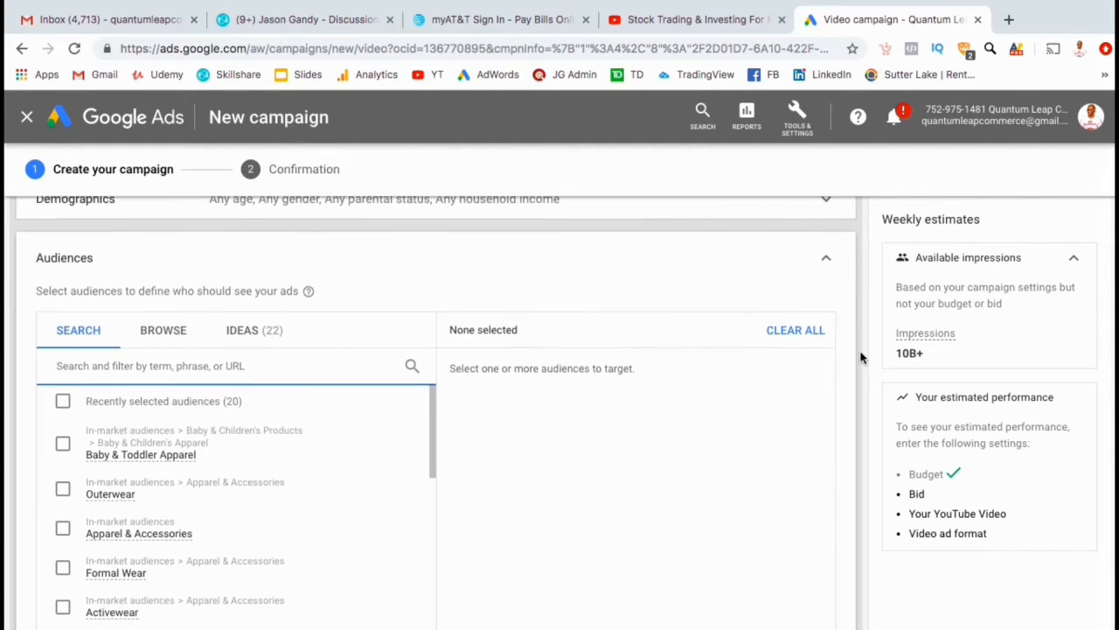
{"action": "type", "text": "stock"}
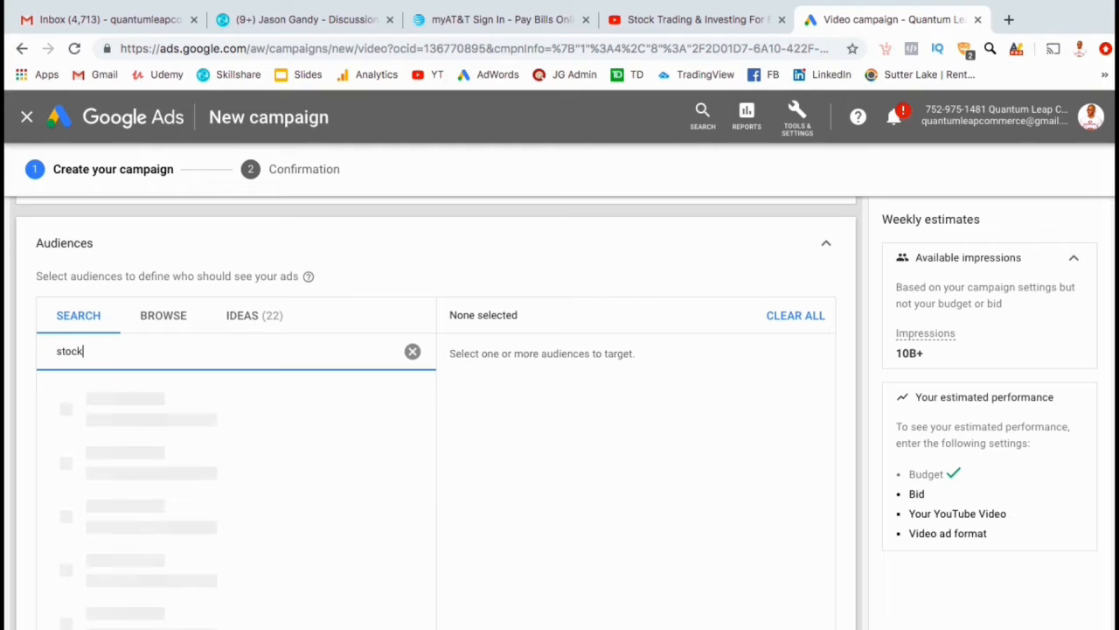
{"action": "type", "text": "s"}
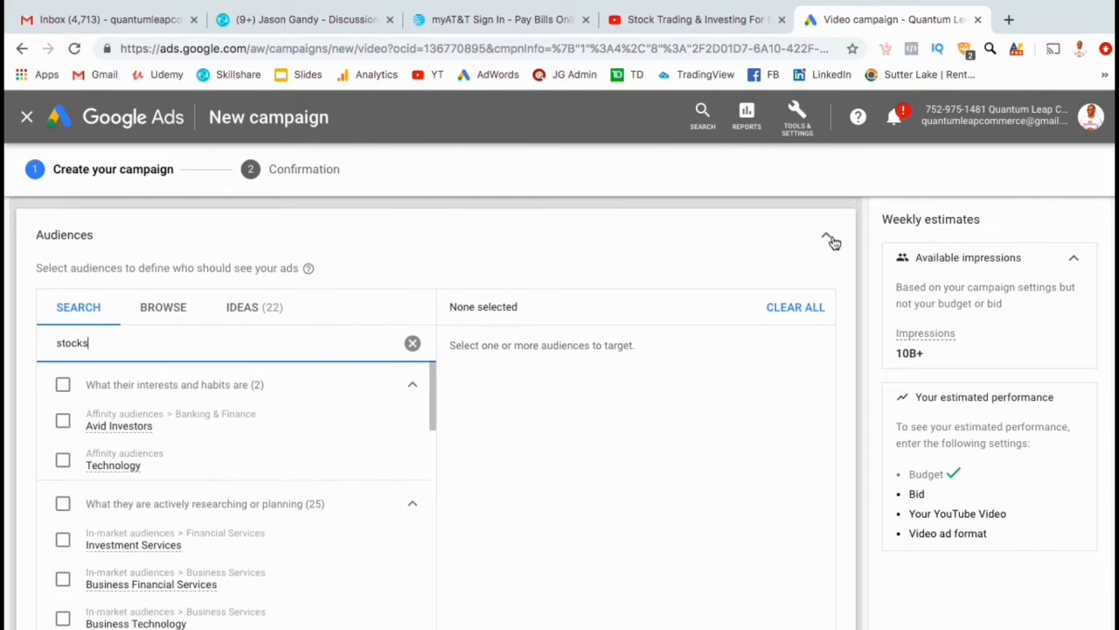
{"action": "left_click", "coordinate": [826, 219]}
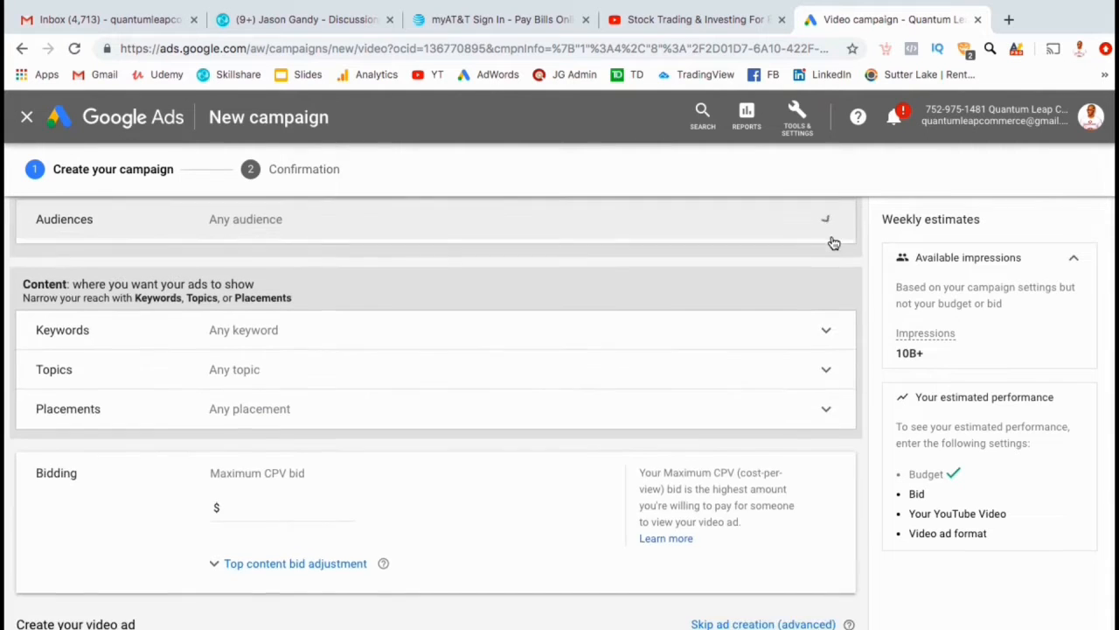
{"action": "scroll", "scroll_direction": "down", "scroll_amount": 3}
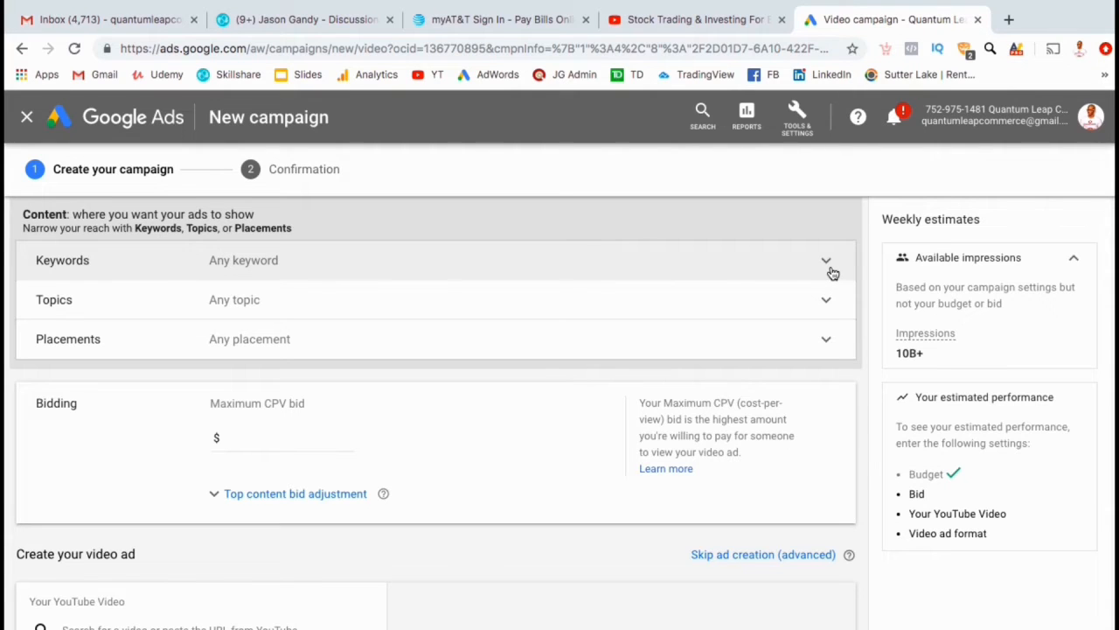
- Get keyword ideas for 'stock tutorial' and add stock market recommendations, stocks and the other suggestions
{"action": "left_click", "coordinate": [826, 259]}
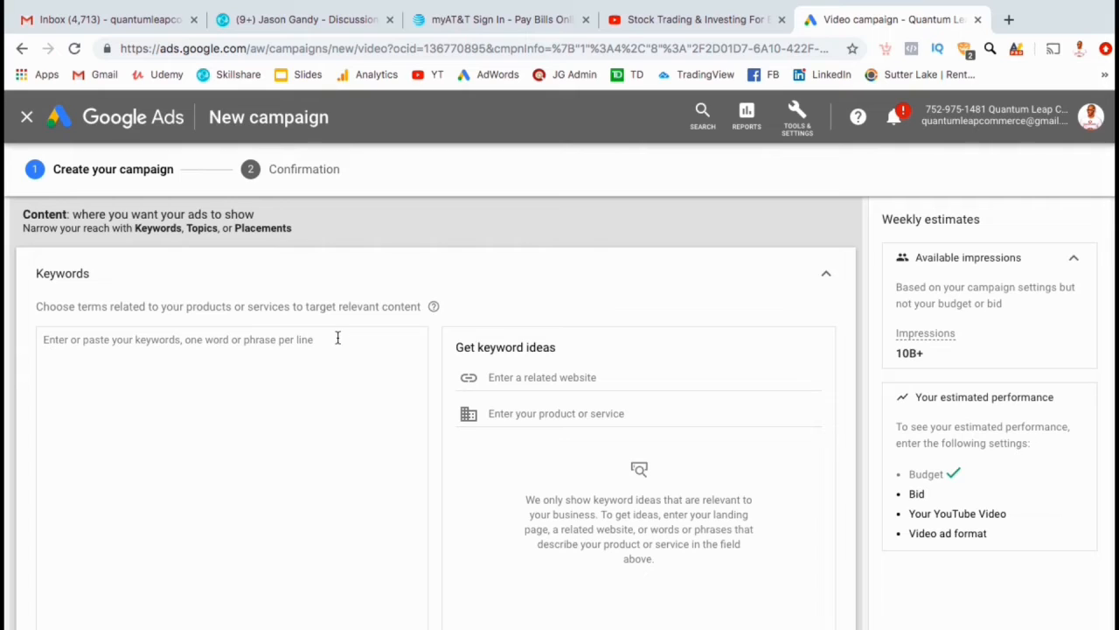
{"action": "mouse_move", "coordinate": [497, 406]}
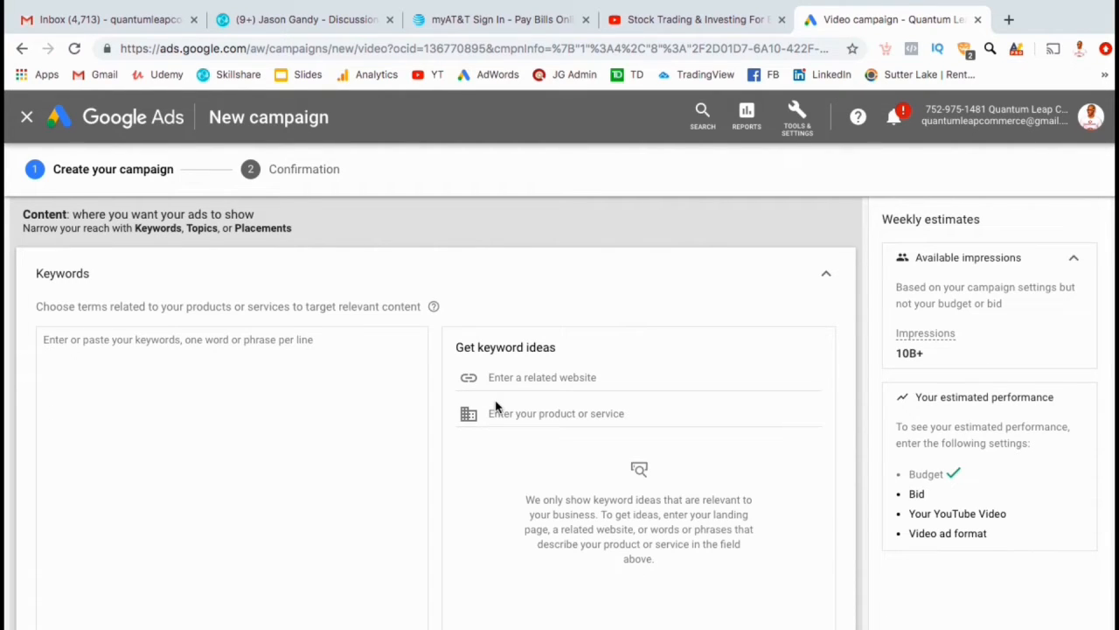
{"action": "type", "text": "stock tutorial"}
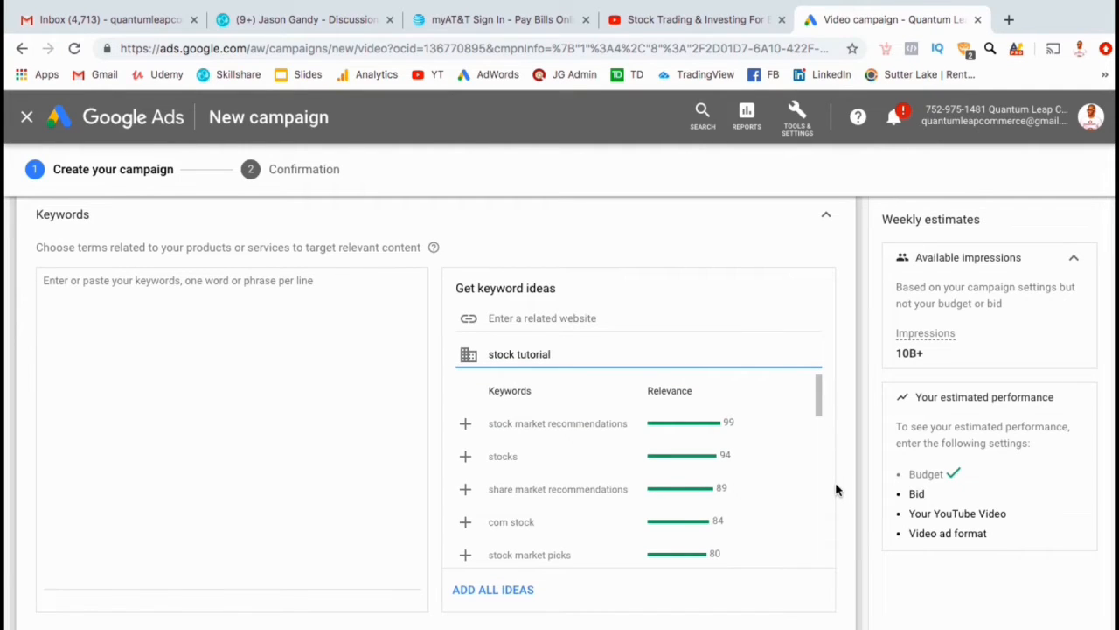
{"action": "left_click", "coordinate": [465, 422]}
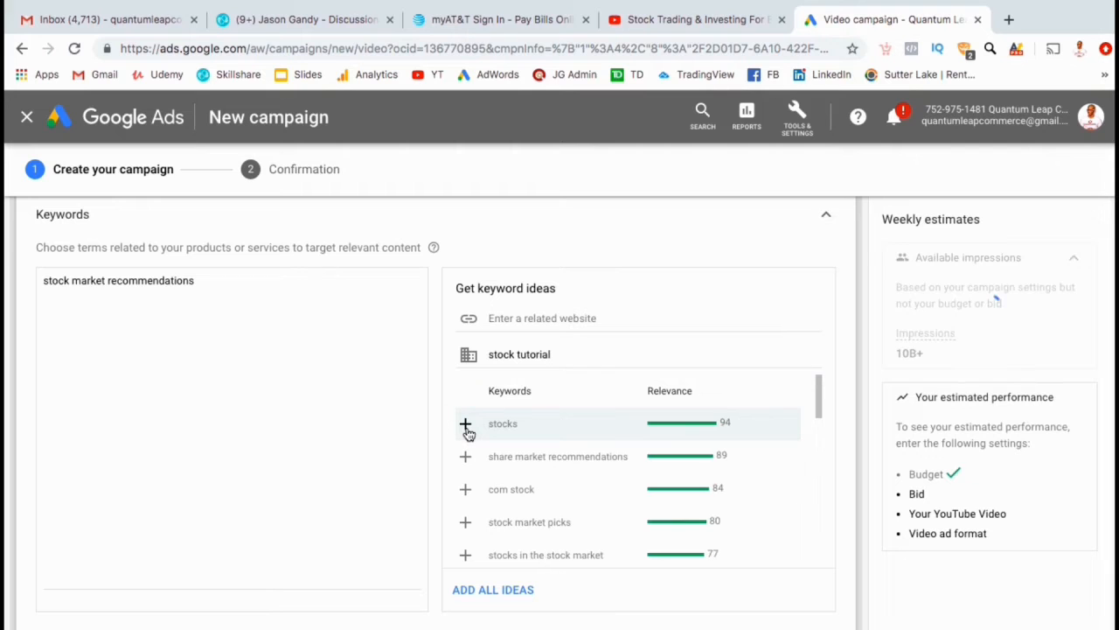
{"action": "left_click", "coordinate": [465, 423]}
{"action": "type", "text": "technical analysis tips"}
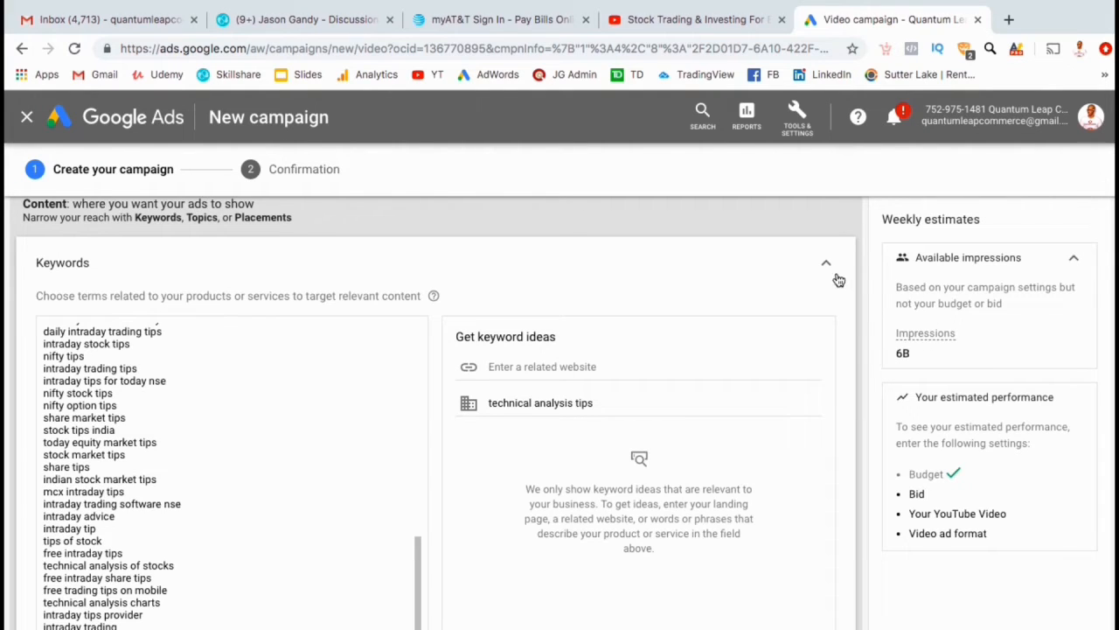
{"action": "left_click", "coordinate": [825, 262]}
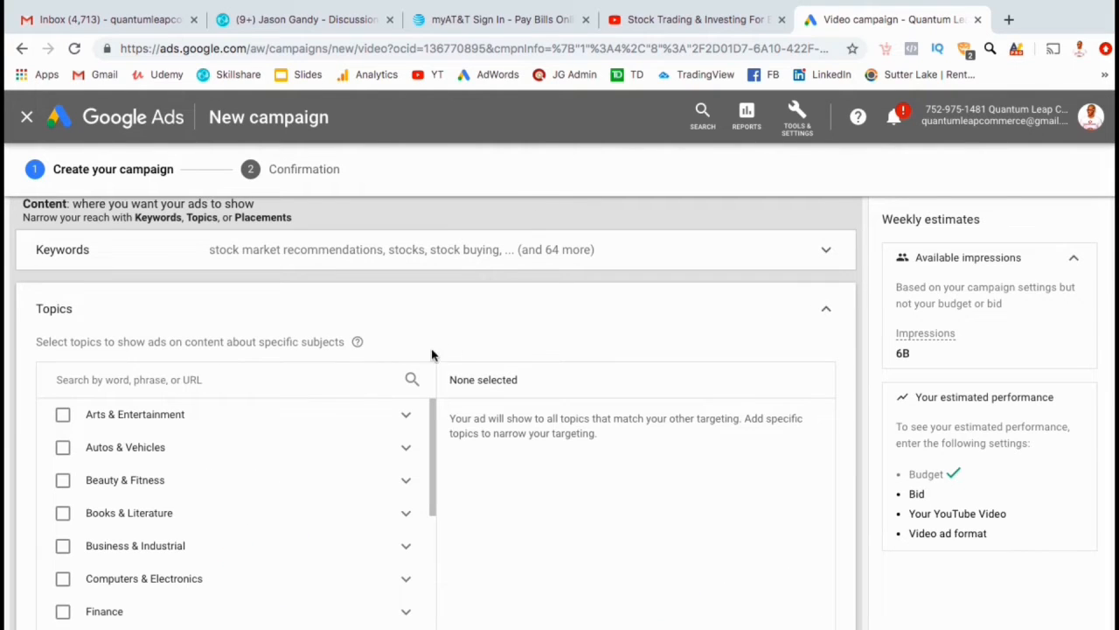
- Search the Topics list for 'stock market', leave Any topic selected and move on to bidding
{"action": "type", "text": "stock"}
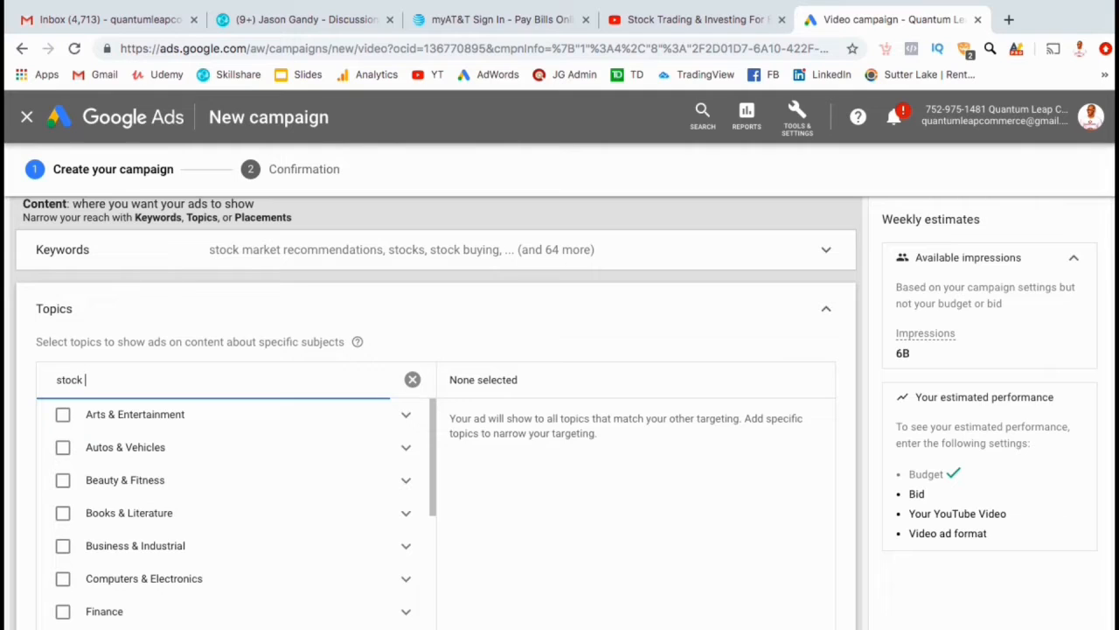
{"action": "type", "text": "market"}
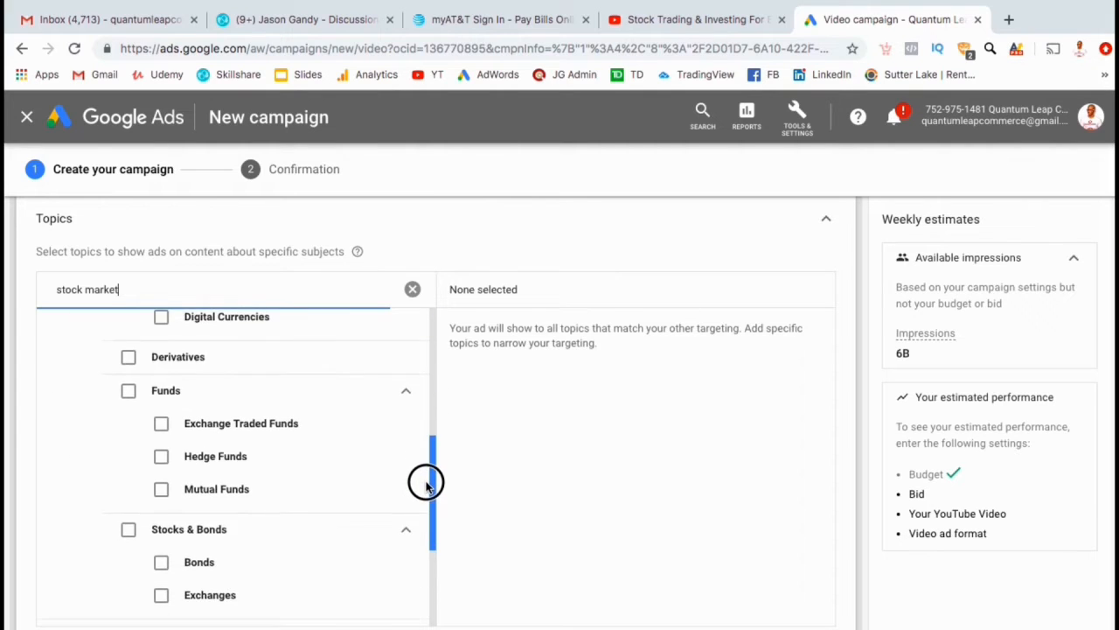
{"action": "scroll", "scroll_direction": "down", "scroll_amount": 3}
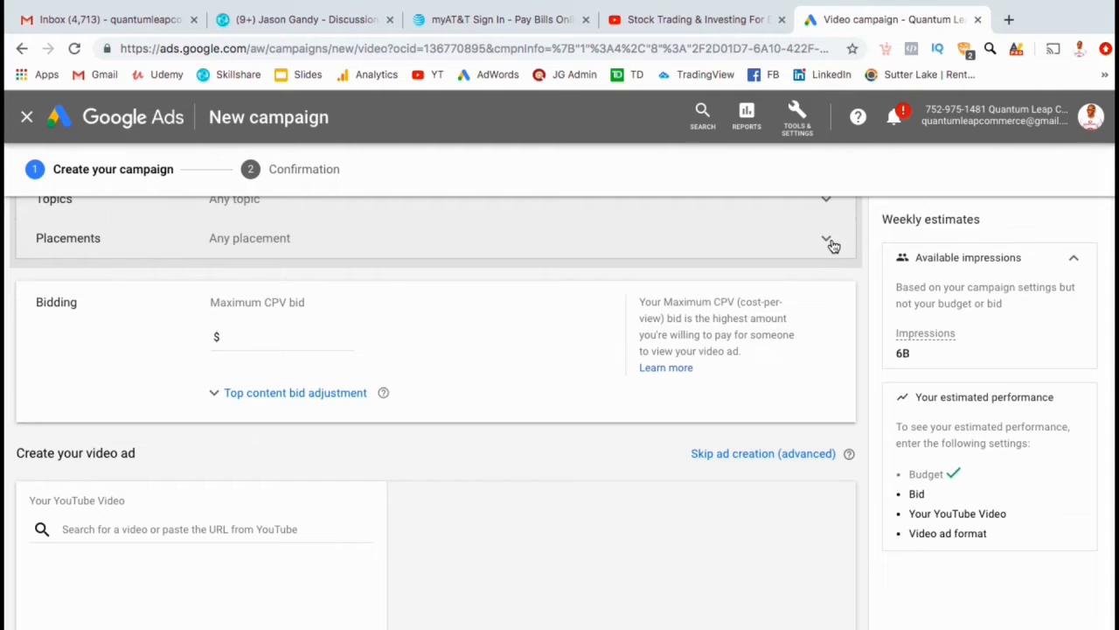
- Enter a maximum CPV bid of 0.02 in the Bidding section
{"action": "left_click", "coordinate": [825, 242]}
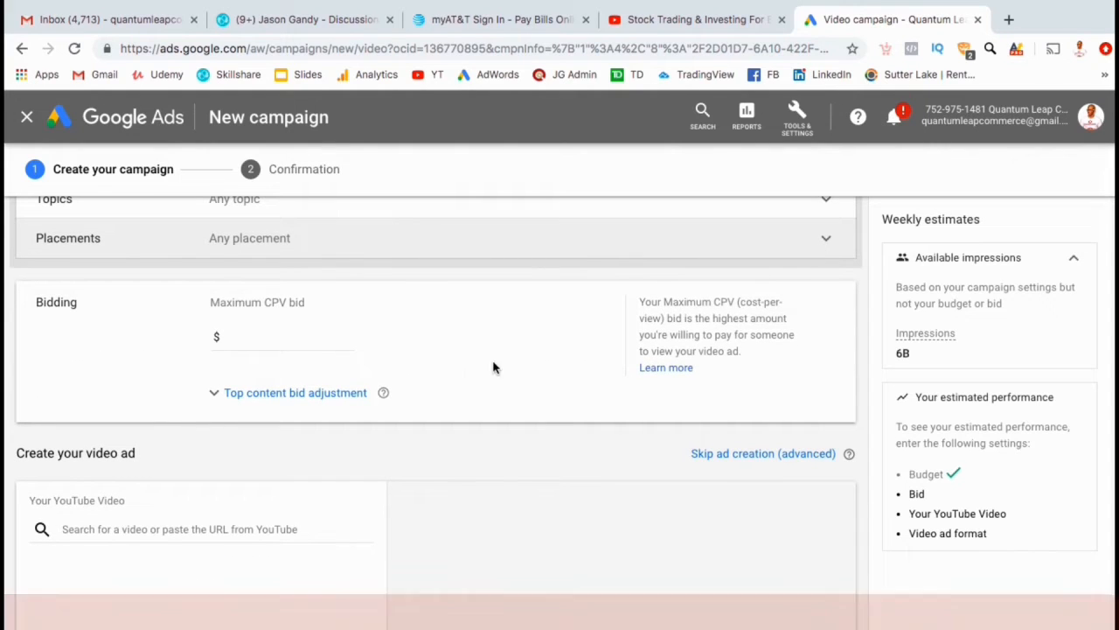
{"action": "left_click", "coordinate": [284, 336]}
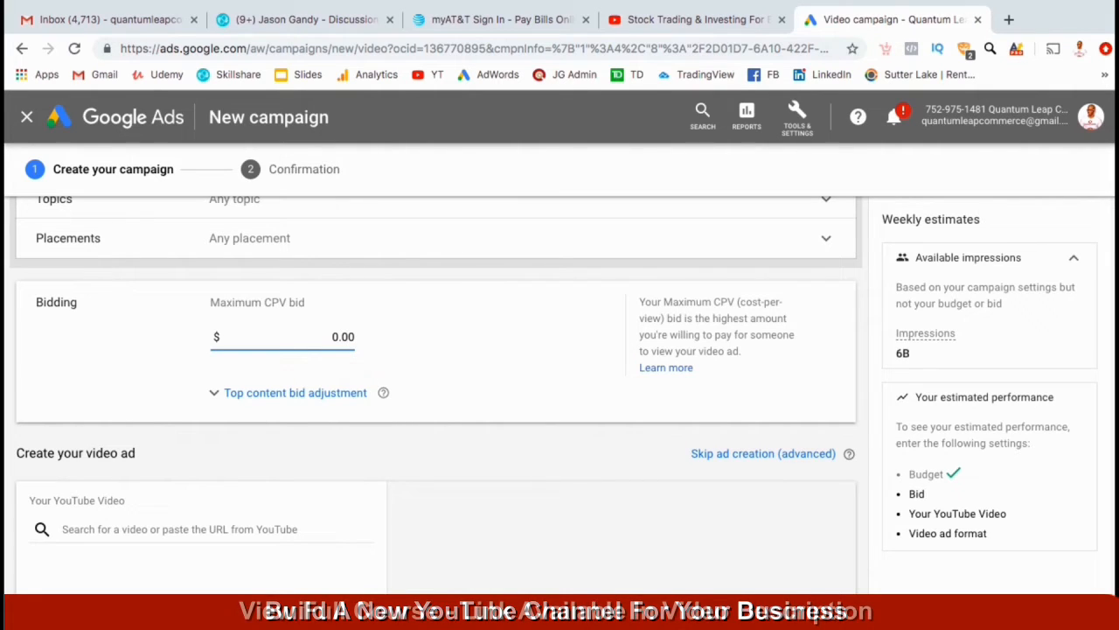
{"action": "type", "text": "0.02"}
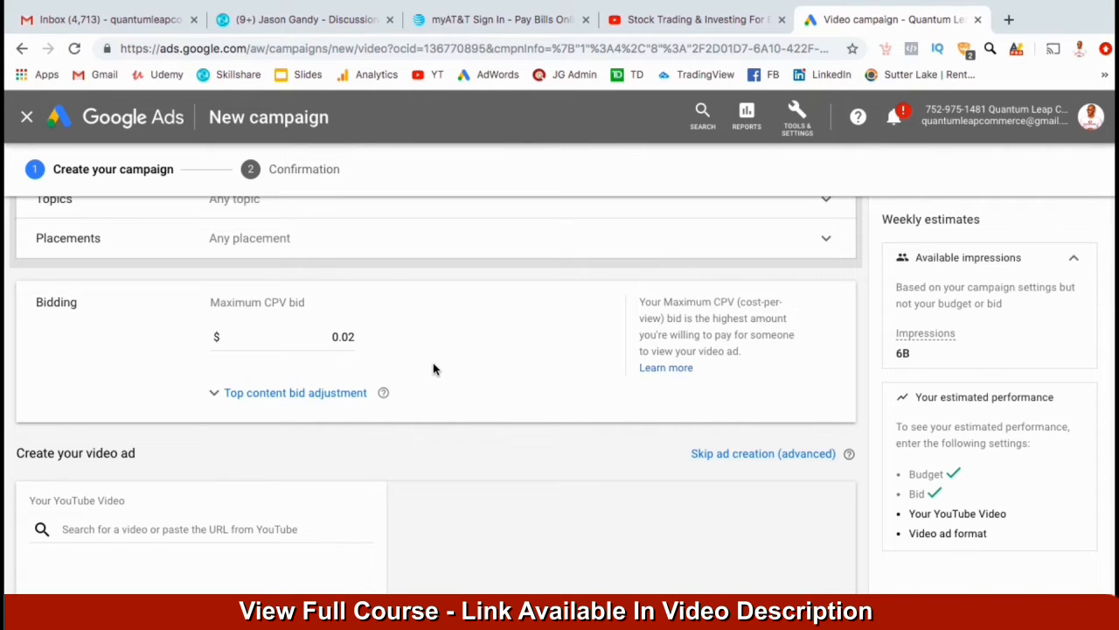
{"action": "mouse_move", "coordinate": [451, 428]}
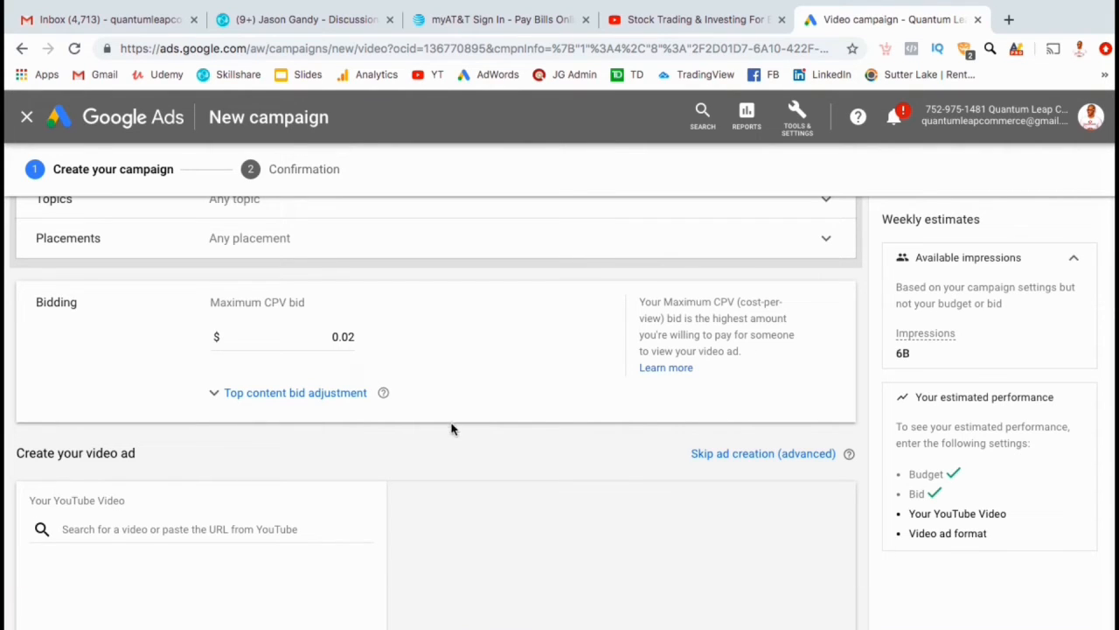
{"action": "scroll", "scroll_direction": "down", "scroll_amount": 3}
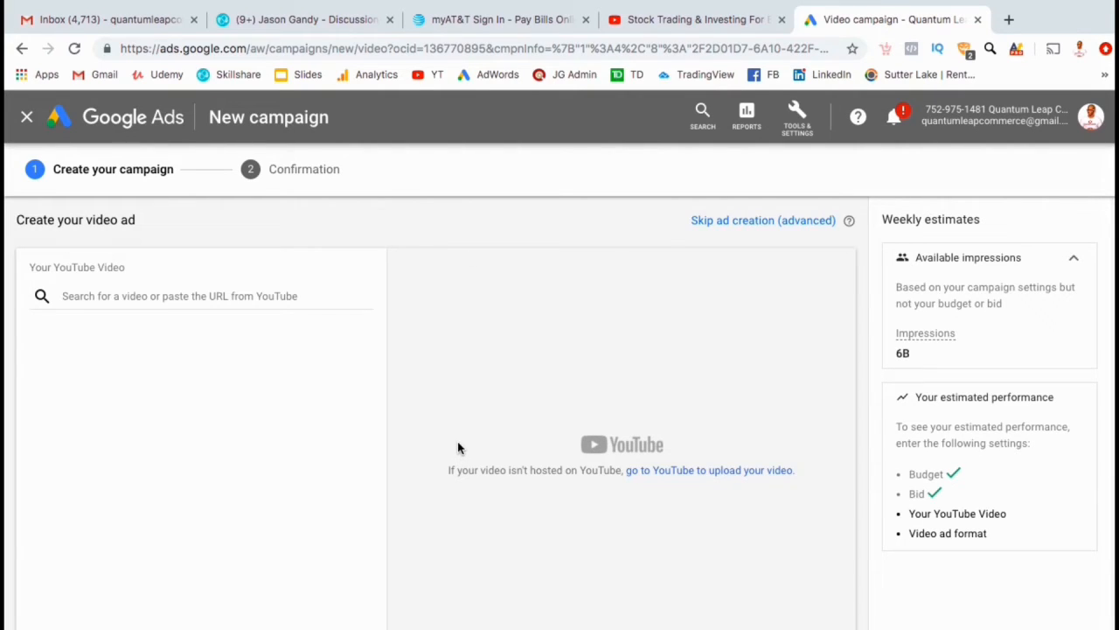
- Paste the copied YouTube link to attach the Stock Trading & Investing video
{"action": "right_click", "coordinate": [178, 296]}
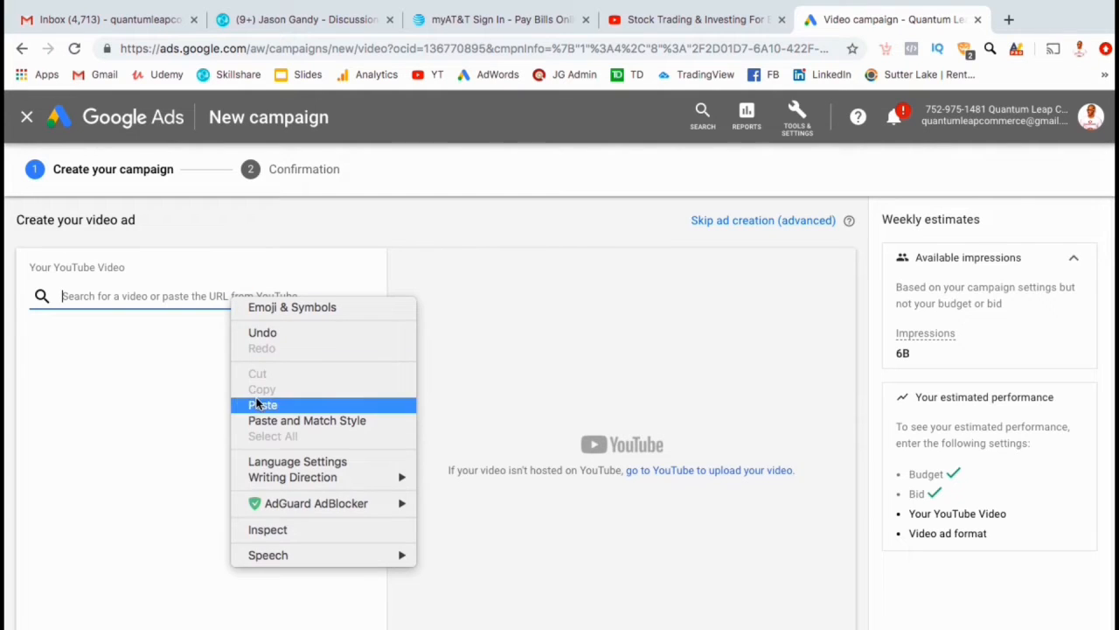
{"action": "left_click", "coordinate": [262, 403]}
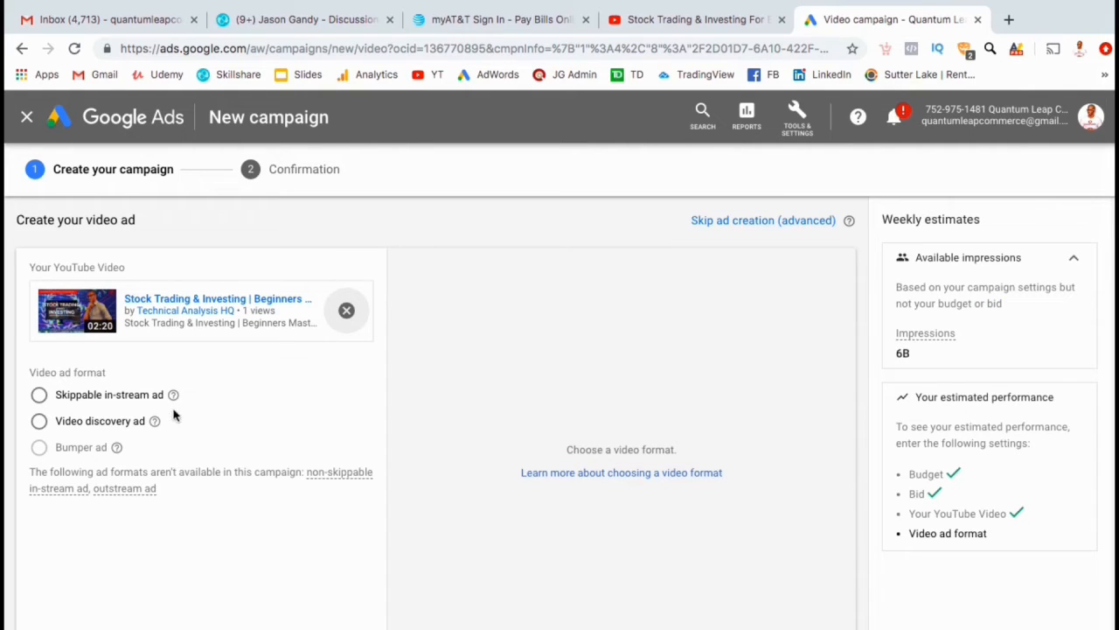
{"action": "mouse_move", "coordinate": [137, 431]}
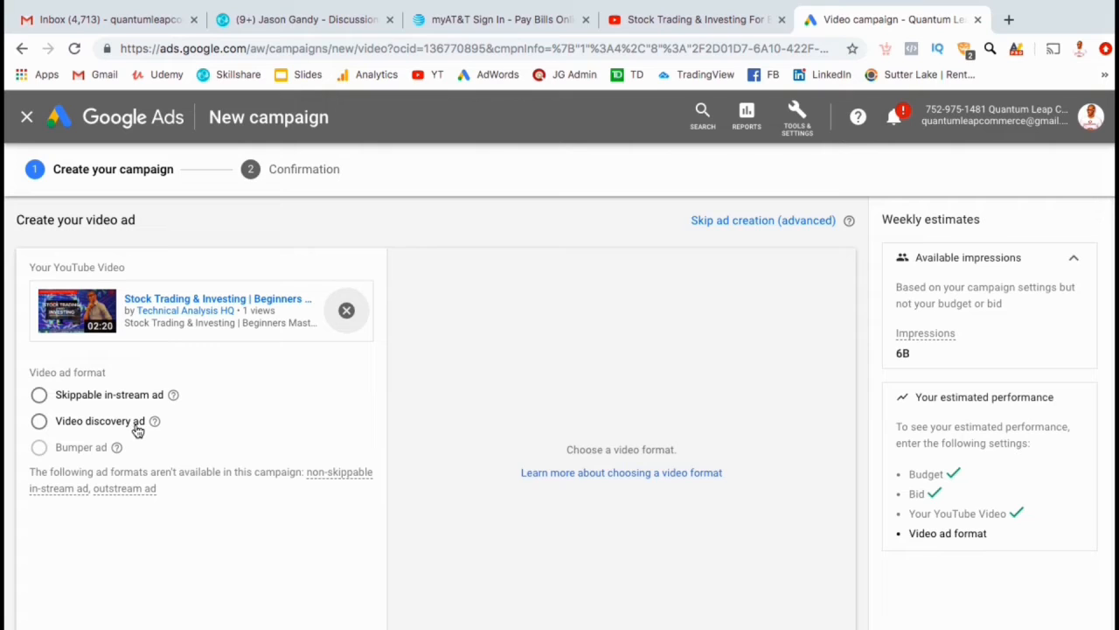
{"action": "mouse_move", "coordinate": [154, 419]}
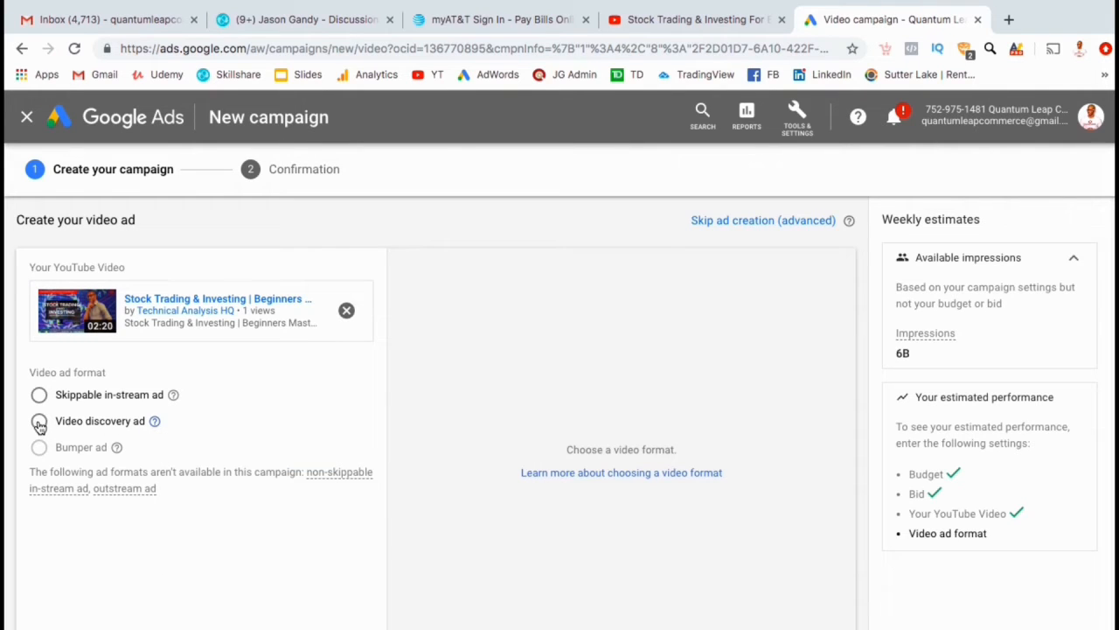
- Choose the Video discovery ad format and move to the Headline field
{"action": "left_click", "coordinate": [38, 420]}
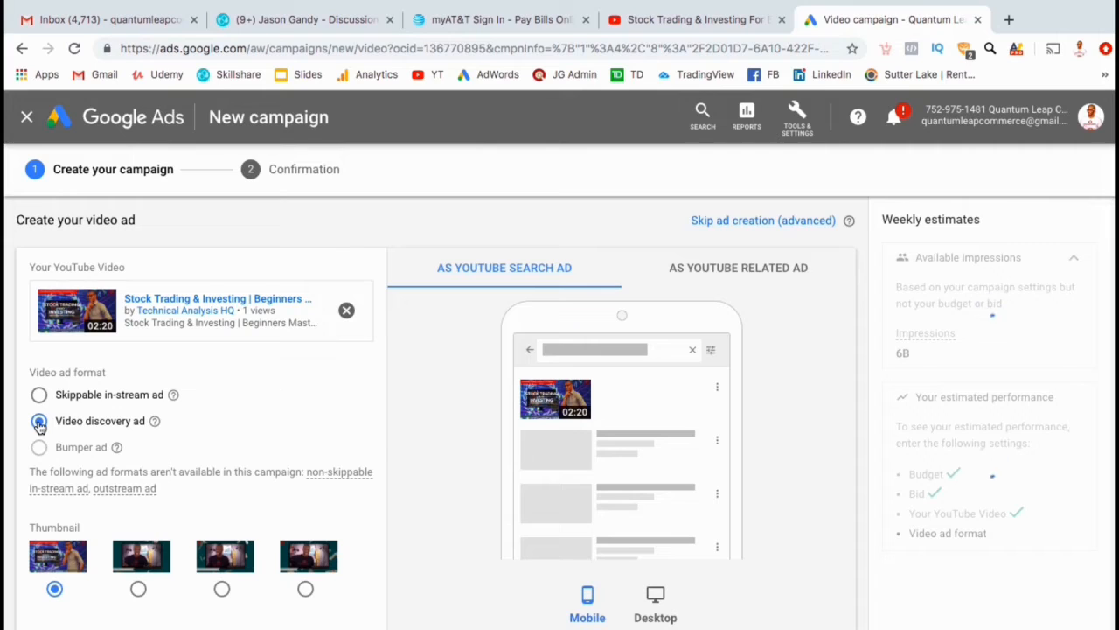
{"action": "left_click", "coordinate": [39, 420]}
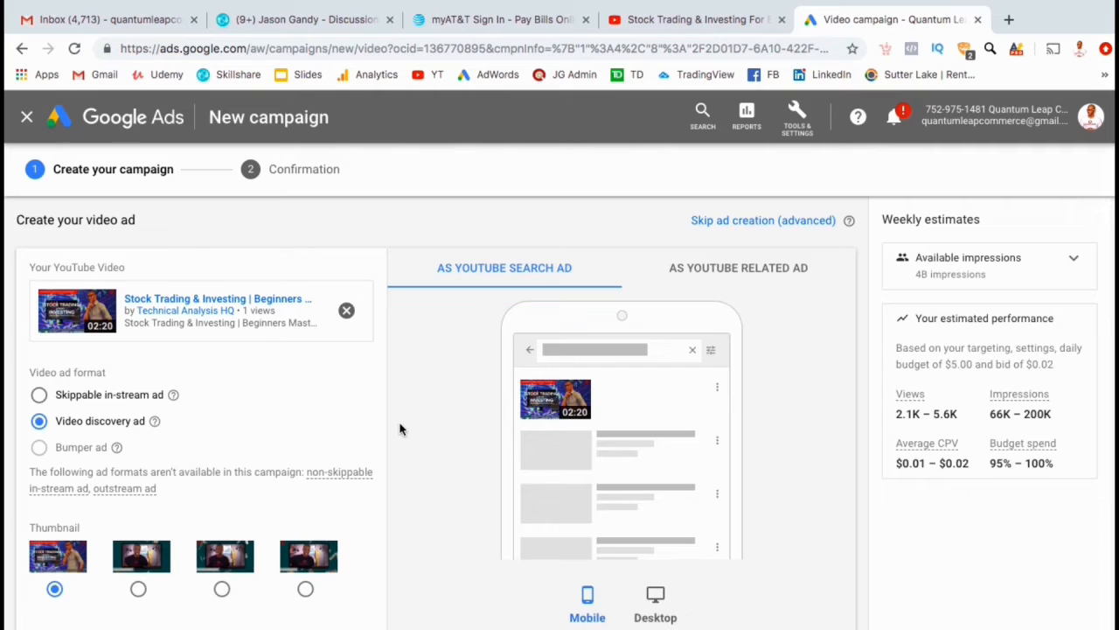
{"action": "scroll", "scroll_direction": "down", "scroll_amount": 3}
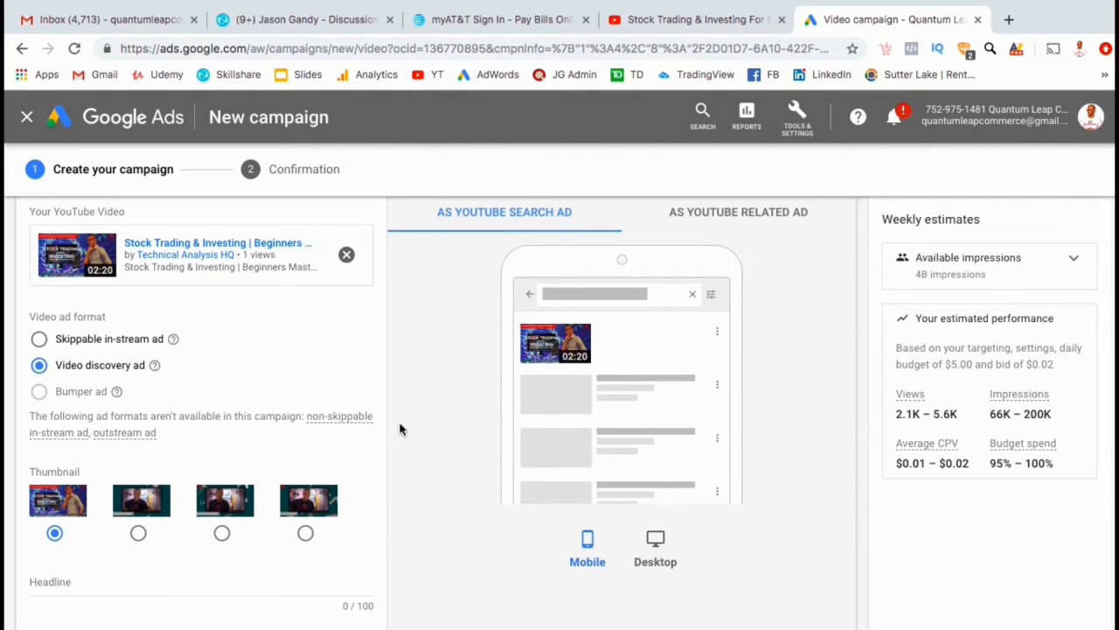
{"action": "scroll", "scroll_direction": "down", "scroll_amount": 3}
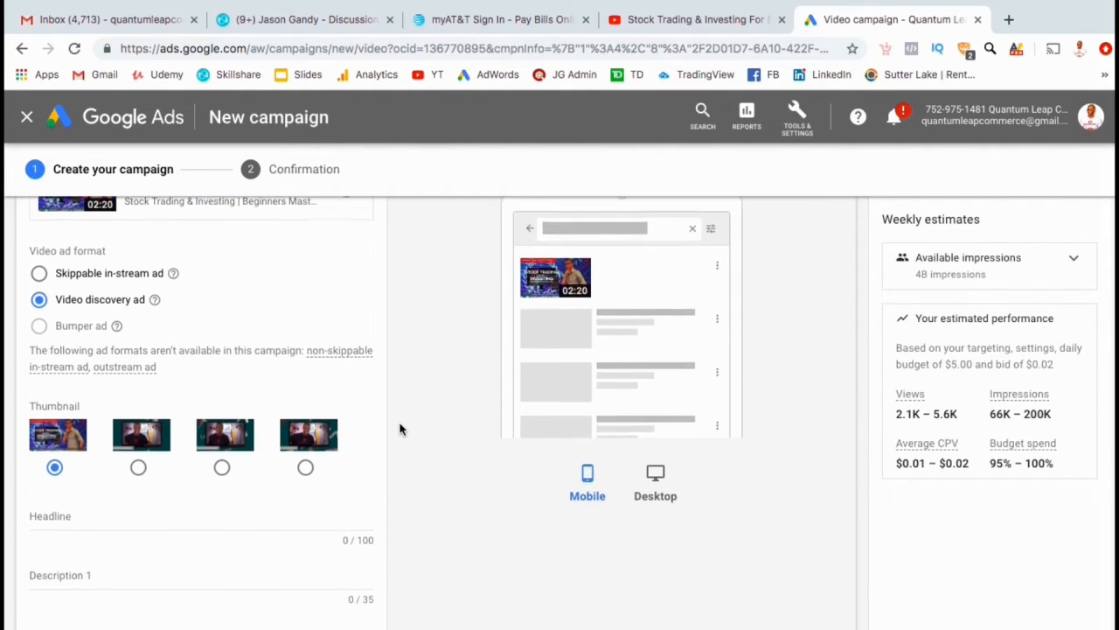
{"action": "scroll", "scroll_direction": "down", "scroll_amount": 3}
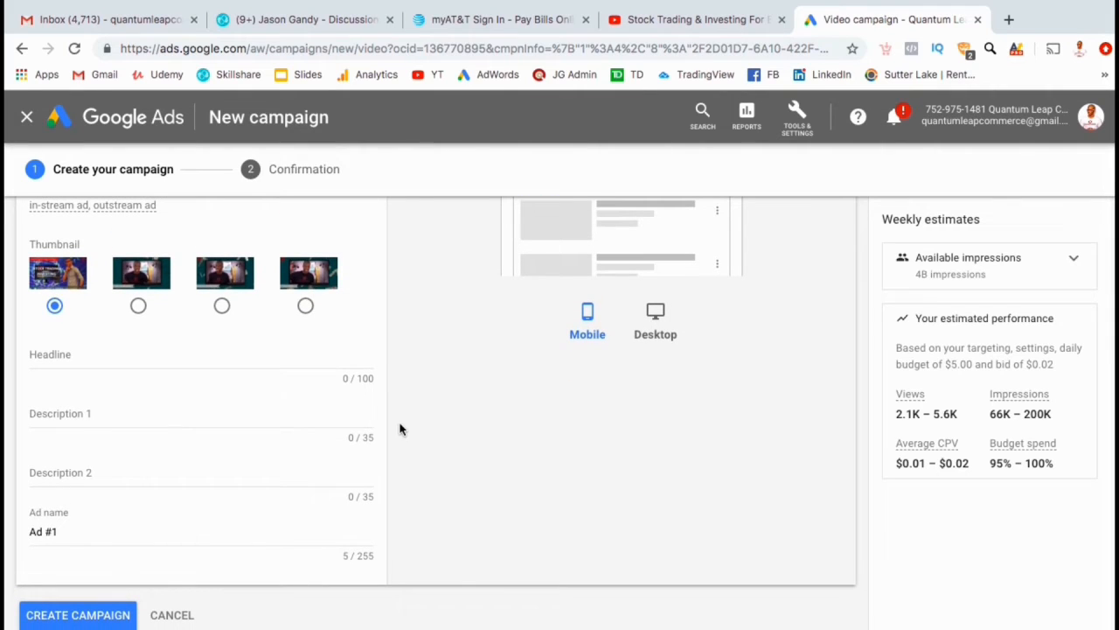
{"action": "left_click", "coordinate": [201, 360]}
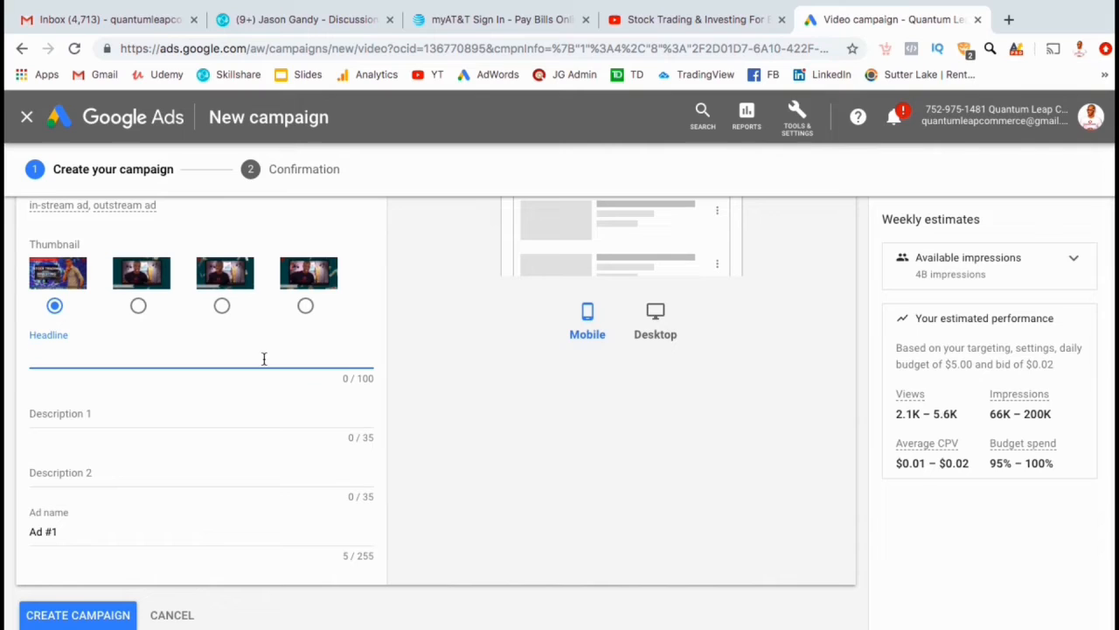
- Write the headline 'Stock Trading & Investing For Beginners'
{"action": "type", "text": "Stock Trading & Inves"}
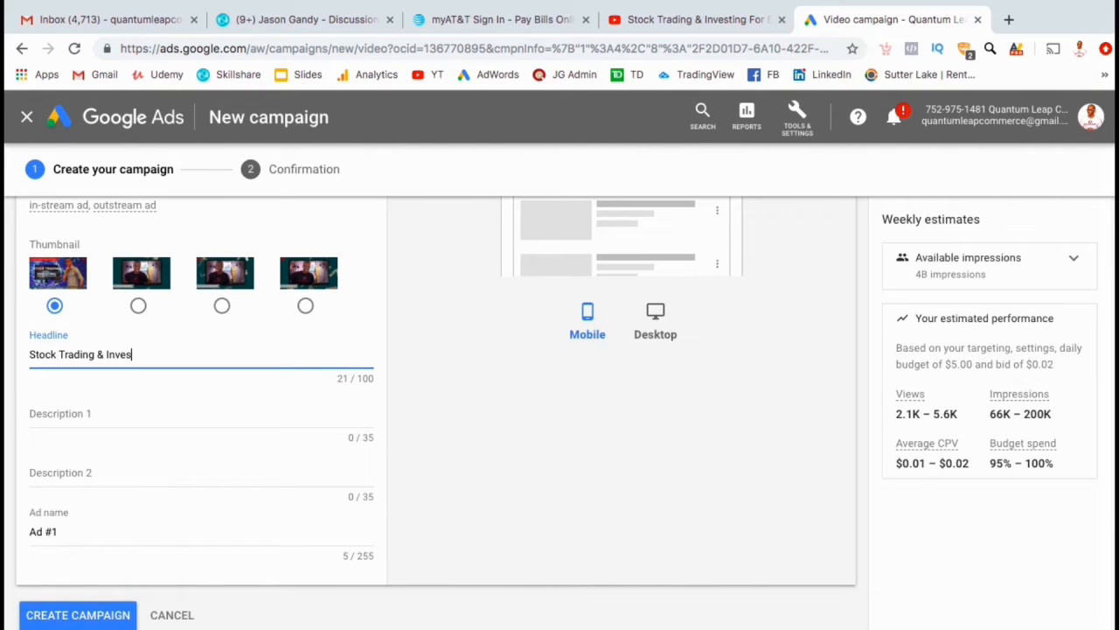
{"action": "type", "text": "ting For Be"}
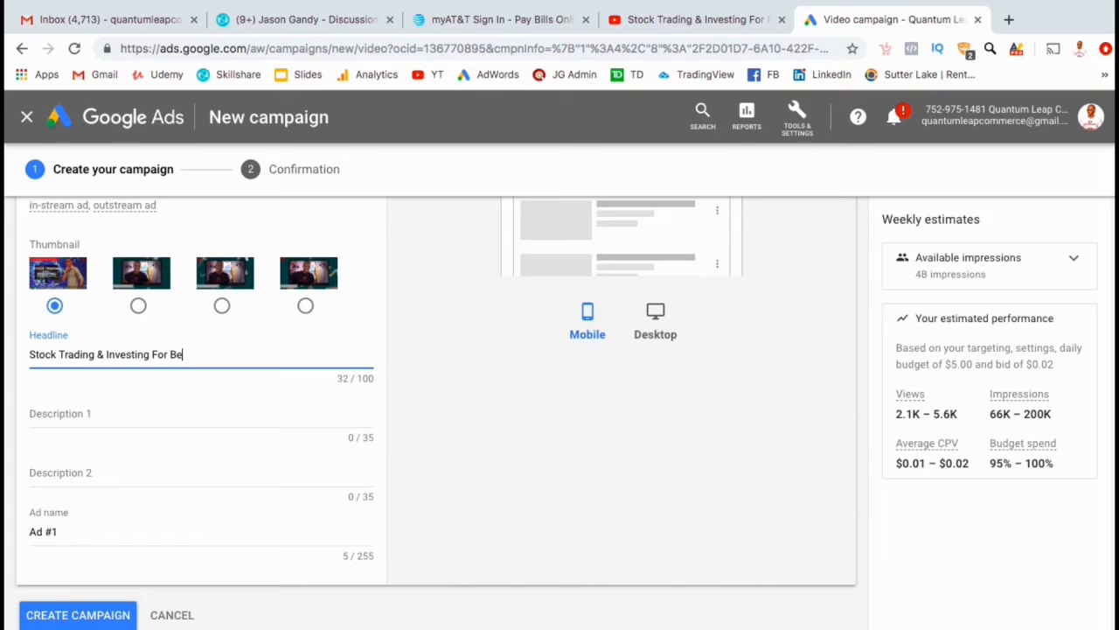
{"action": "type", "text": "ginners"}
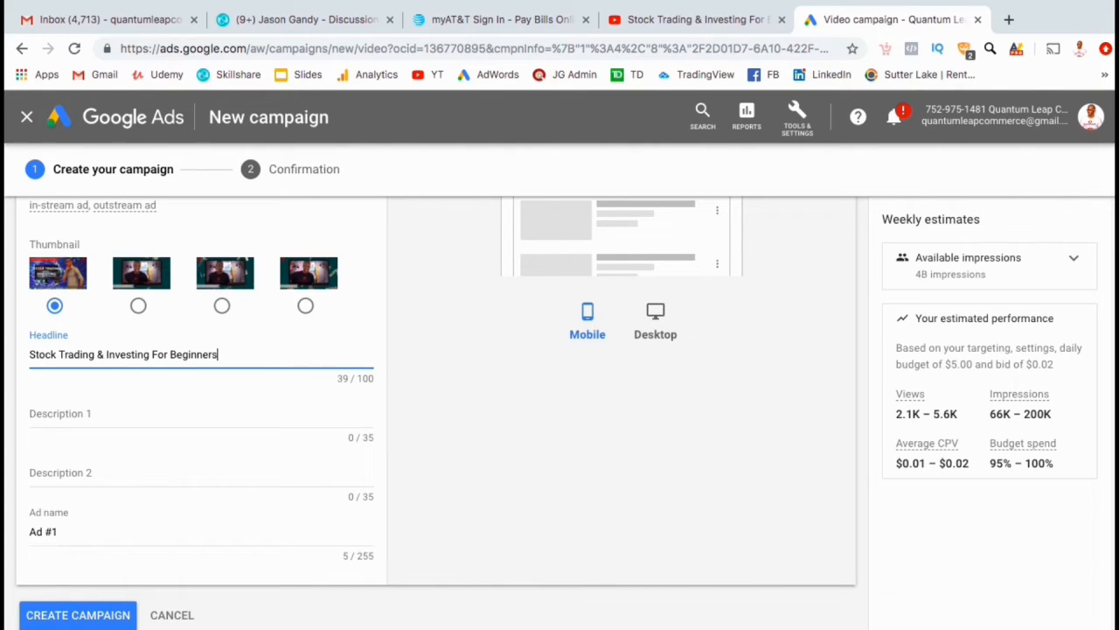
- Write descriptions 'Learn how to trade stocks' and 'Beginners masterclass', and name the ad 'Stocks Promo Ad'
{"action": "left_click", "coordinate": [201, 413]}
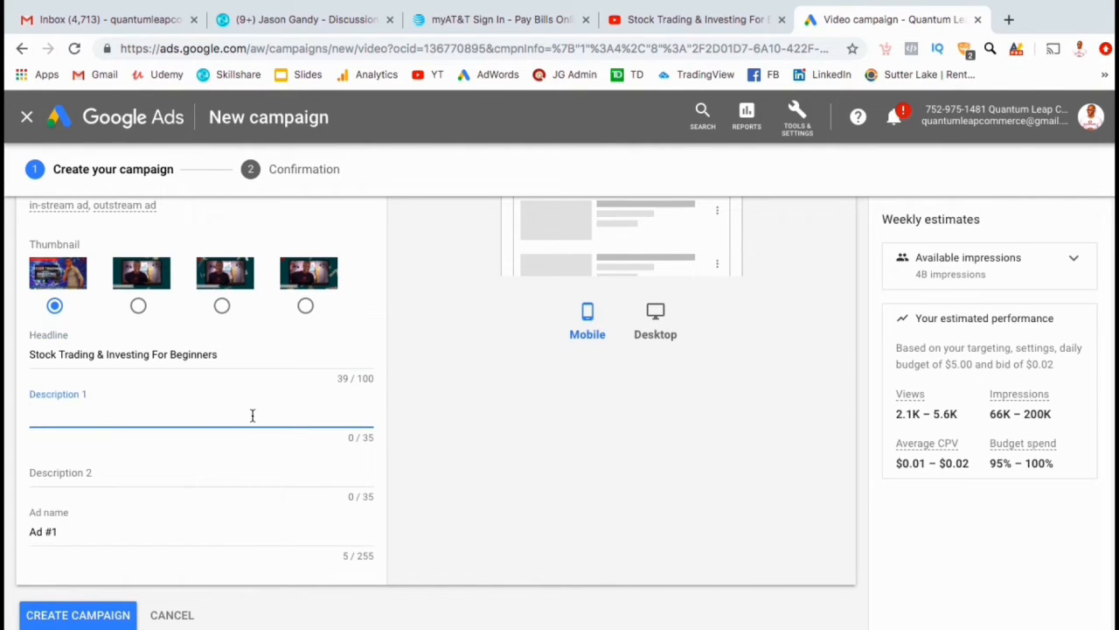
{"action": "type", "text": "Learn"}
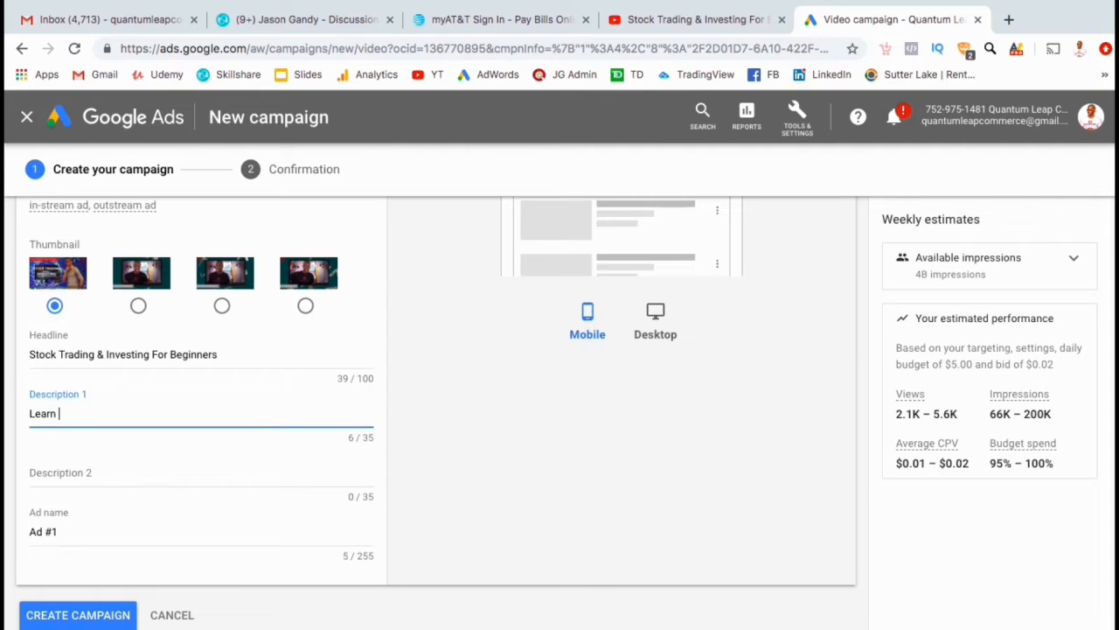
{"action": "type", "text": "how to"}
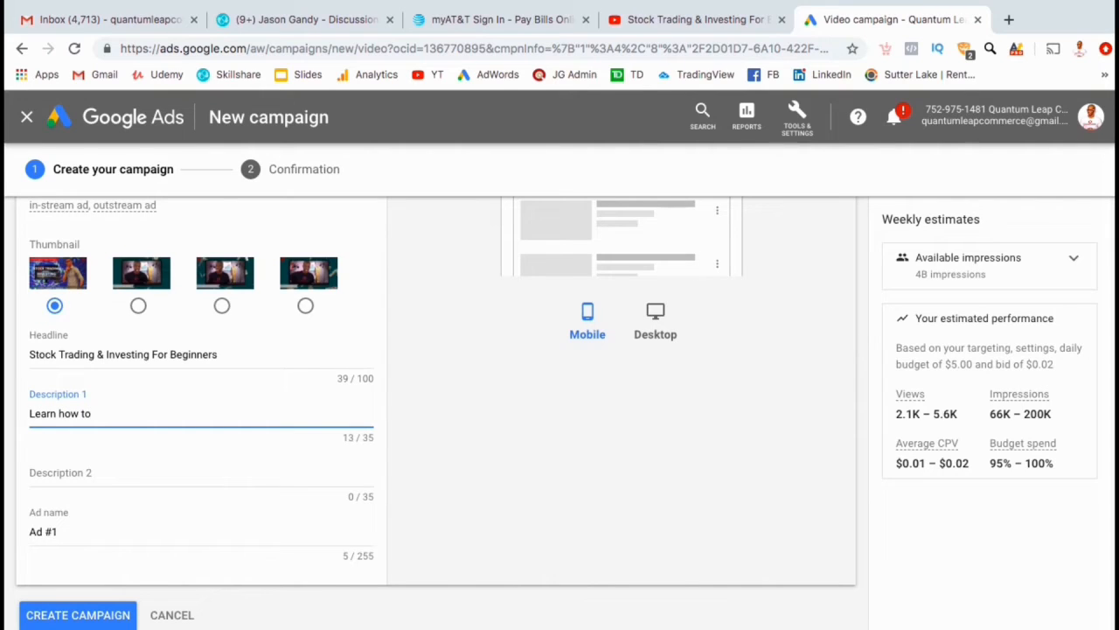
{"action": "type", "text": "trade"}
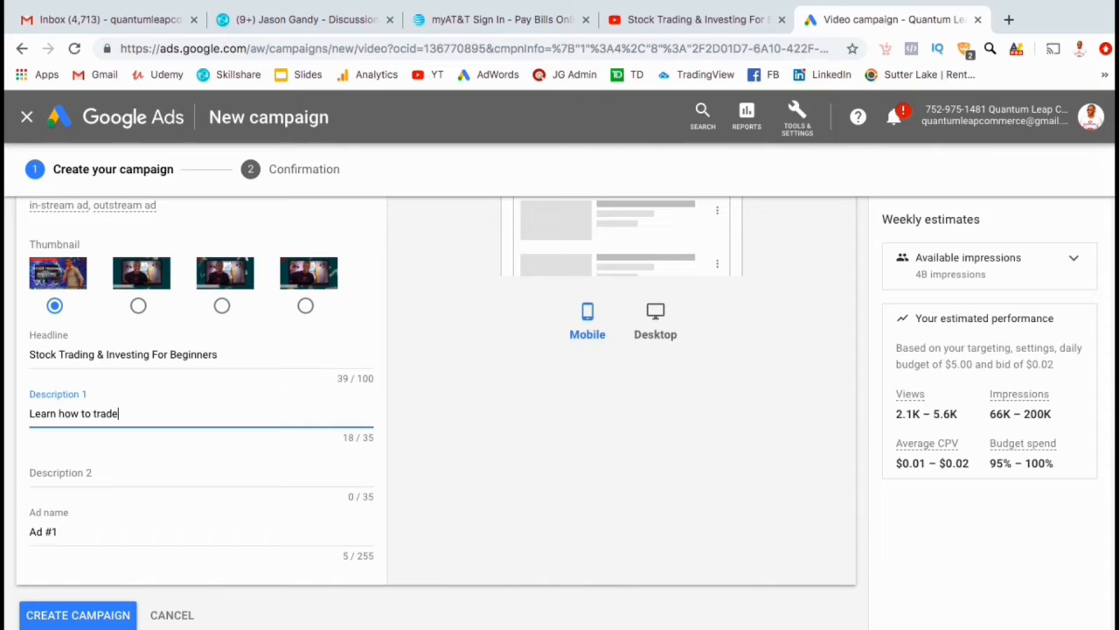
{"action": "type", "text": "stoc"}
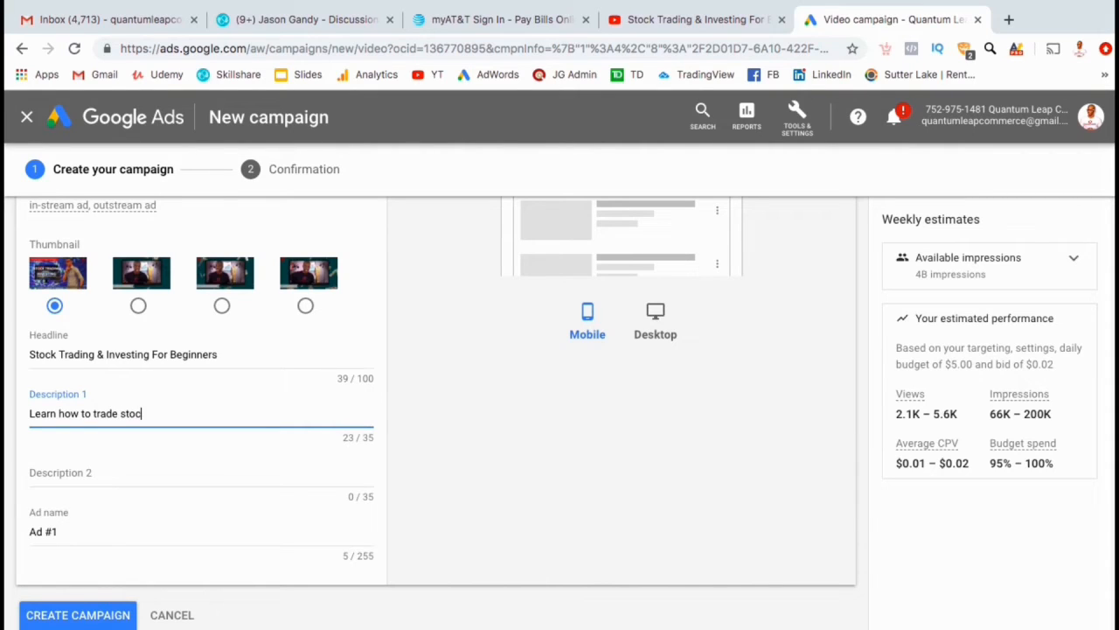
{"action": "type", "text": "ks"}
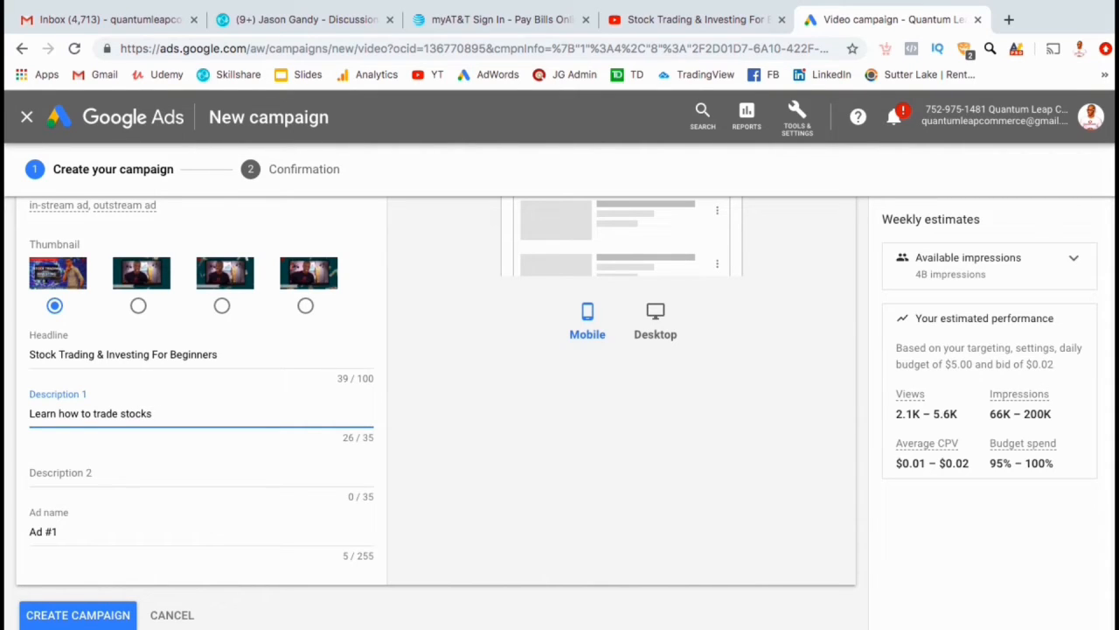
{"action": "type", "text": "Beginners masterclass"}
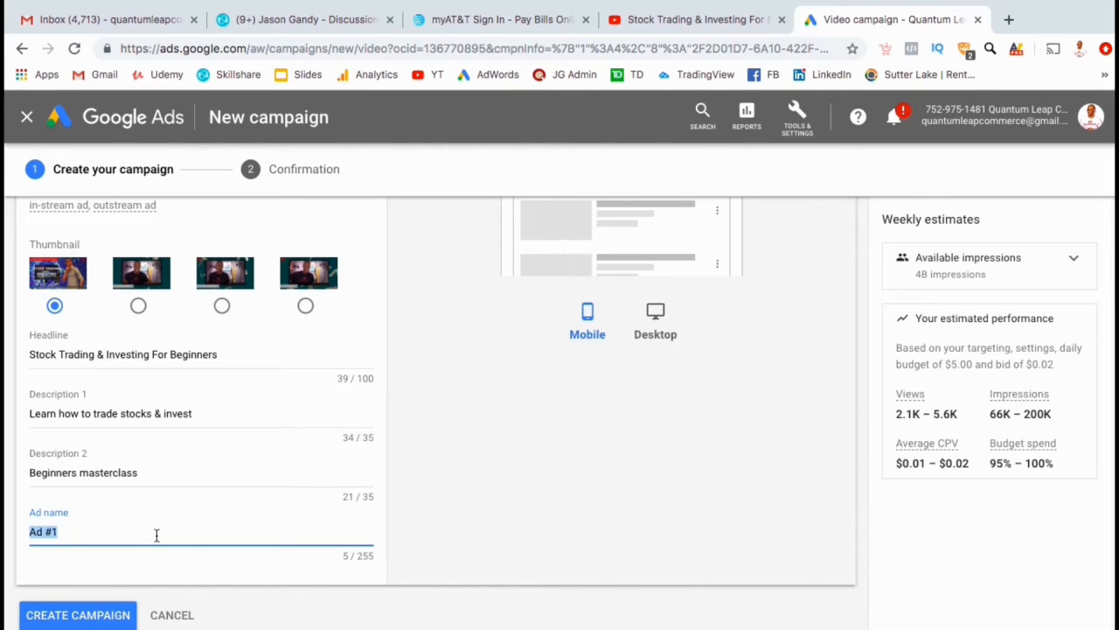
{"action": "type", "text": "Stocks Promo Ad"}
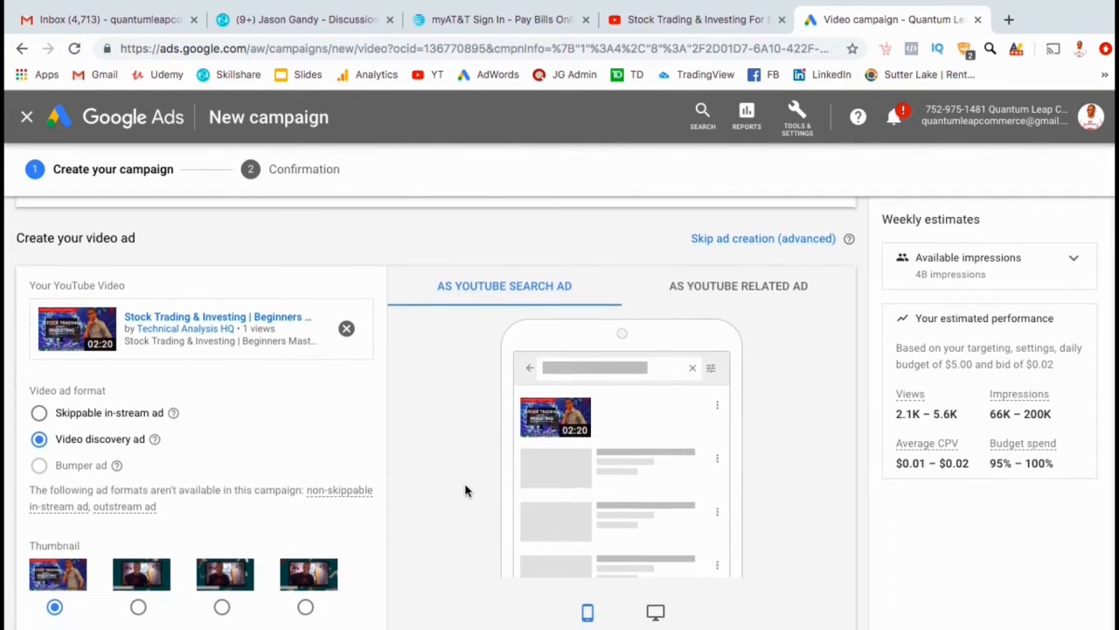
- Preview the ad on Desktop and as a YouTube related video suggestion
{"action": "scroll", "scroll_direction": "down", "scroll_amount": 3}
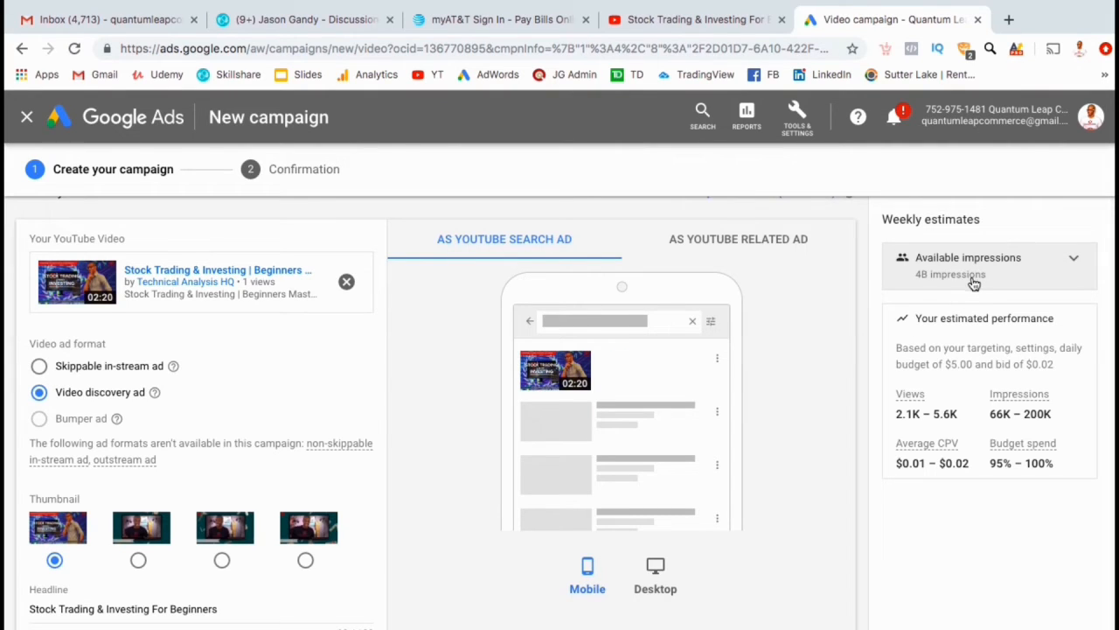
{"action": "mouse_move", "coordinate": [969, 343]}
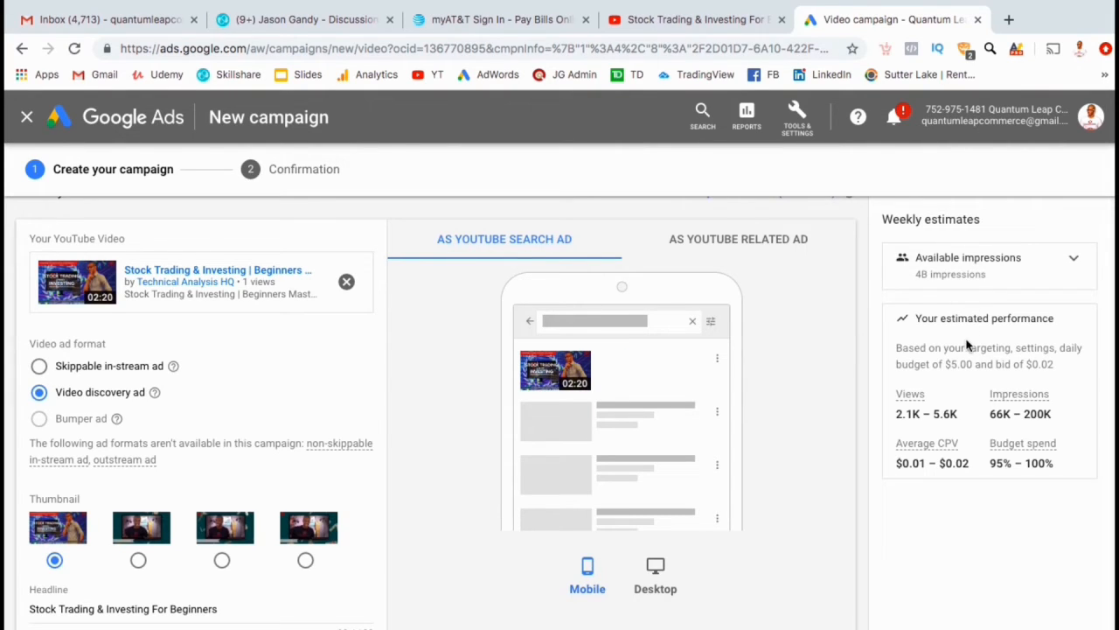
{"action": "mouse_move", "coordinate": [978, 416]}
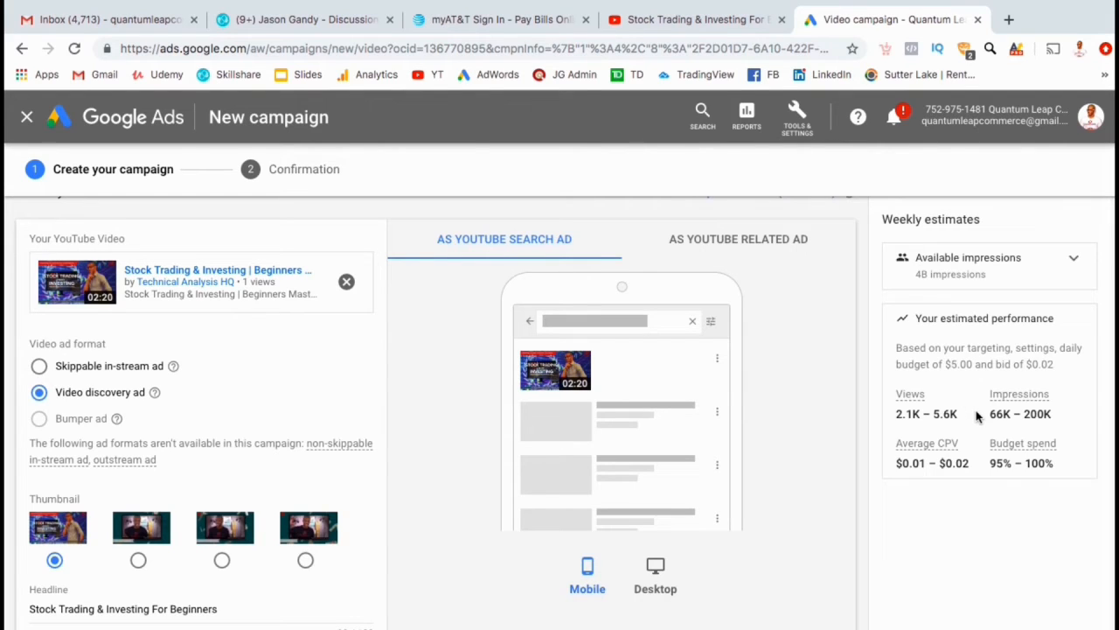
{"action": "mouse_move", "coordinate": [696, 553]}
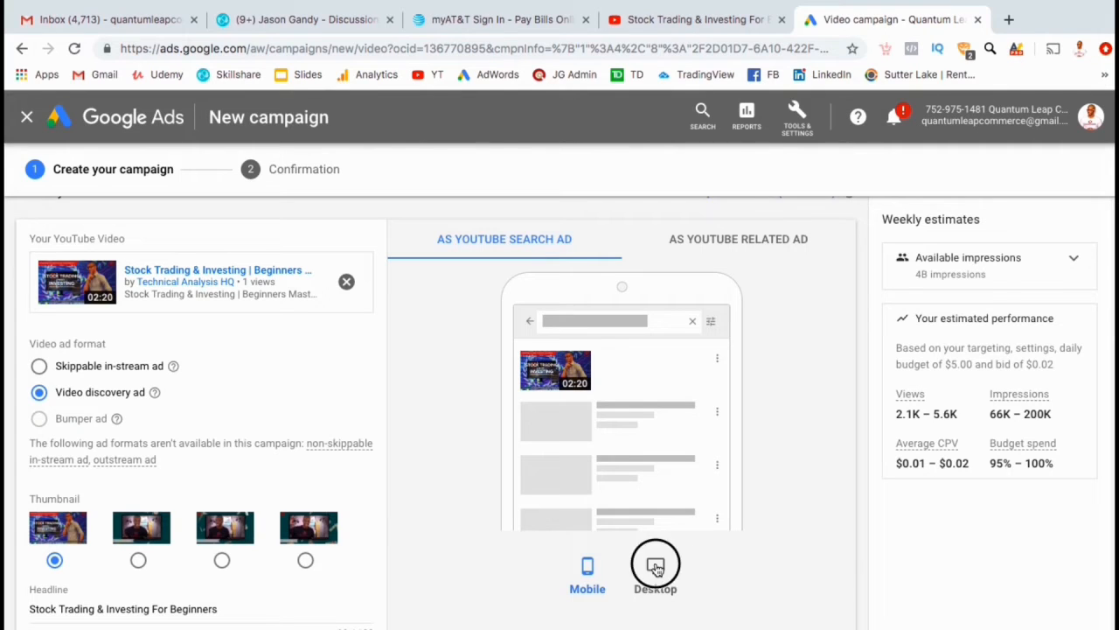
{"action": "left_click", "coordinate": [654, 567]}
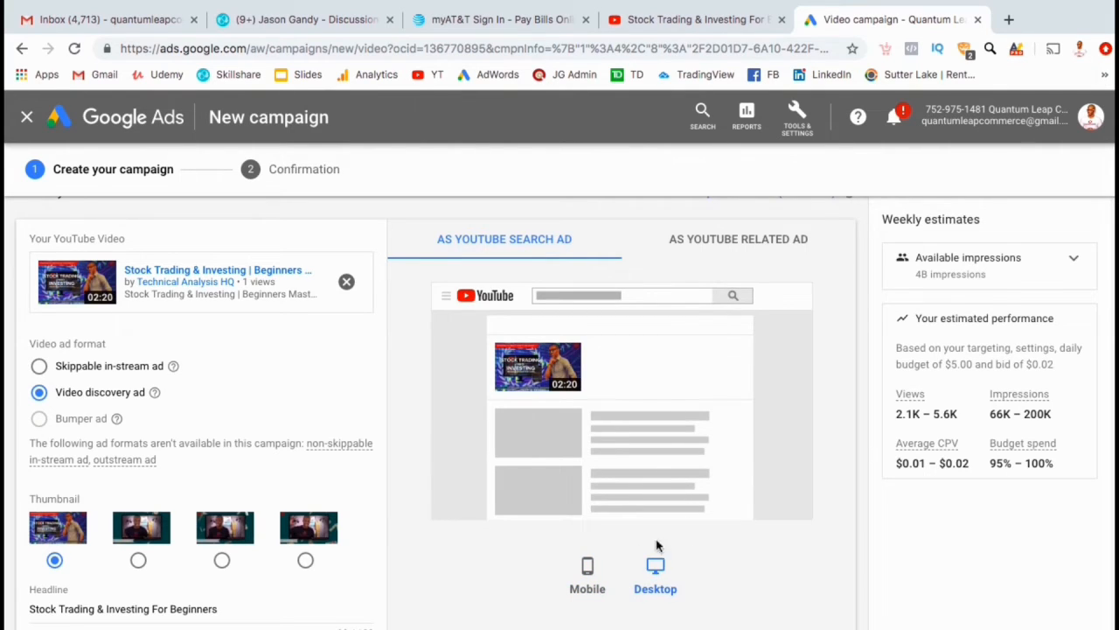
{"action": "left_click", "coordinate": [738, 238]}
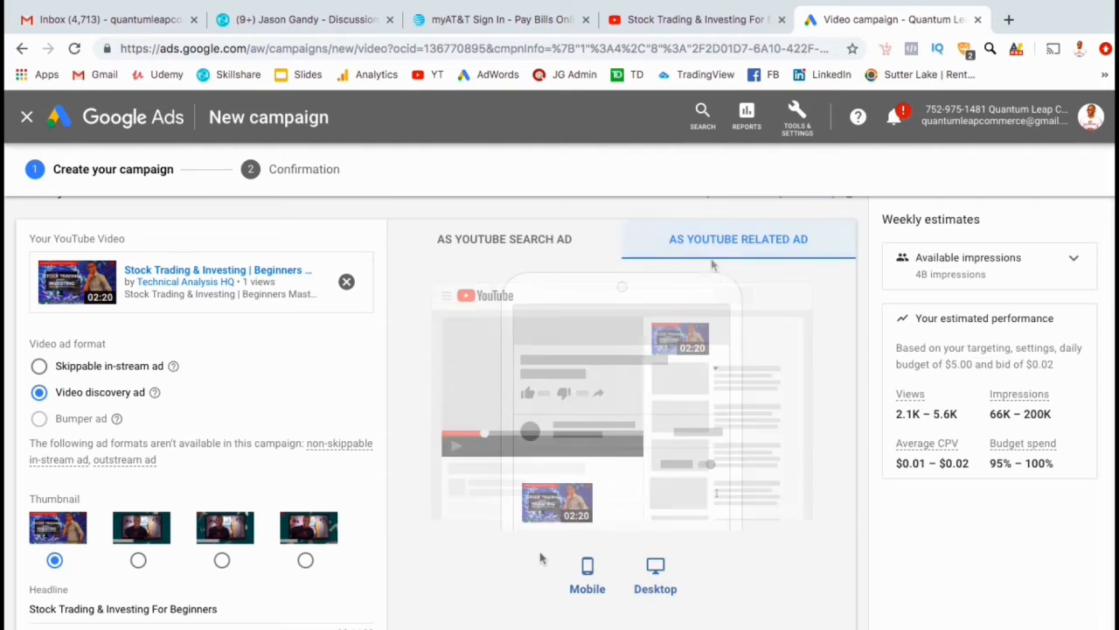
{"action": "scroll", "scroll_direction": "down", "scroll_amount": 3}
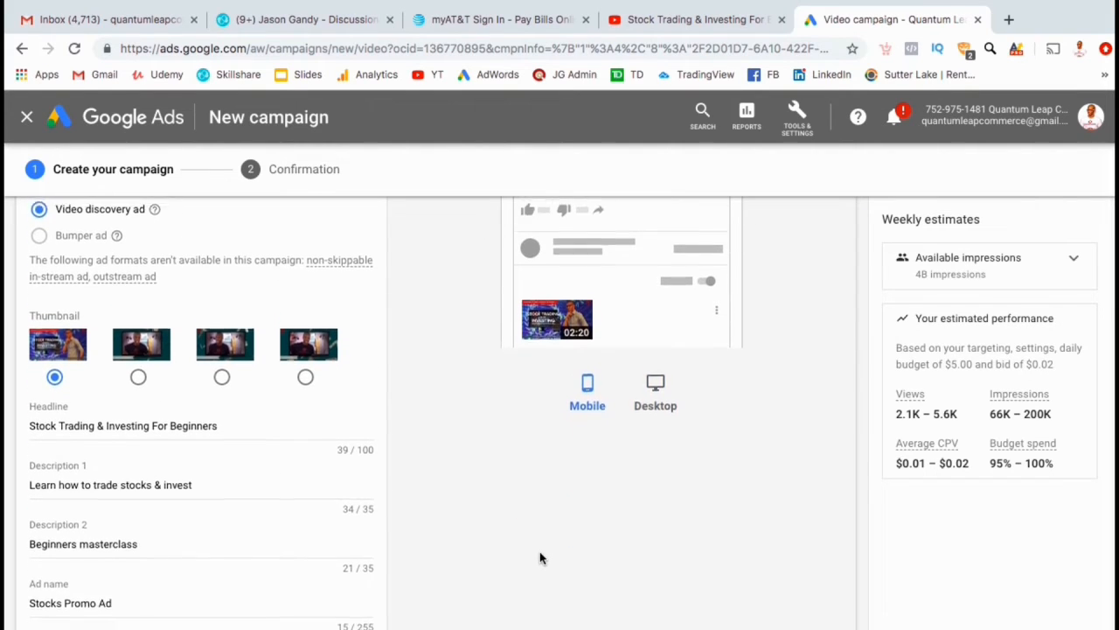
{"action": "scroll", "scroll_direction": "down", "scroll_amount": 3}
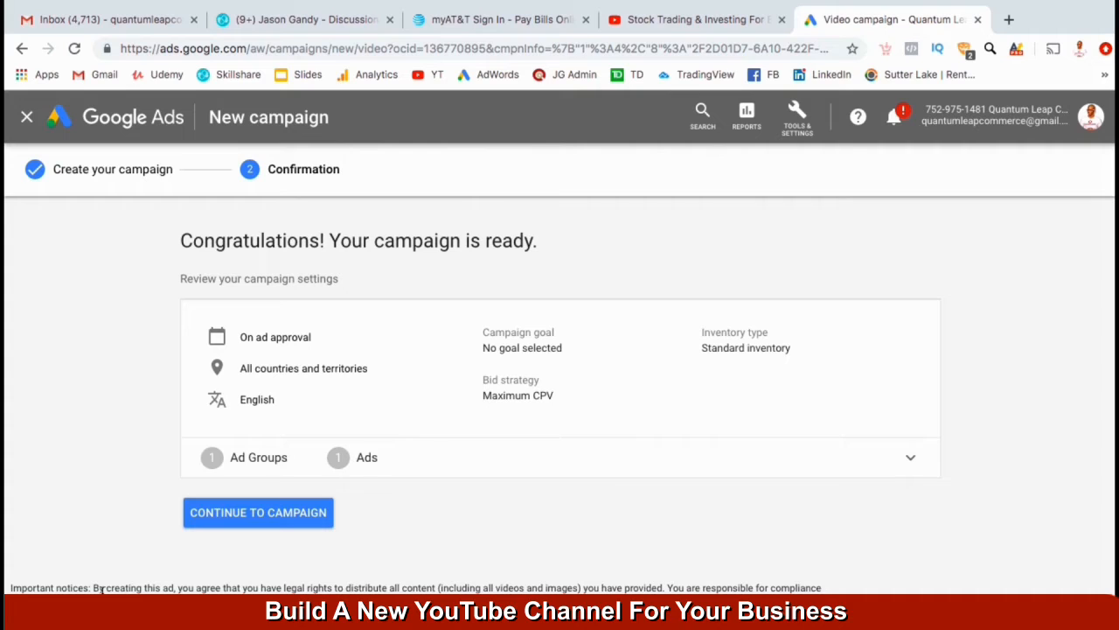
- Expand the Ad Groups/Ads summary row and continue to the new campaign
{"action": "left_click", "coordinate": [909, 458]}
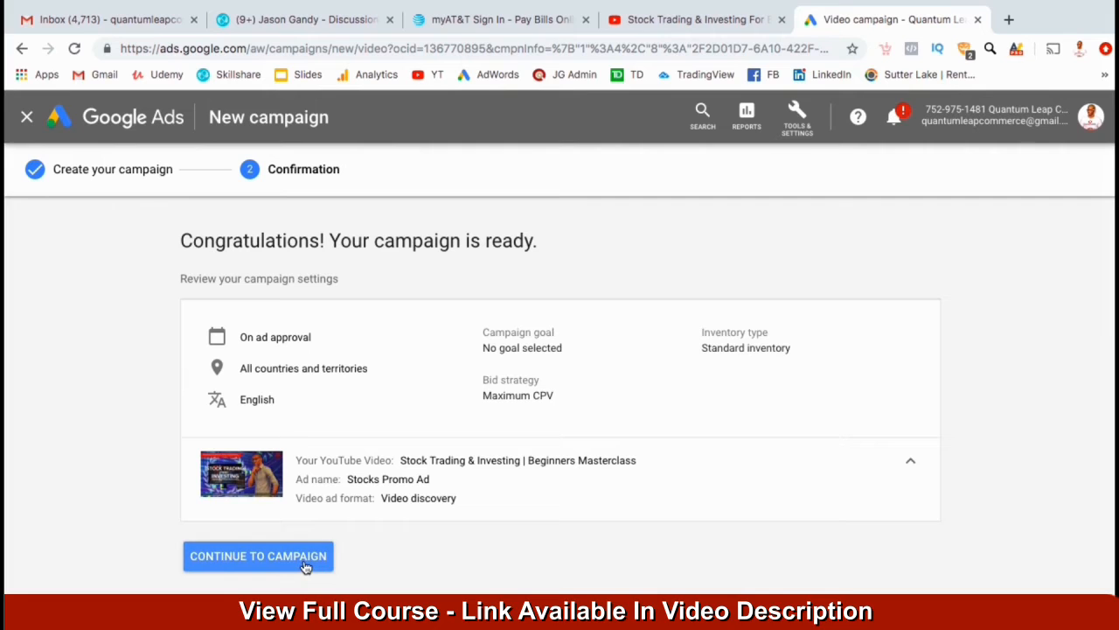
{"action": "left_click", "coordinate": [259, 556]}
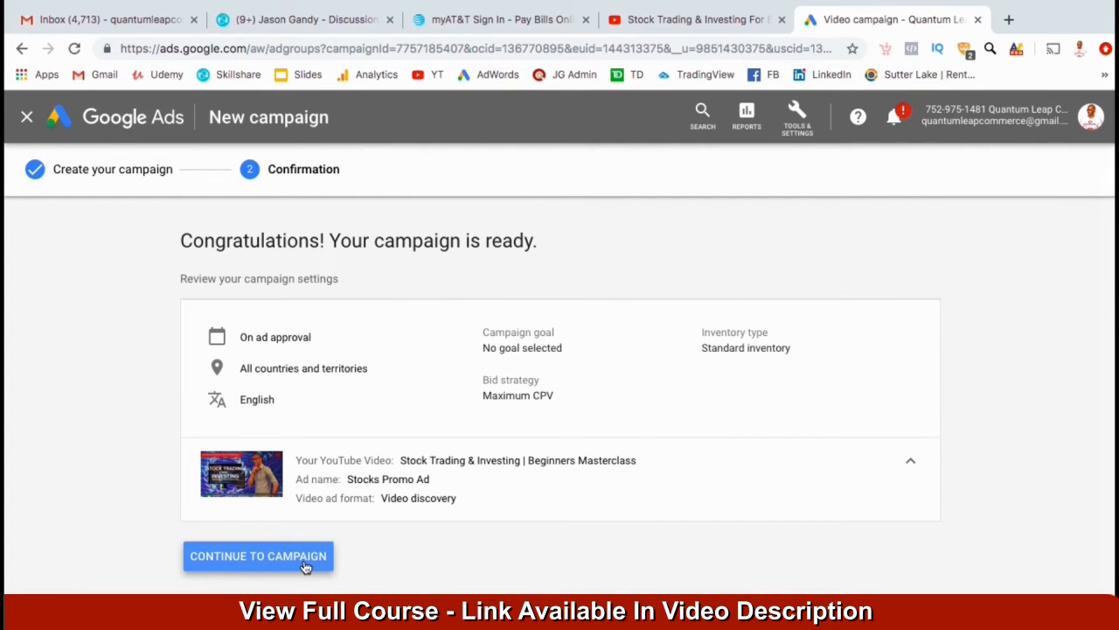
- Continue to the Stocks & Investing Ad Campaign's Ad groups page
{"action": "left_click", "coordinate": [259, 556]}
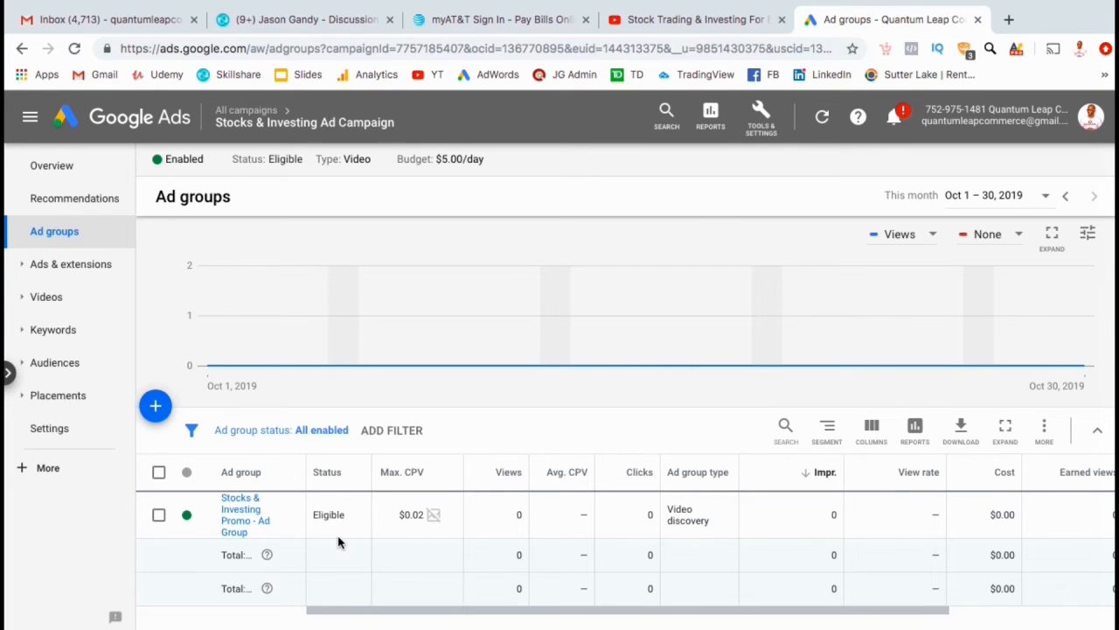
{"action": "mouse_move", "coordinate": [488, 427]}
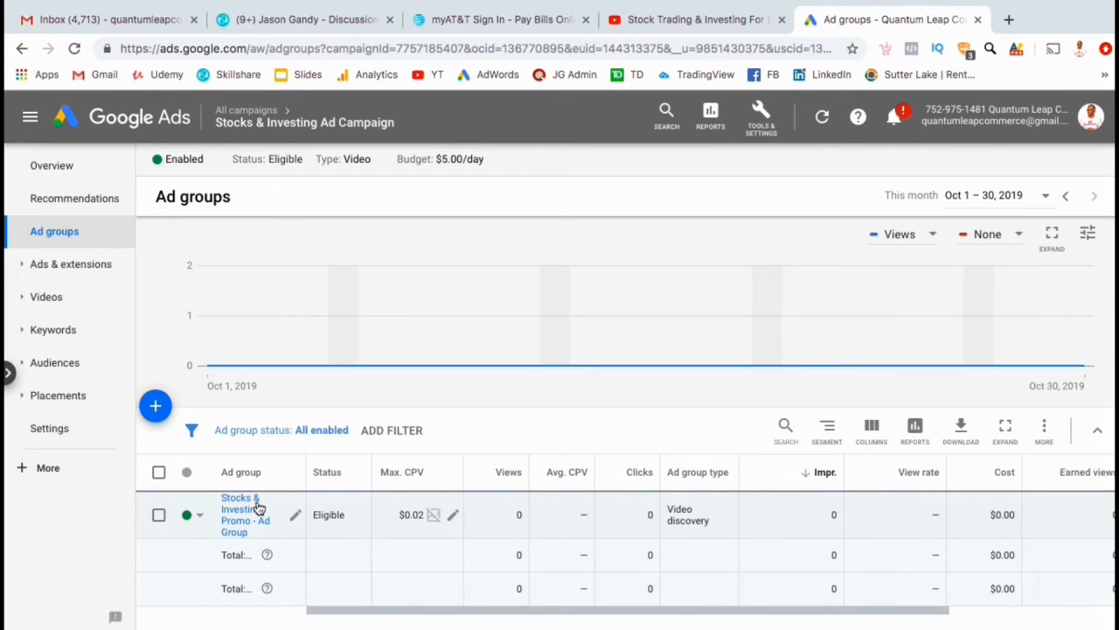
{"action": "mouse_move", "coordinate": [259, 508]}
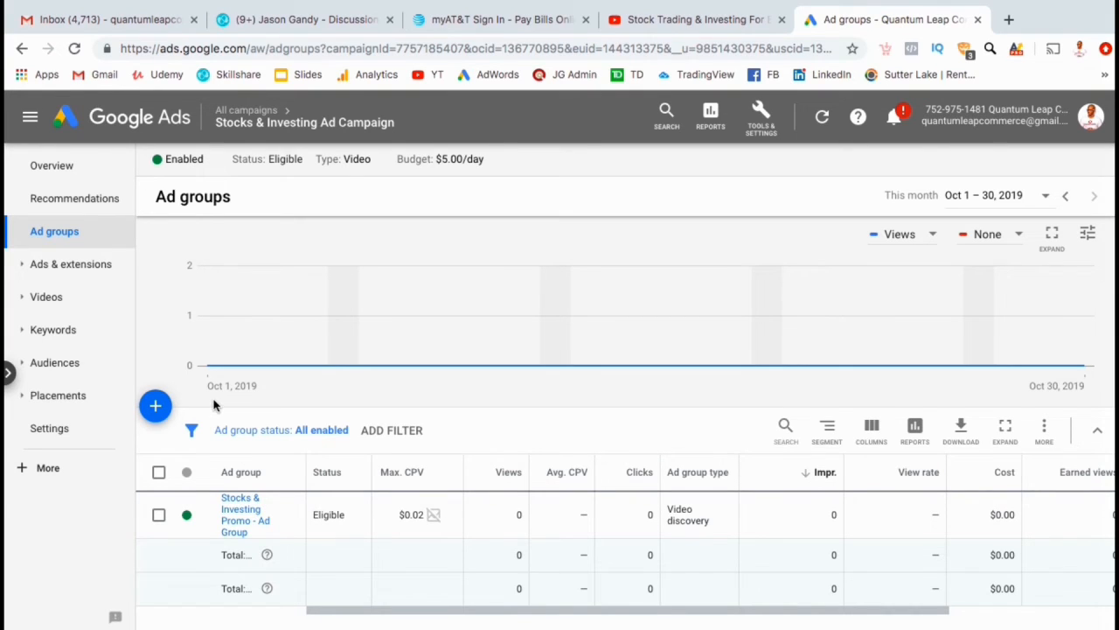
- Expand Ads & extensions and list the campaign's ads
{"action": "left_click", "coordinate": [69, 262]}
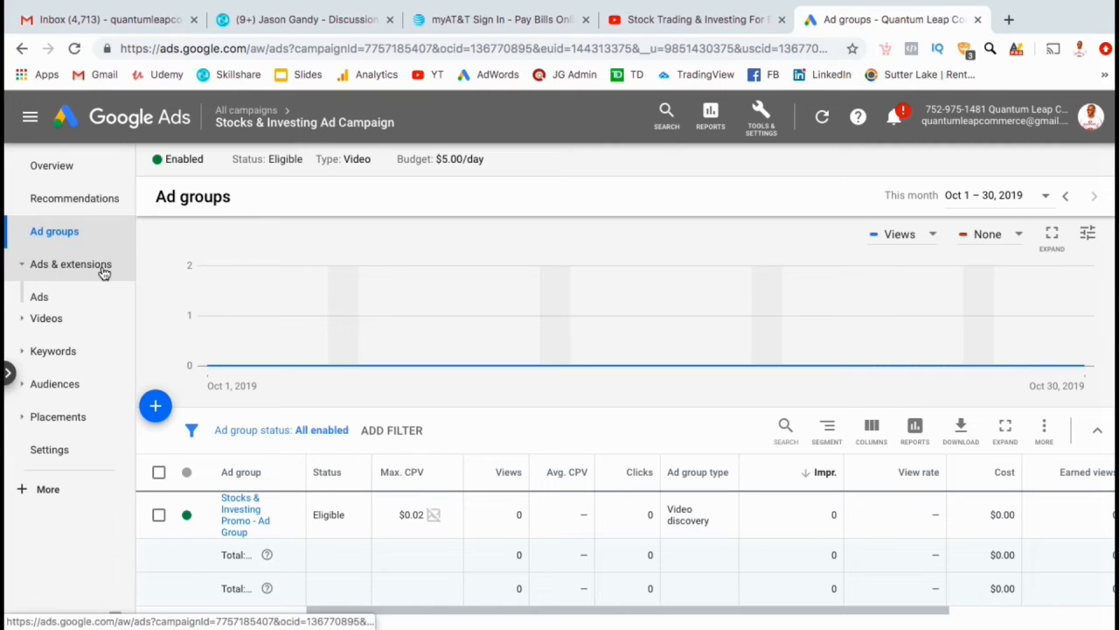
{"action": "left_click", "coordinate": [39, 297]}
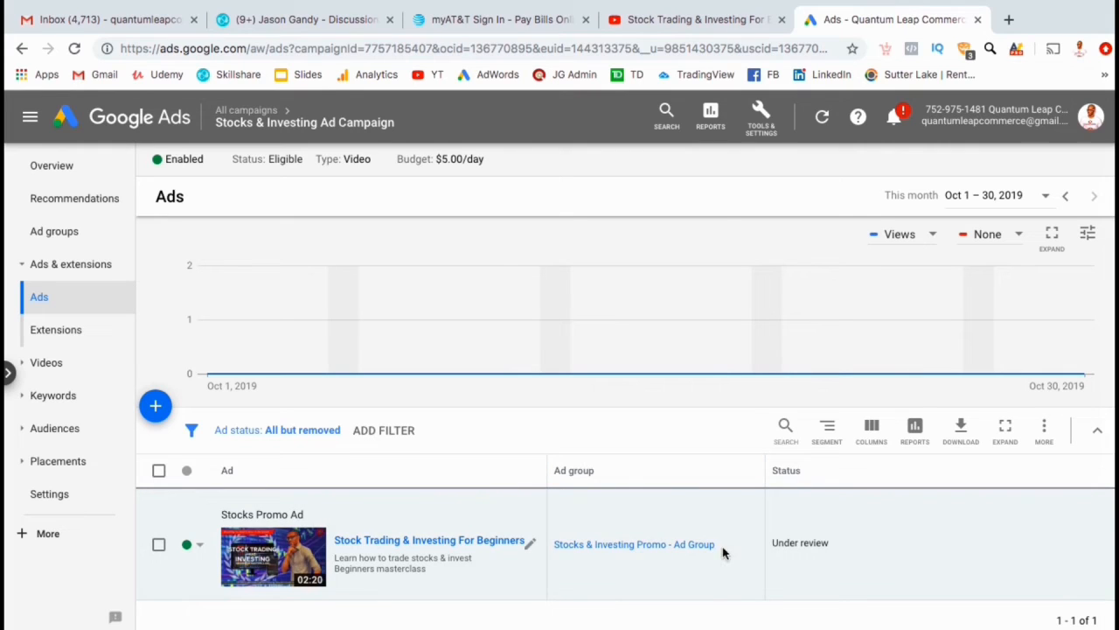
{"action": "mouse_move", "coordinate": [813, 559]}
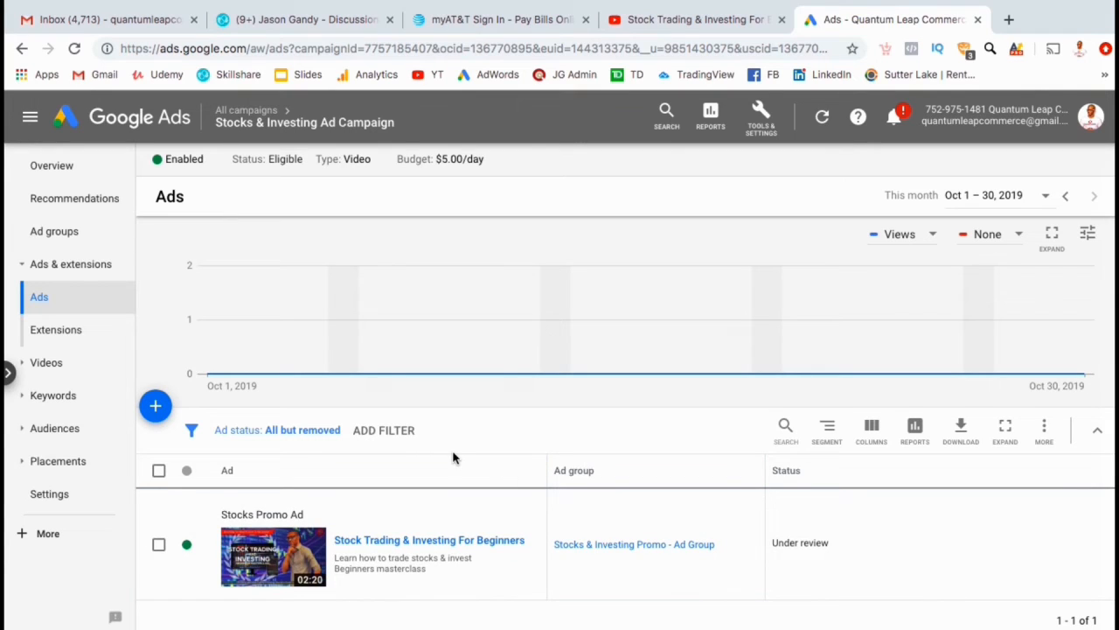
{"action": "mouse_move", "coordinate": [155, 405]}
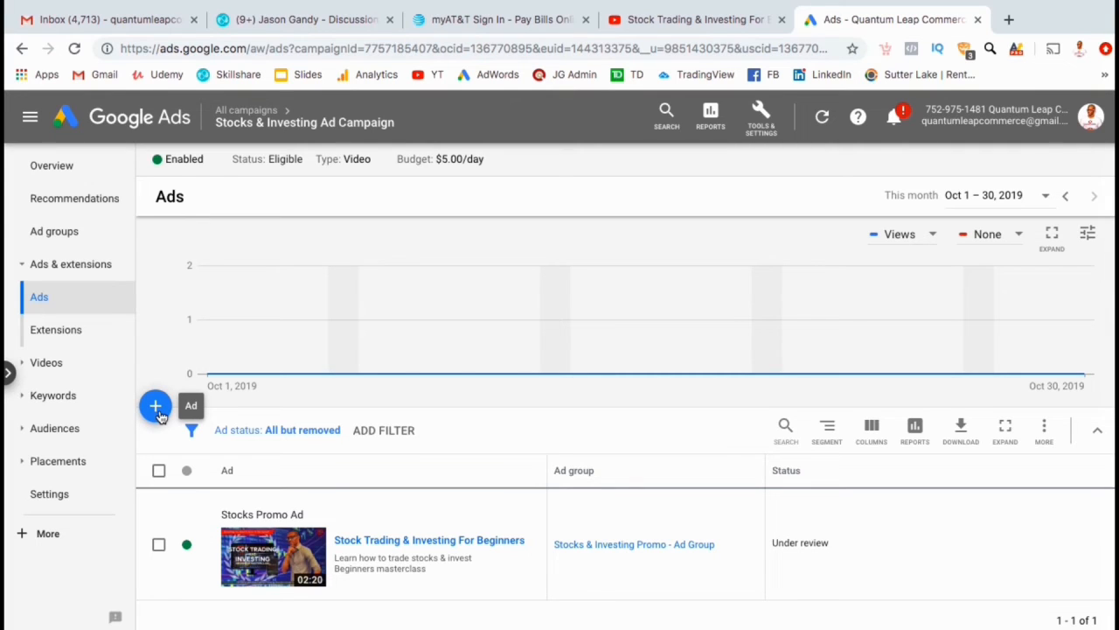
- Create the tech vs fund ad in the Stocks & Investing Promo ad group and save it
{"action": "left_click", "coordinate": [155, 405]}
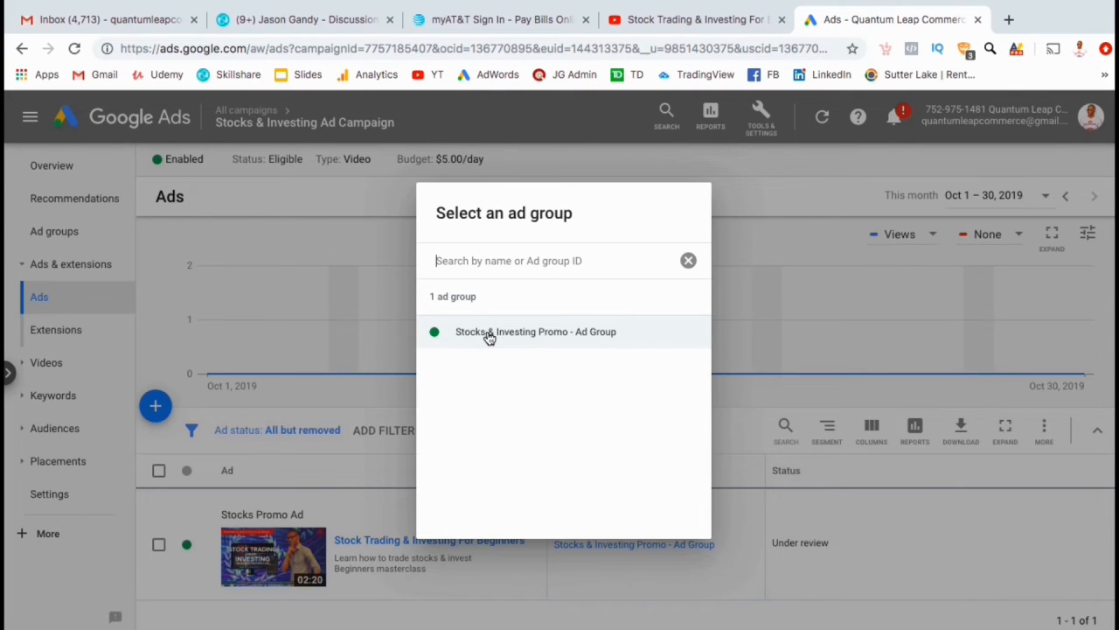
{"action": "left_click", "coordinate": [535, 332]}
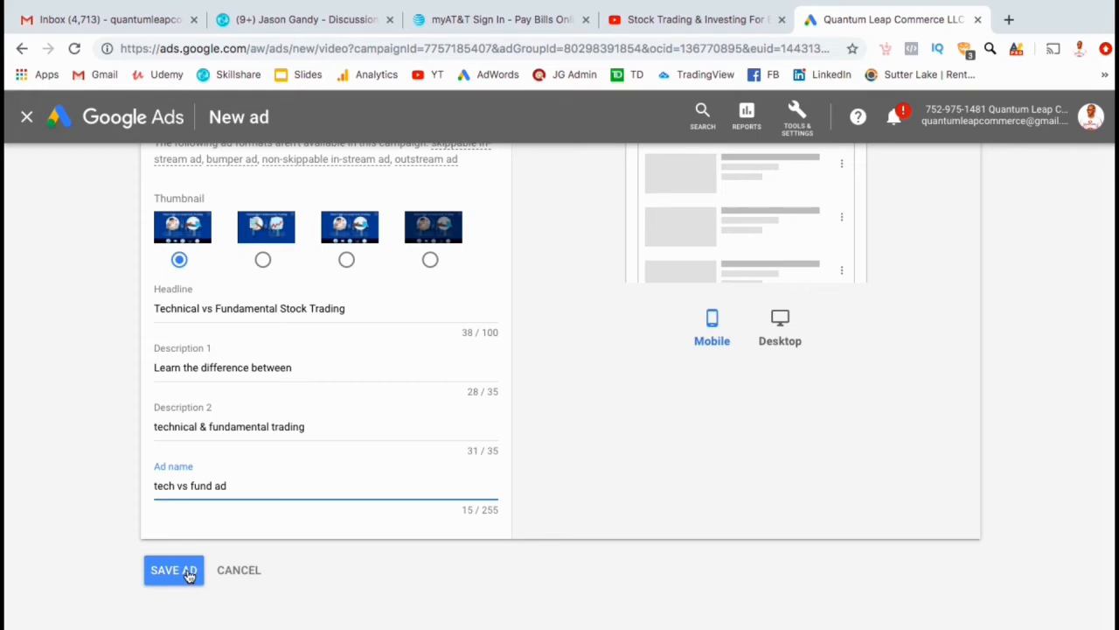
{"action": "left_click", "coordinate": [173, 570]}
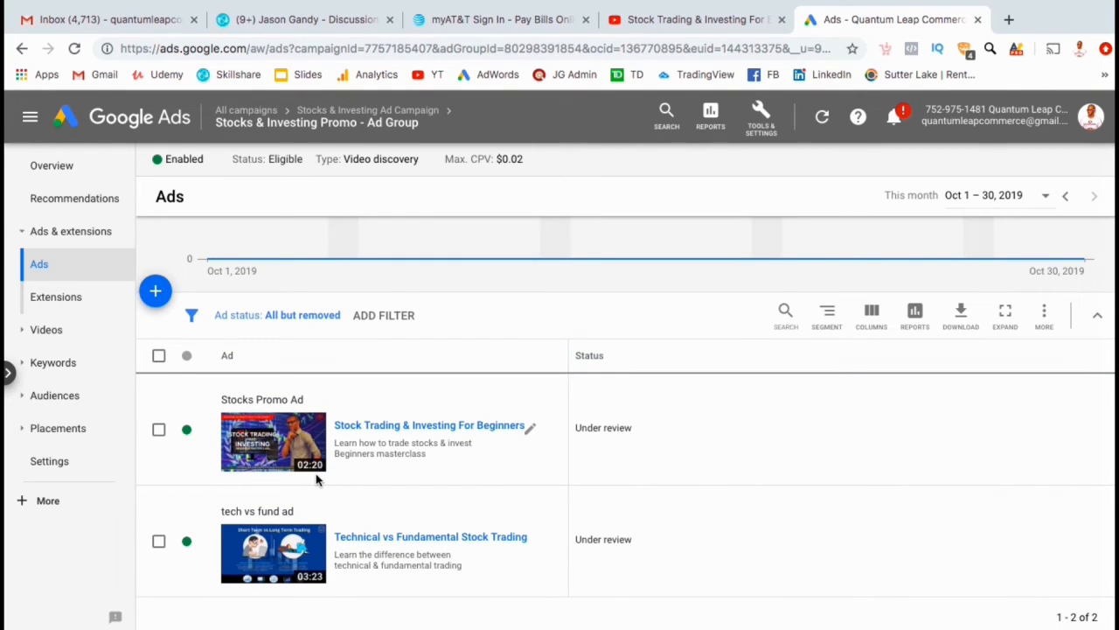
{"action": "mouse_move", "coordinate": [156, 290]}
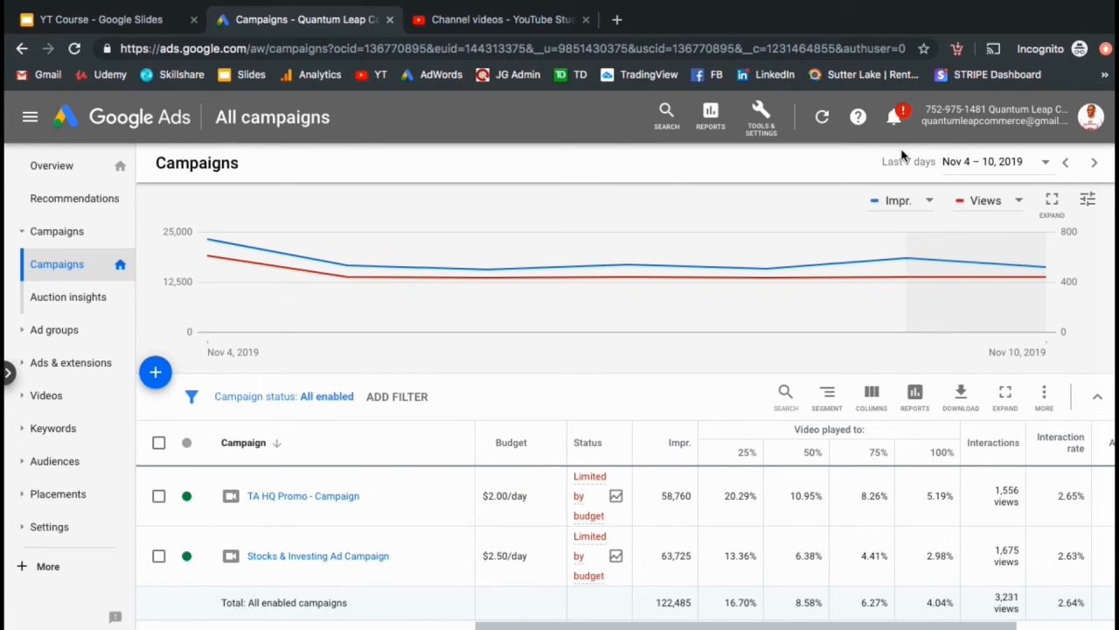
{"action": "mouse_move", "coordinate": [855, 194]}
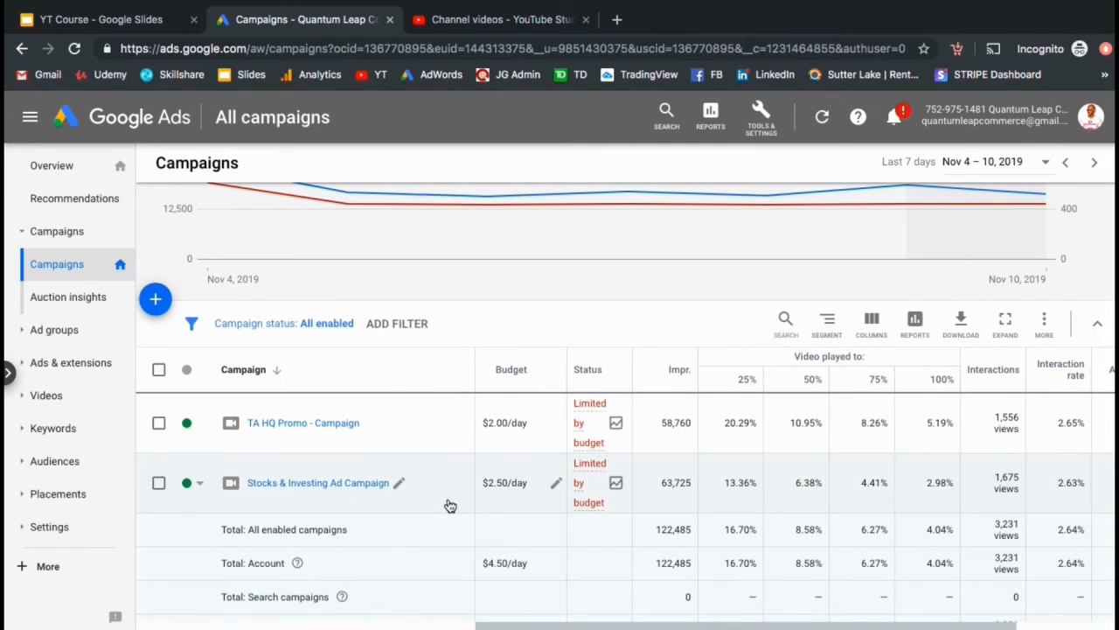
- Scroll the campaigns table down to the totals rows of 122,485 impressions and 3,231 views
{"action": "scroll", "scroll_direction": "down", "scroll_amount": 3}
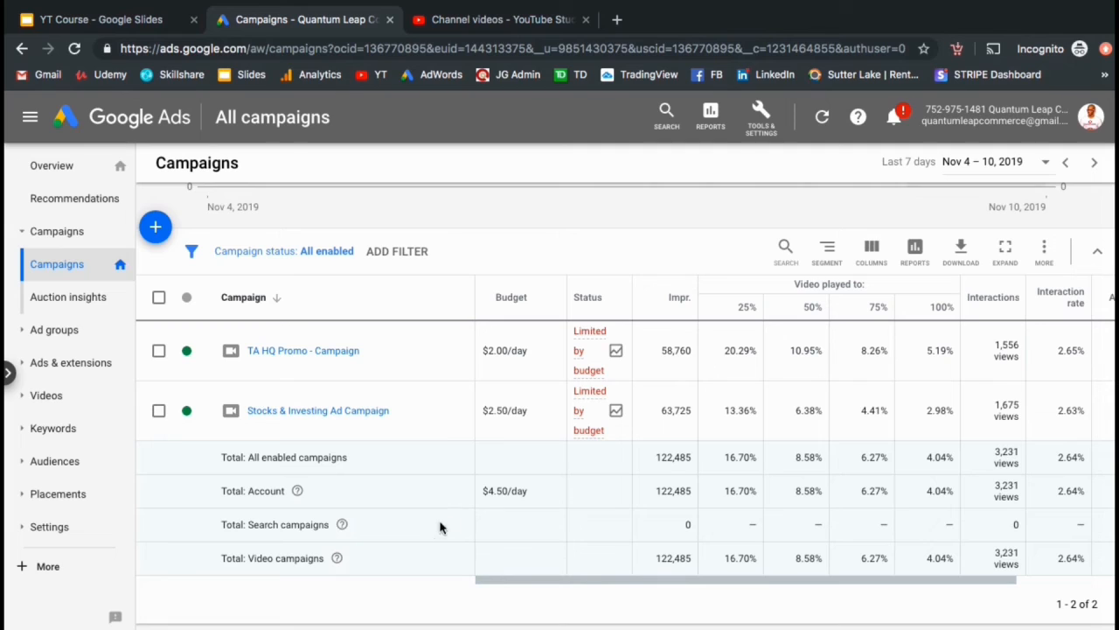
{"action": "mouse_move", "coordinate": [428, 542]}
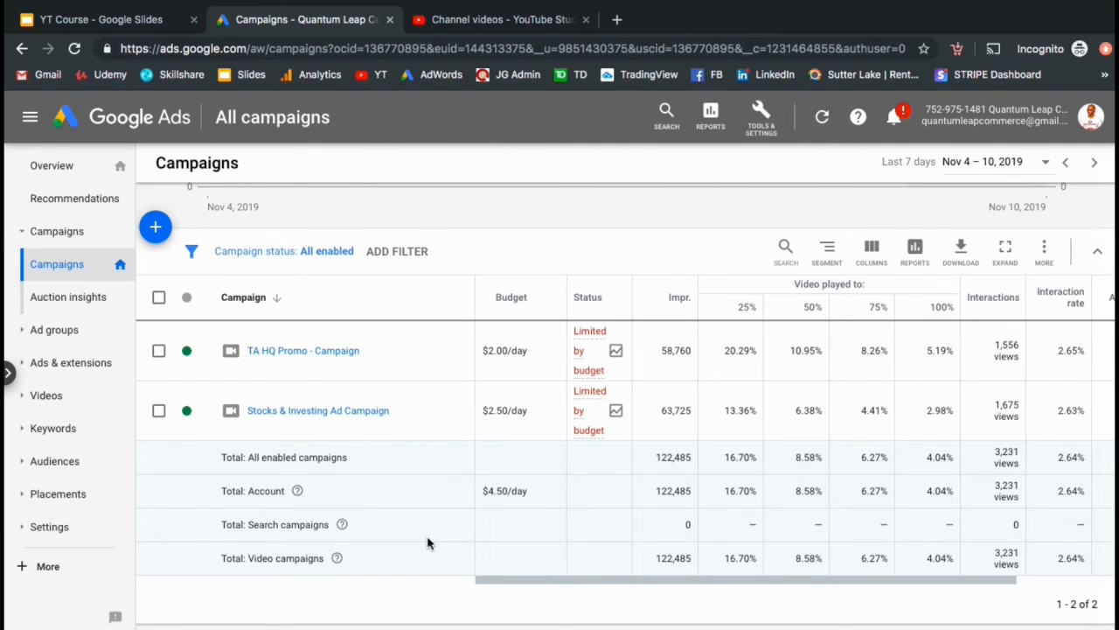
{"action": "mouse_move", "coordinate": [523, 301]}
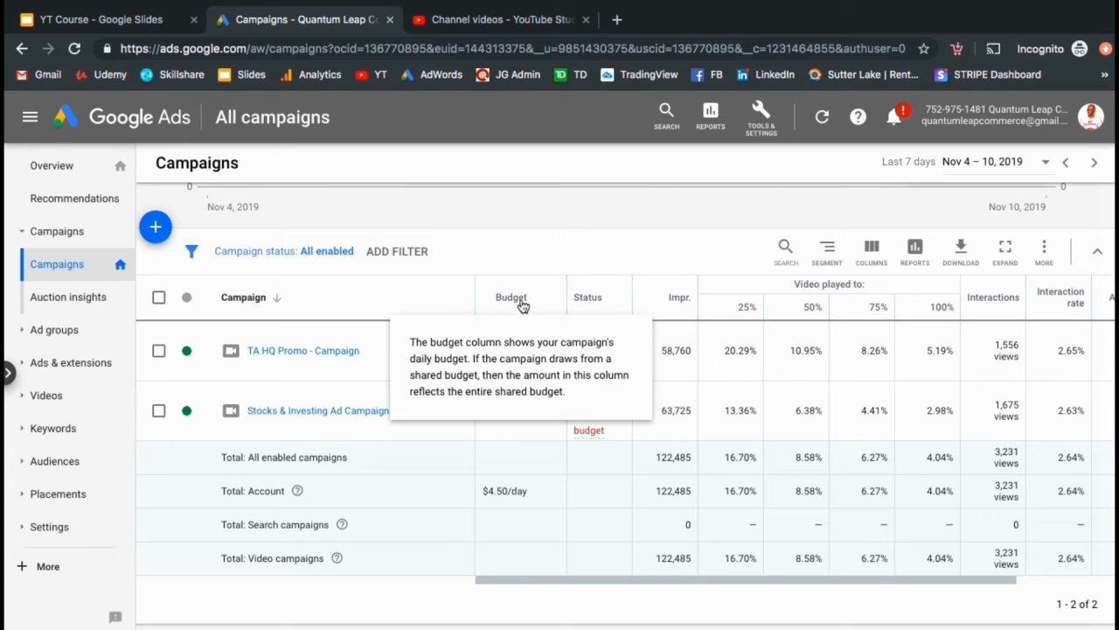
{"action": "mouse_move", "coordinate": [524, 257]}
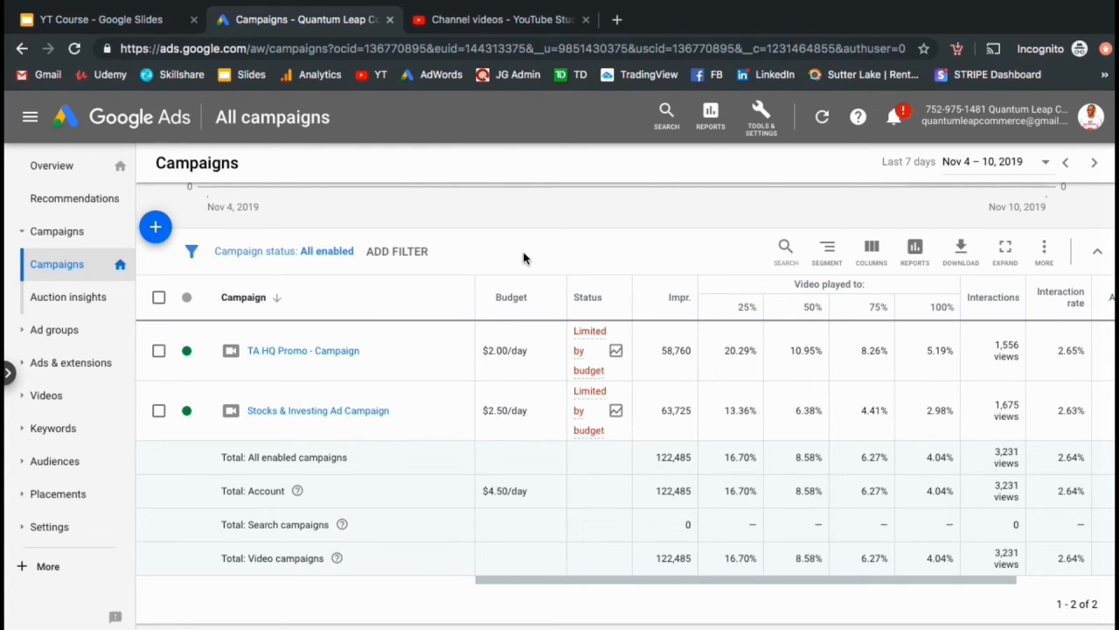
{"action": "mouse_move", "coordinate": [668, 254]}
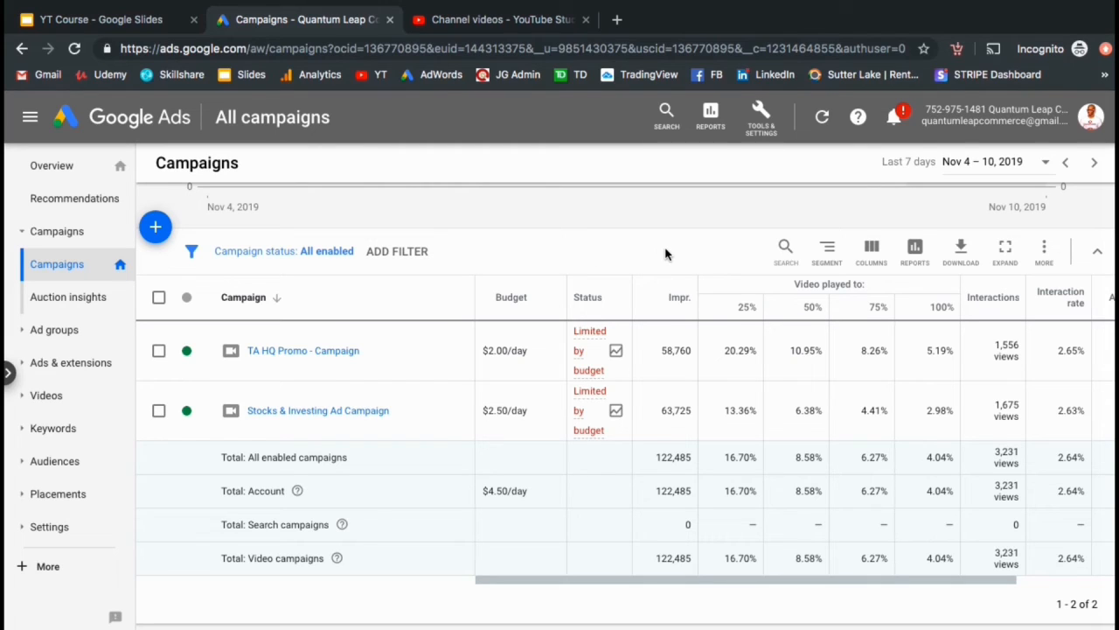
{"action": "mouse_move", "coordinate": [673, 256]}
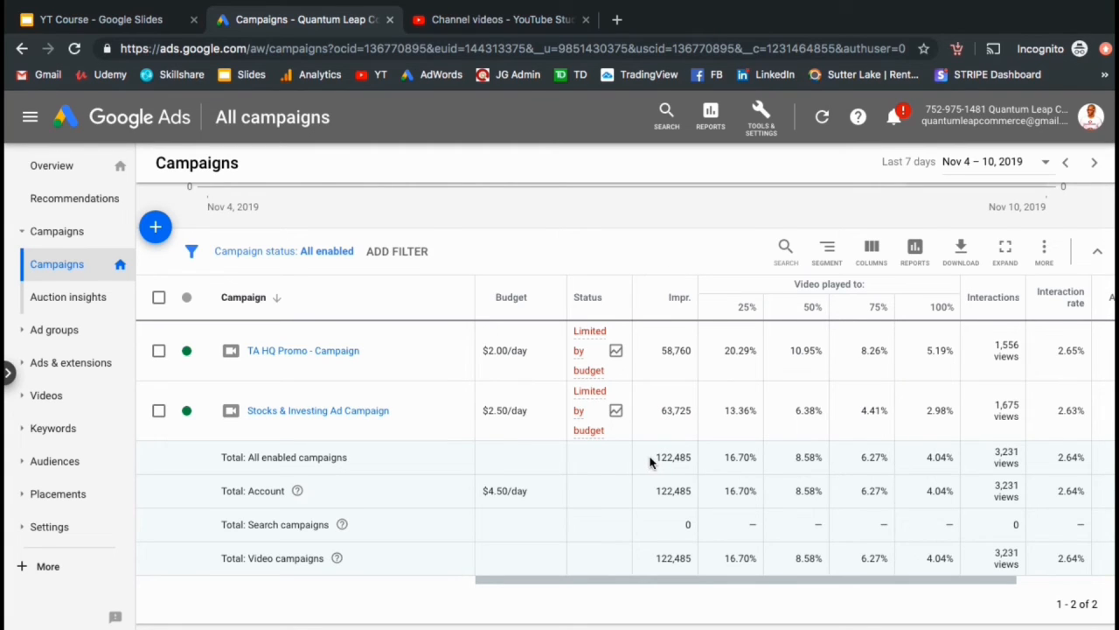
{"action": "mouse_move", "coordinate": [691, 458]}
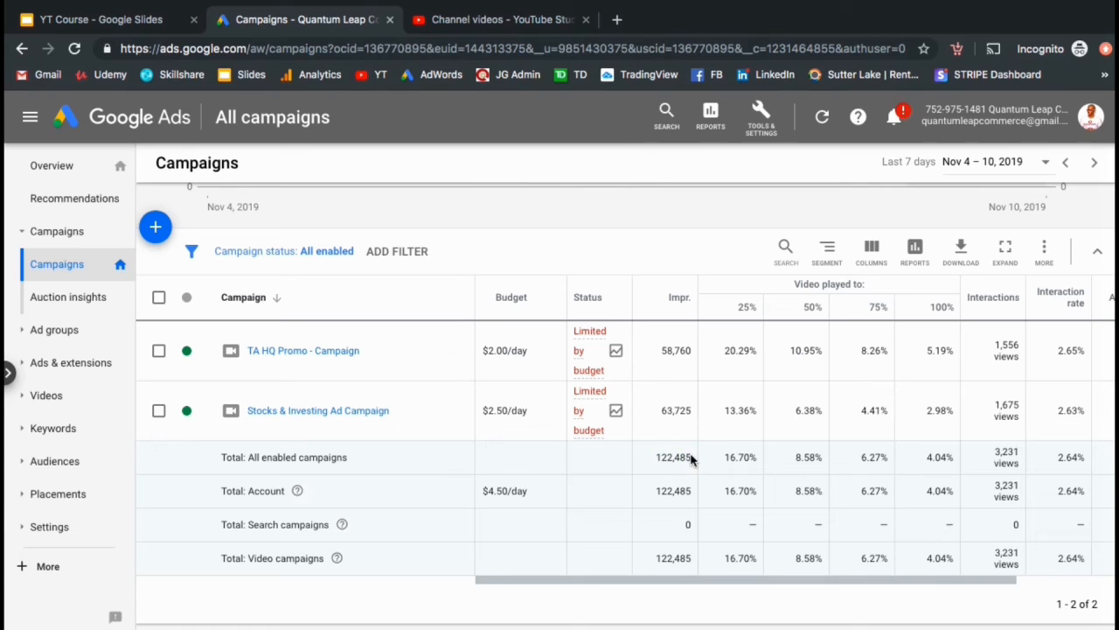
{"action": "mouse_move", "coordinate": [713, 465]}
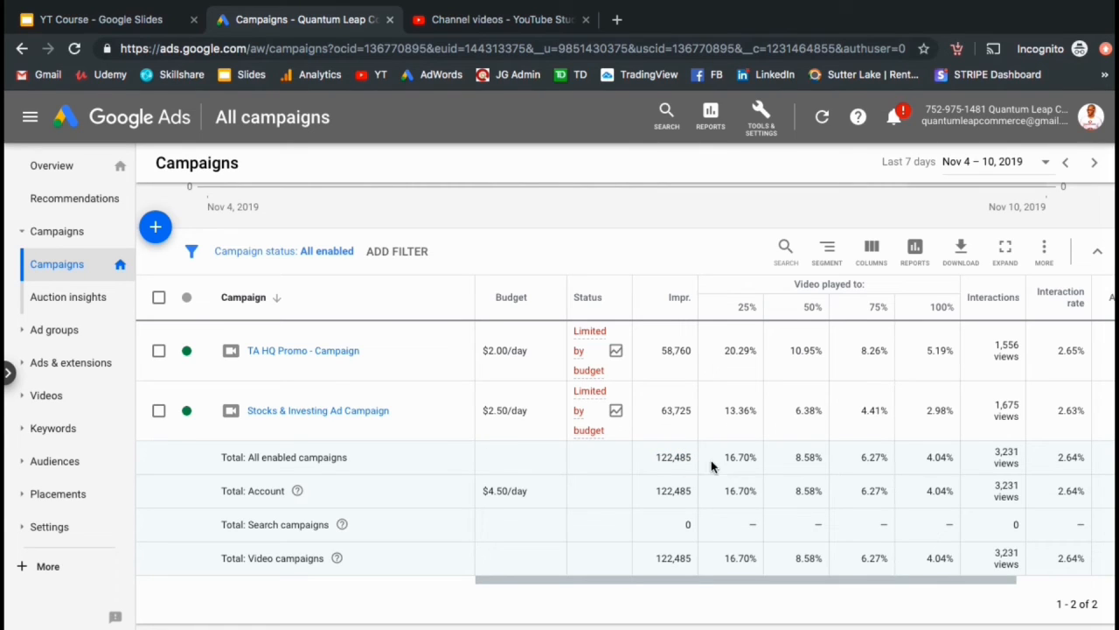
{"action": "mouse_move", "coordinate": [731, 470]}
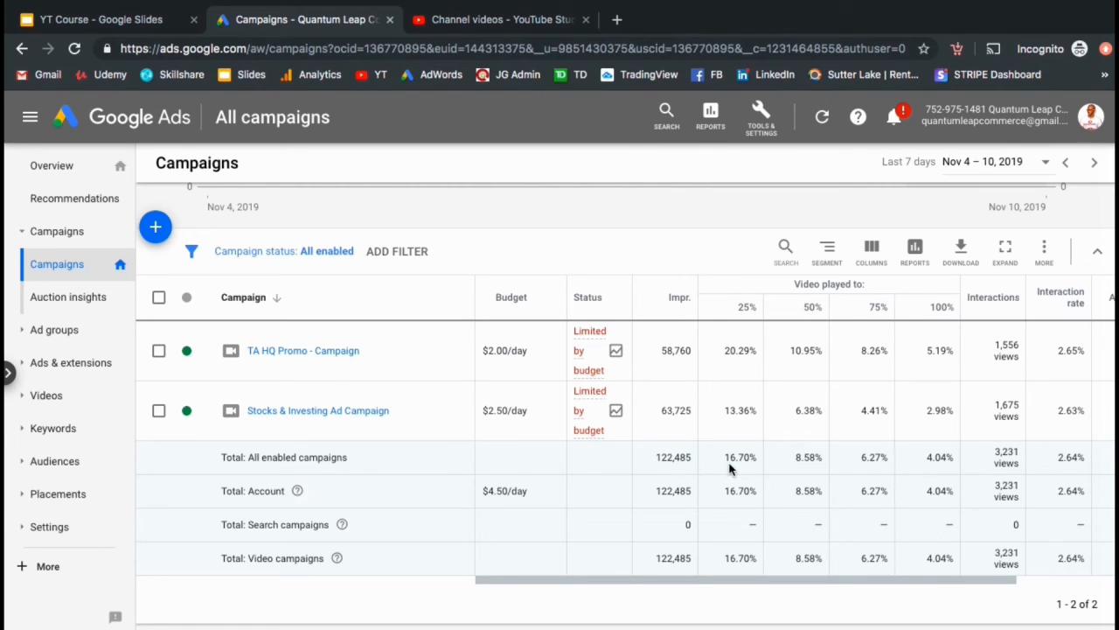
{"action": "mouse_move", "coordinate": [743, 464]}
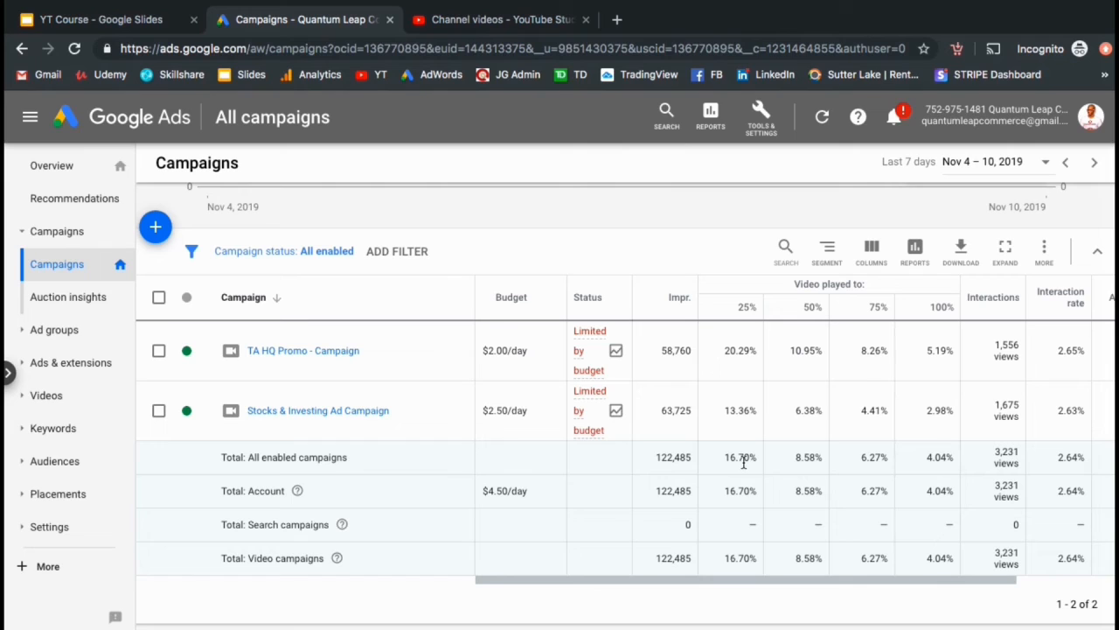
{"action": "mouse_move", "coordinate": [813, 472]}
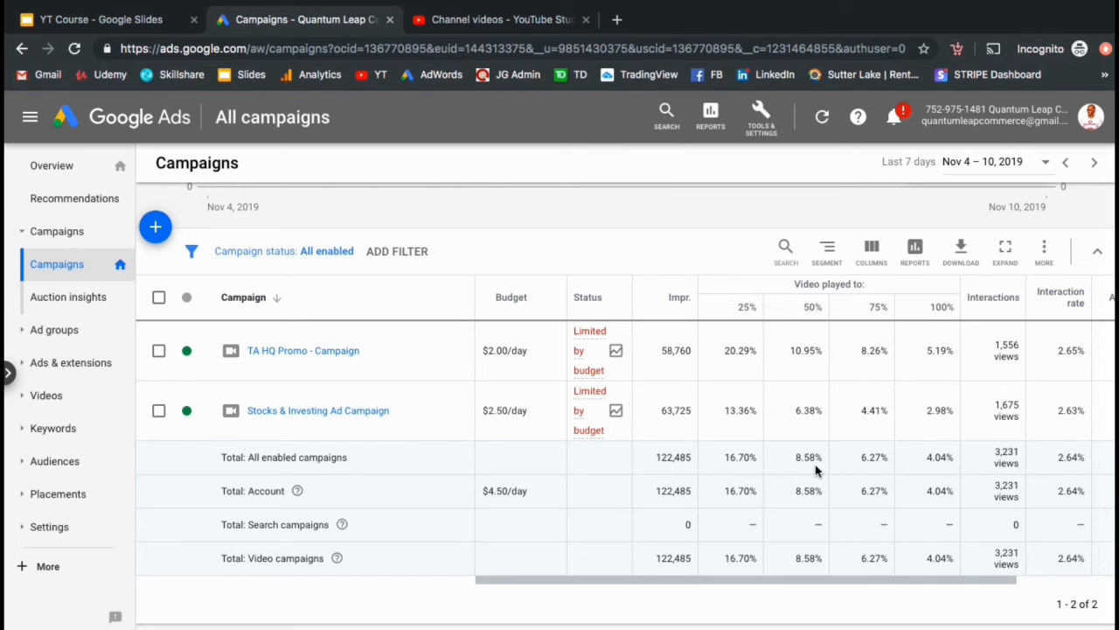
{"action": "mouse_move", "coordinate": [936, 476]}
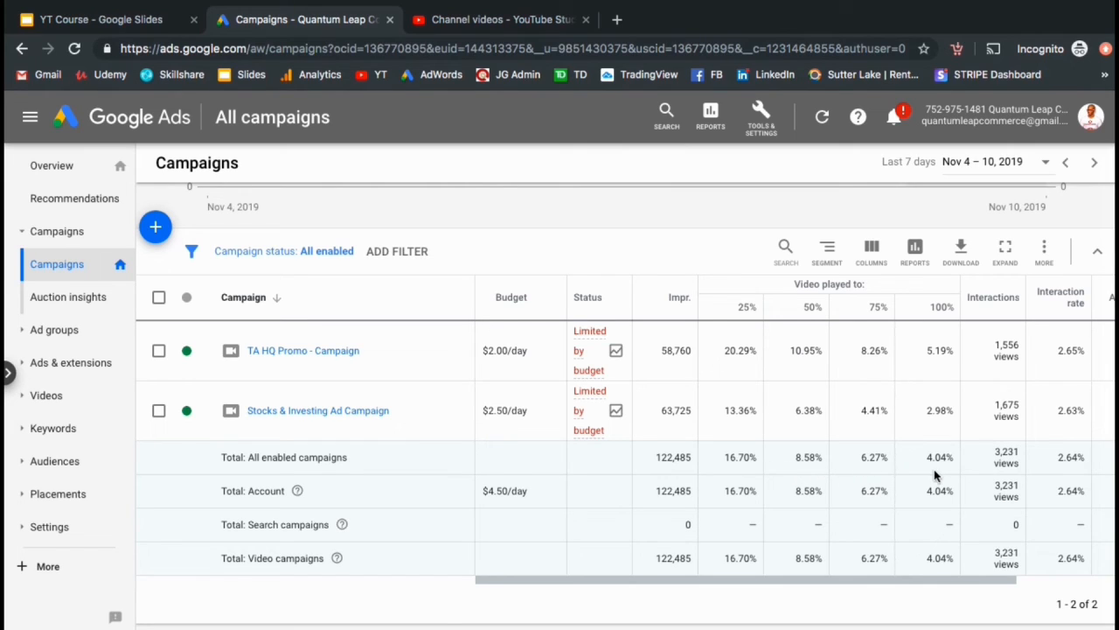
{"action": "mouse_move", "coordinate": [988, 472]}
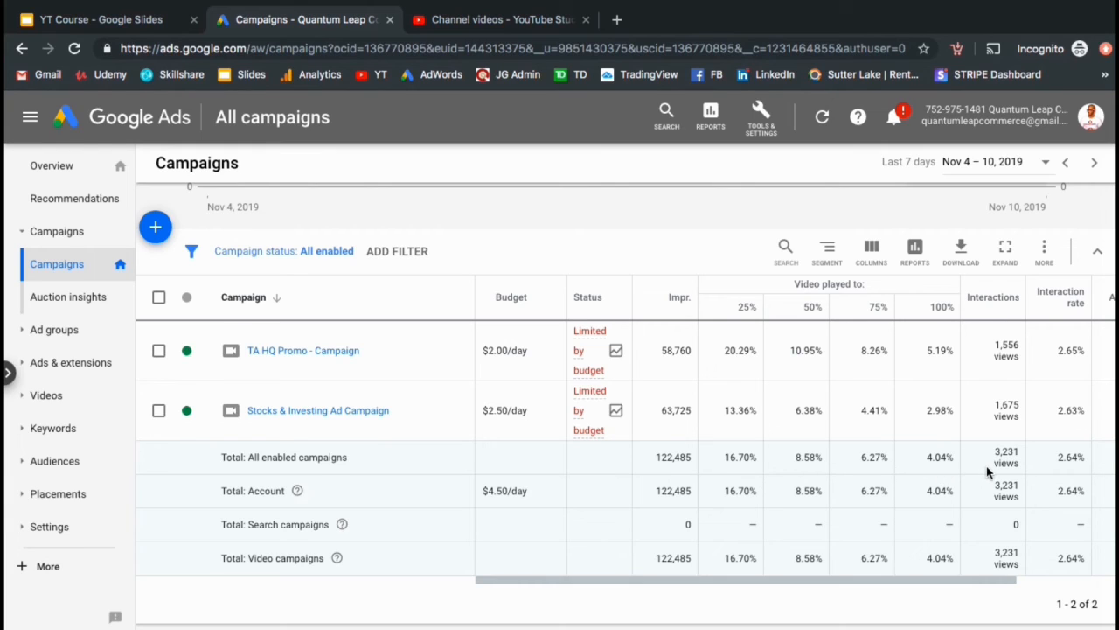
{"action": "mouse_move", "coordinate": [1018, 447]}
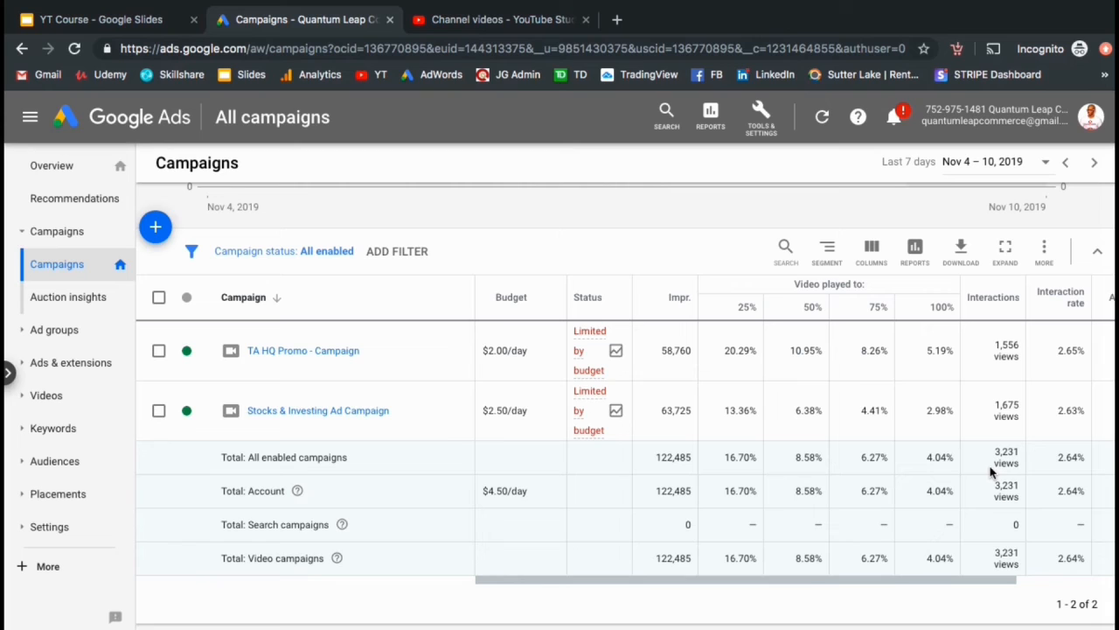
{"action": "scroll", "scroll_direction": "right", "scroll_amount": 3}
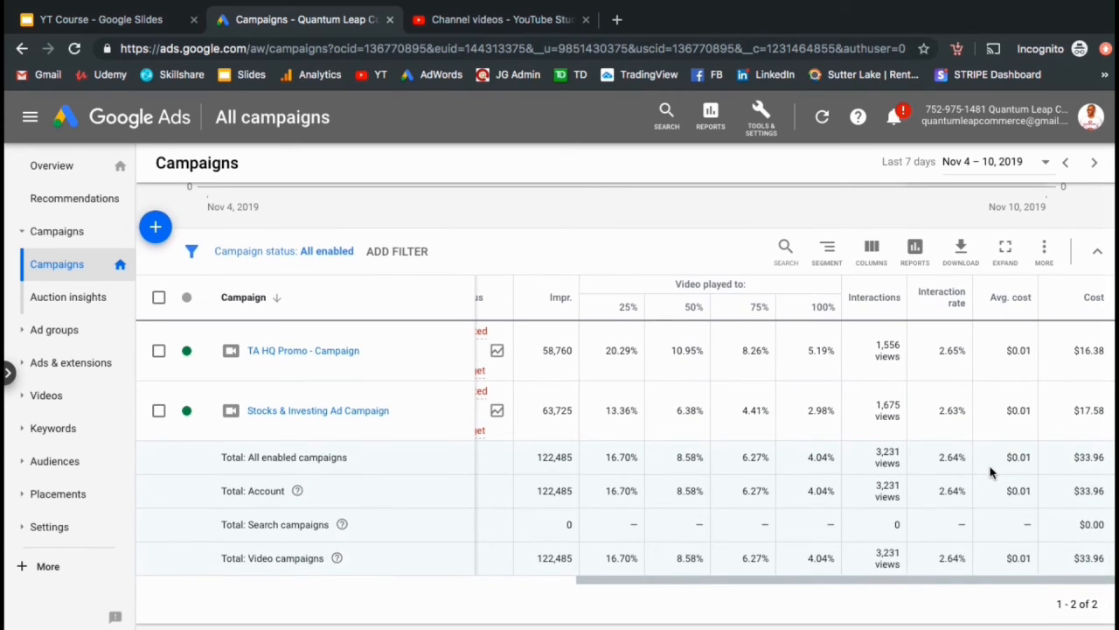
{"action": "mouse_move", "coordinate": [953, 469]}
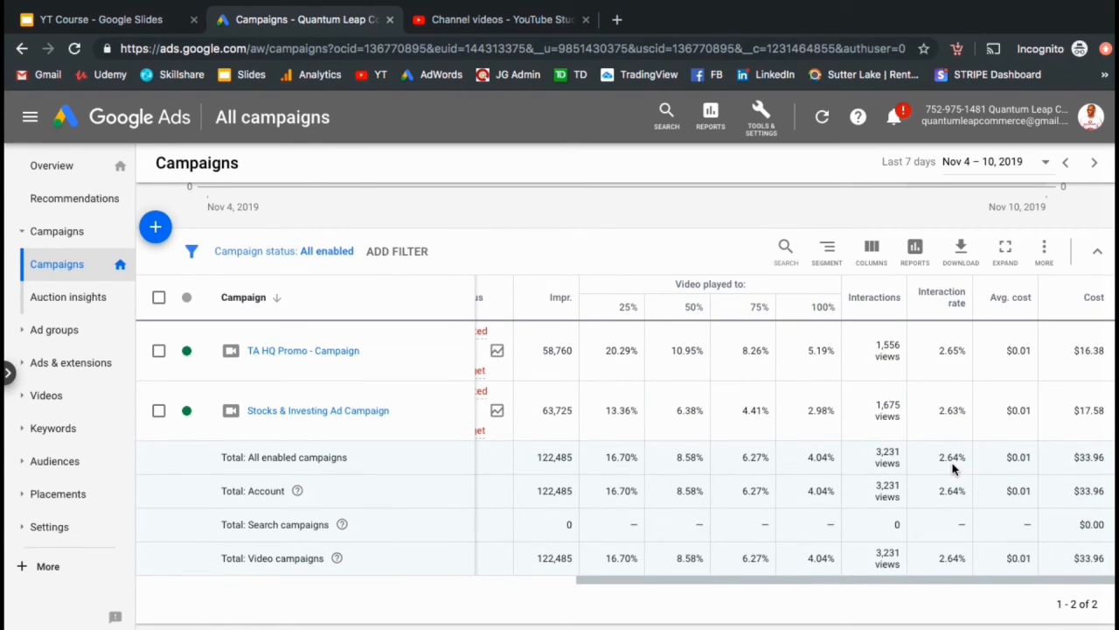
{"action": "mouse_move", "coordinate": [1018, 473]}
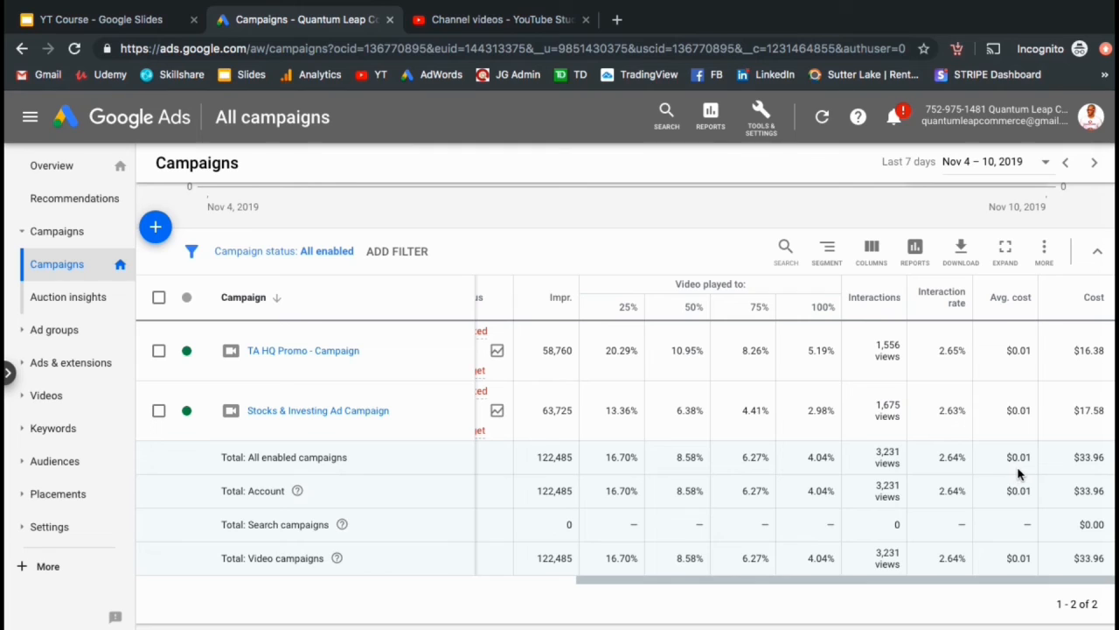
{"action": "mouse_move", "coordinate": [1040, 462]}
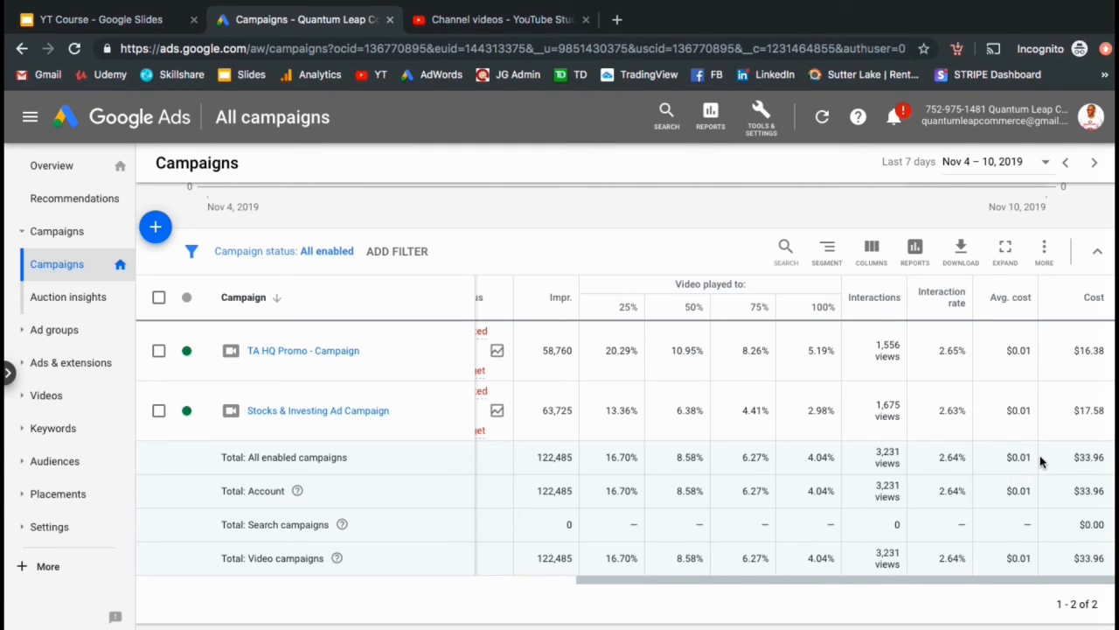
{"action": "mouse_move", "coordinate": [1074, 479]}
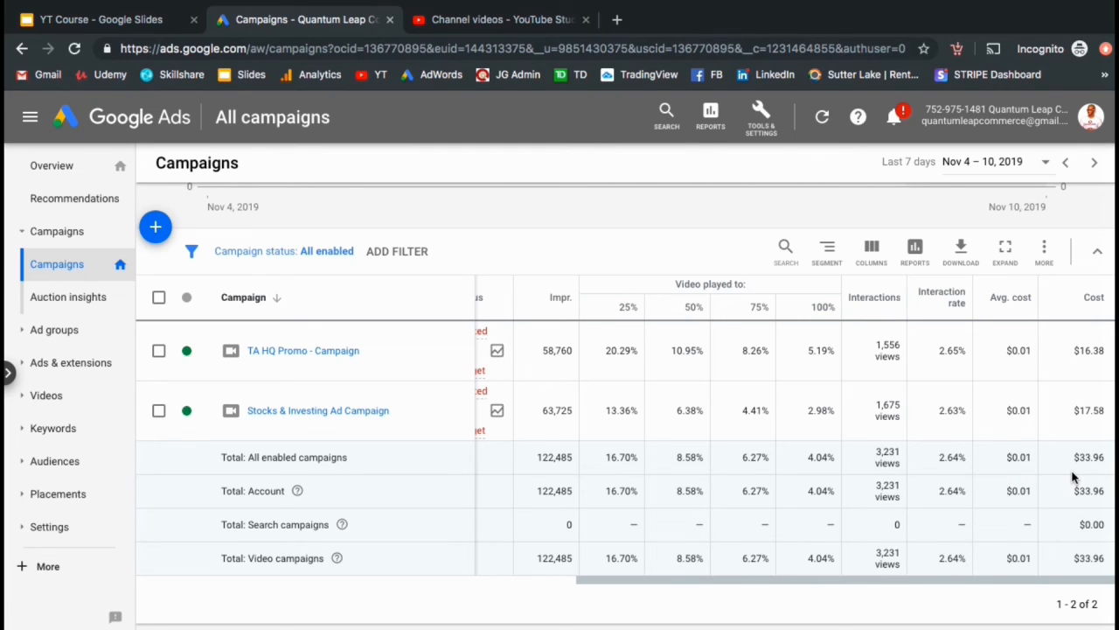
{"action": "mouse_move", "coordinate": [1105, 456]}
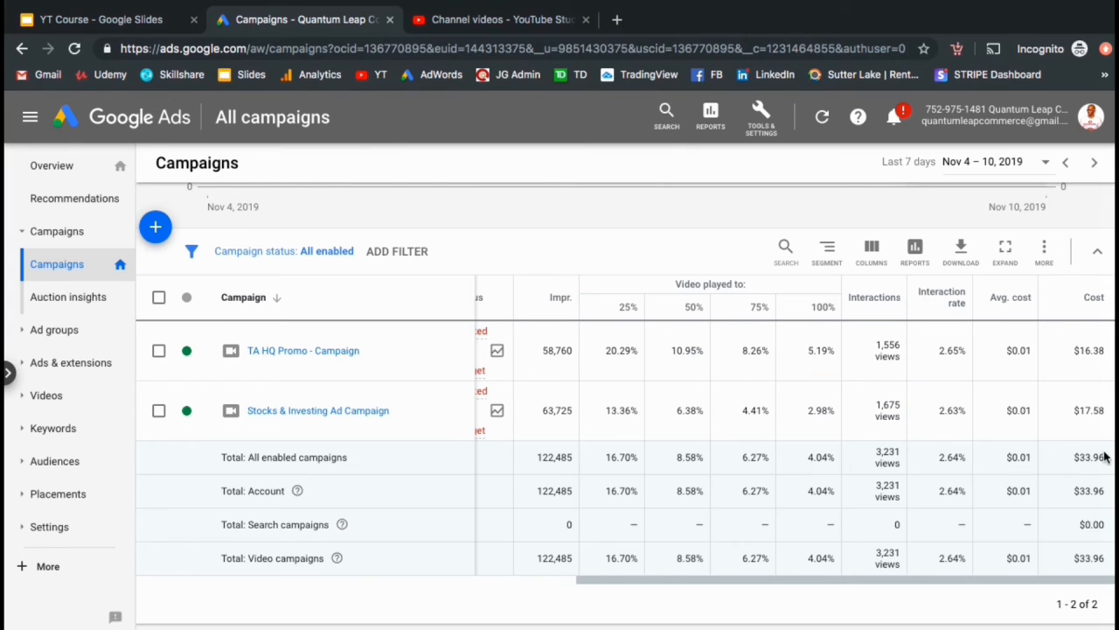
{"action": "mouse_move", "coordinate": [1059, 472]}
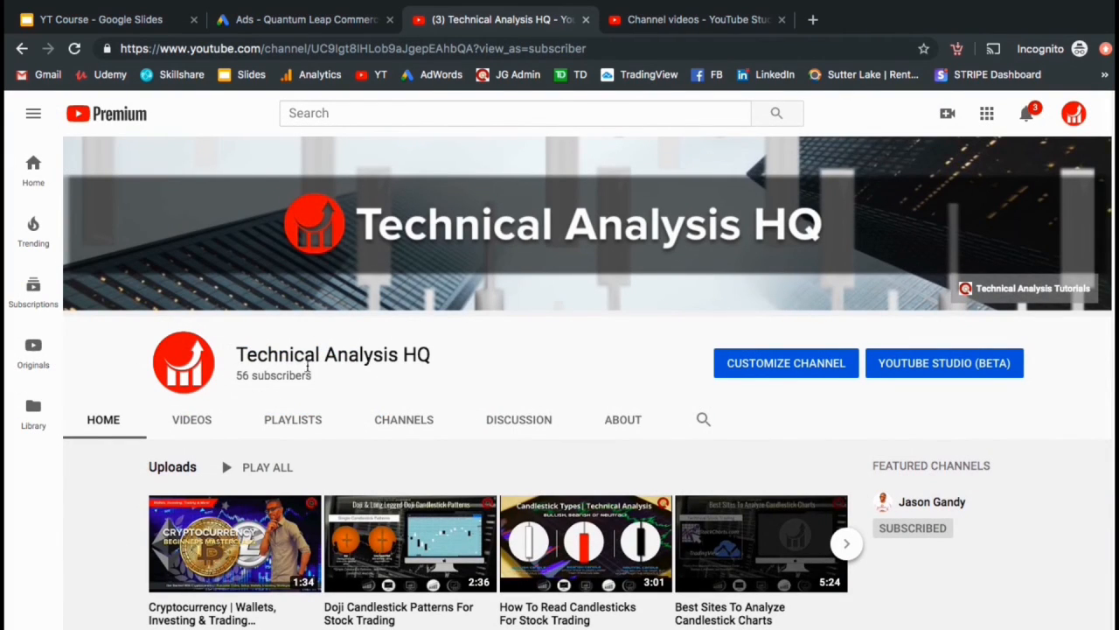
{"action": "mouse_move", "coordinate": [332, 386]}
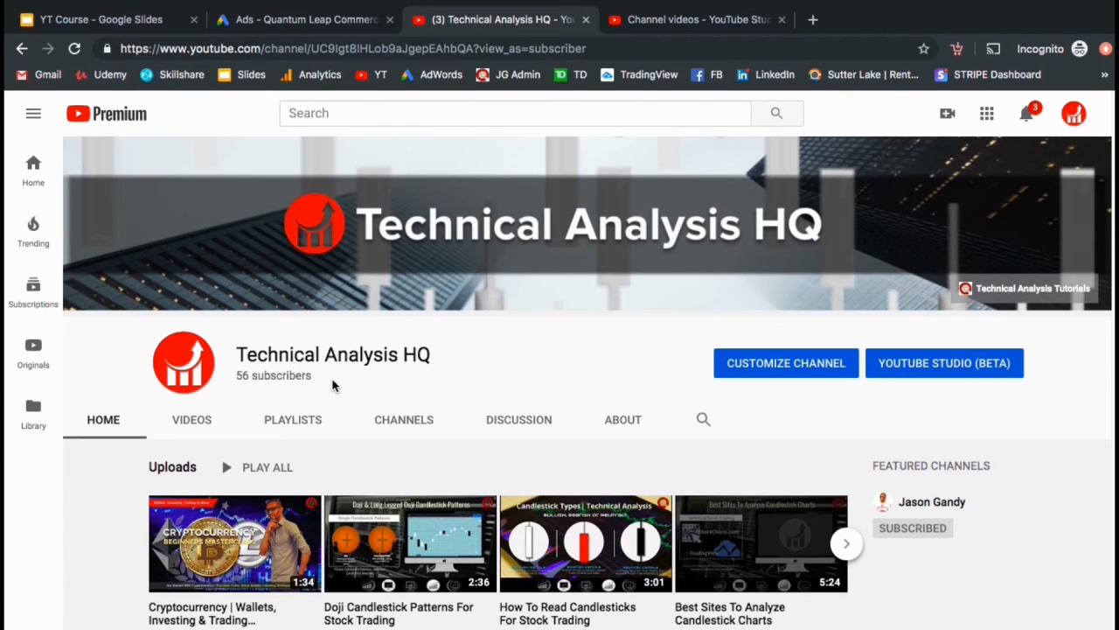
- View the About page stats: 56 subscribers, joined Sep 15, 2019, 5,346 views
{"action": "left_click", "coordinate": [622, 420]}
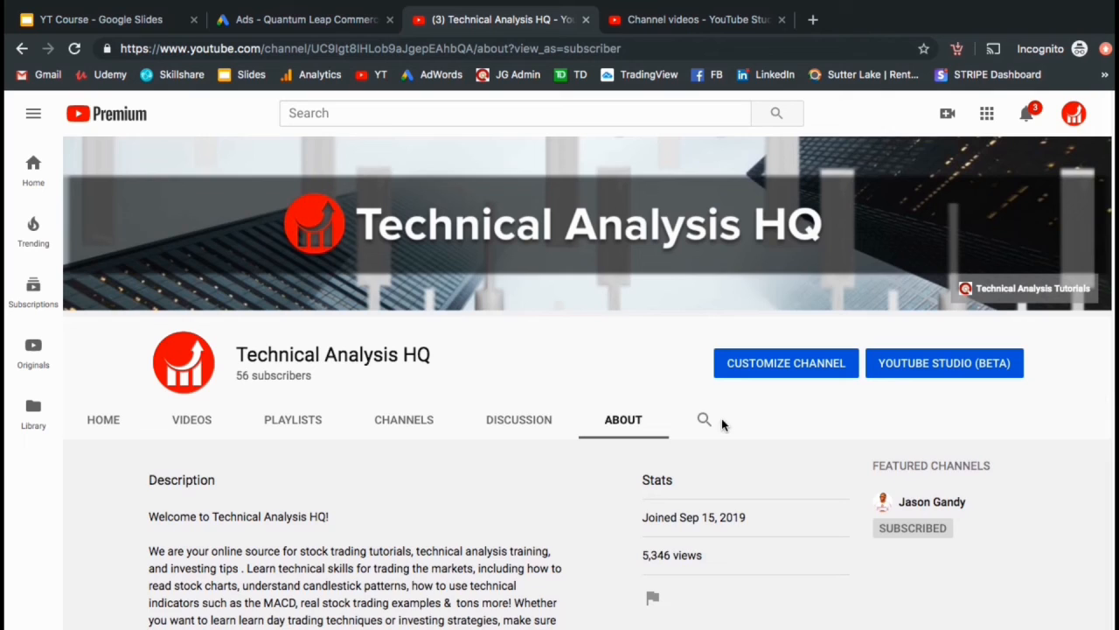
{"action": "scroll", "scroll_direction": "down", "scroll_amount": 3}
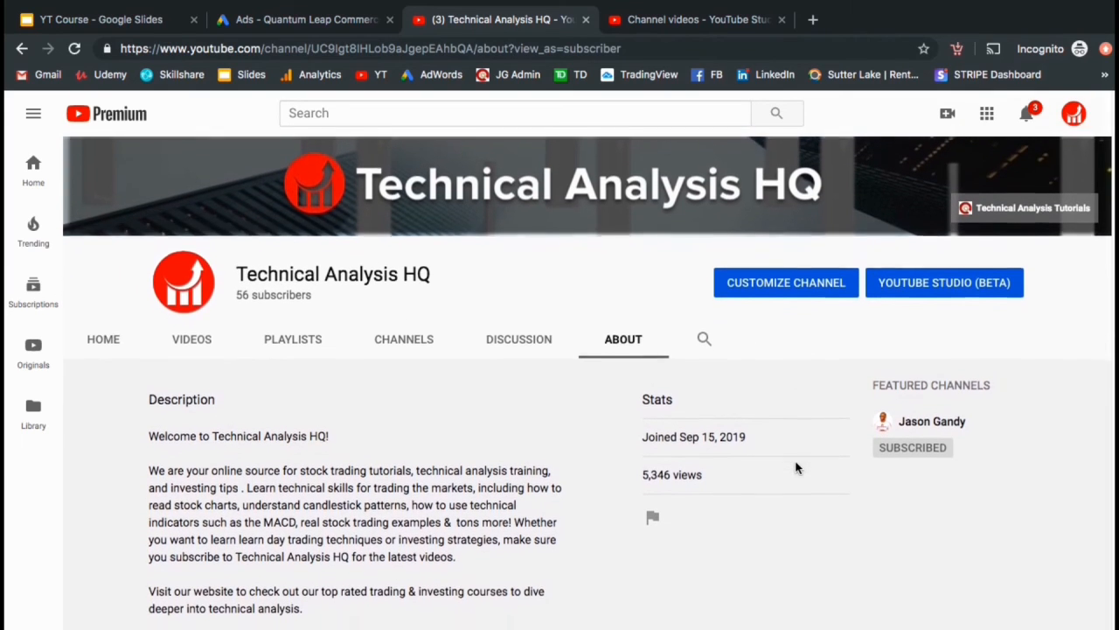
{"action": "scroll", "scroll_direction": "down", "scroll_amount": 3}
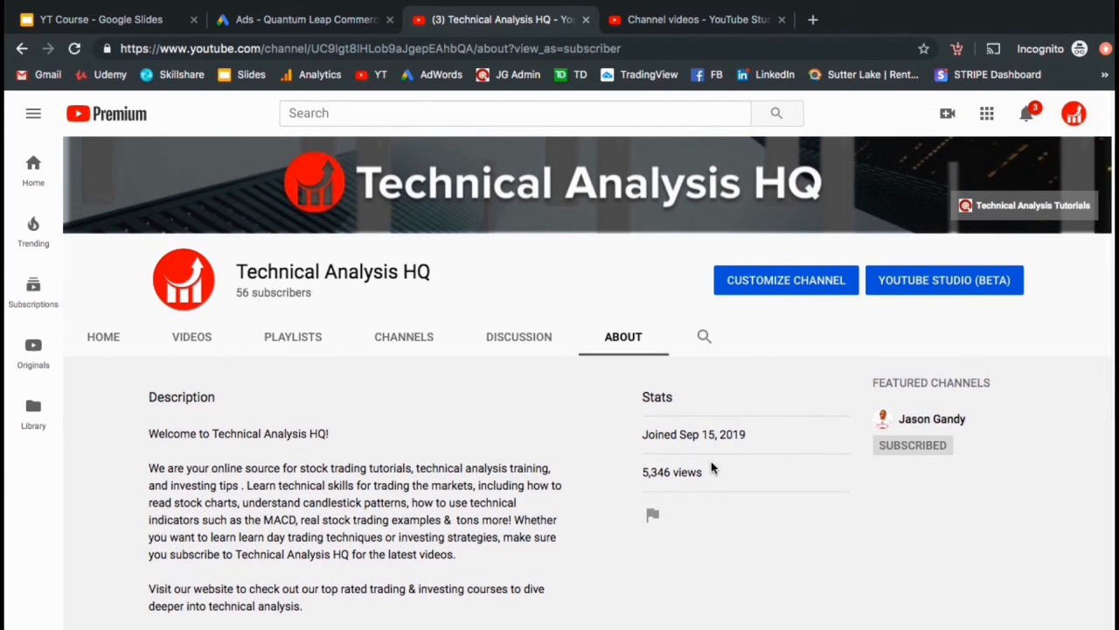
{"action": "mouse_move", "coordinate": [656, 495]}
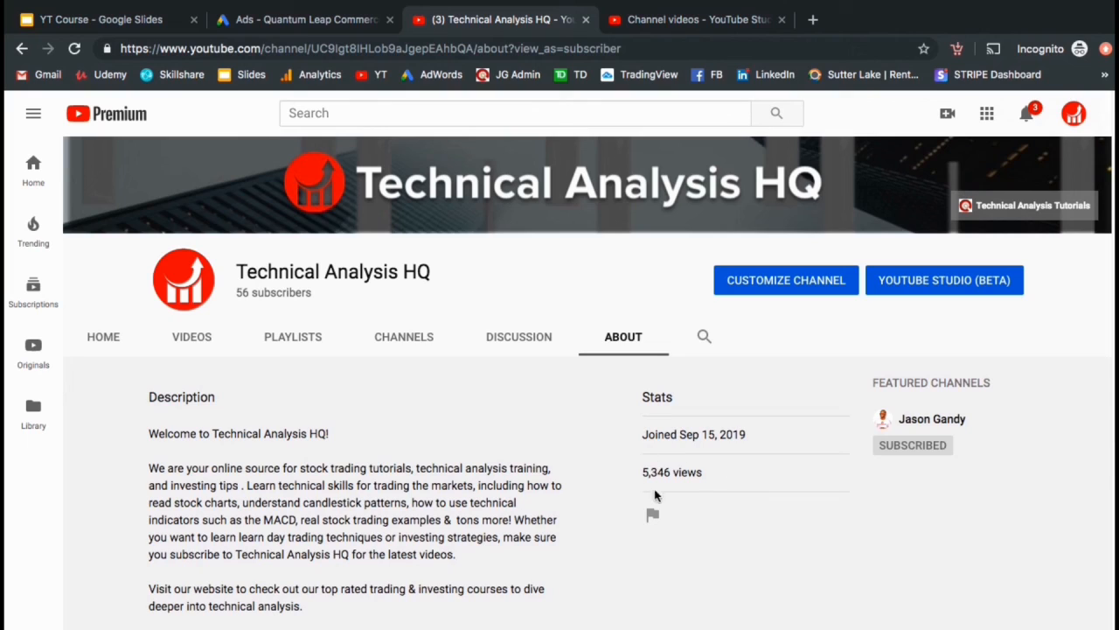
{"action": "mouse_move", "coordinate": [696, 491]}
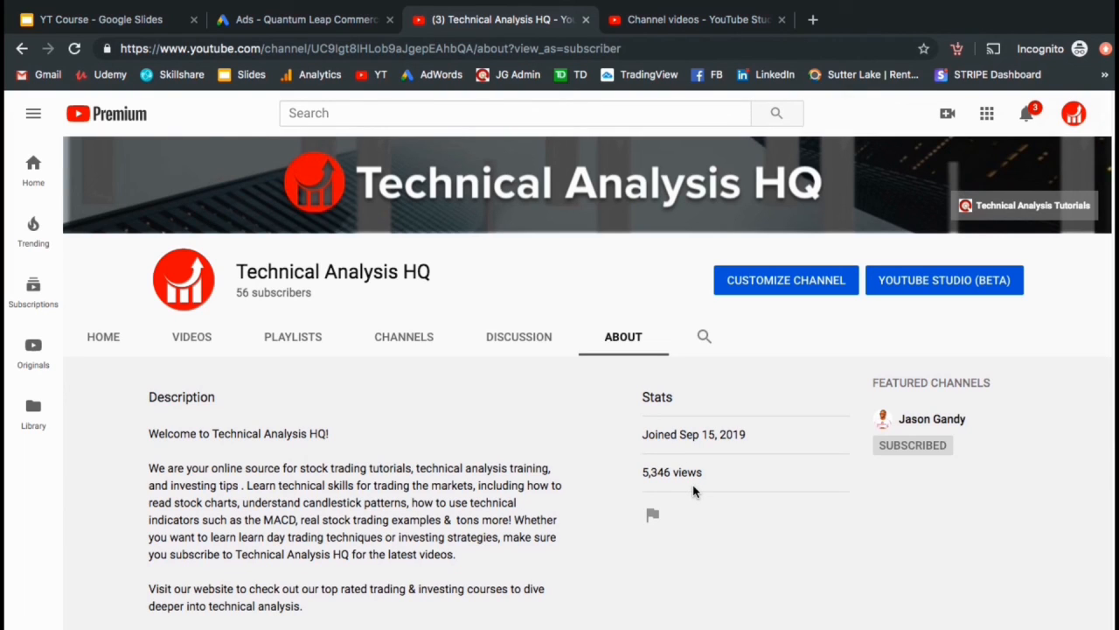
- Browse all uploads down to 'Welcome to Technical Analysis HQ!', reviewing each video's view count
{"action": "left_click", "coordinate": [192, 336]}
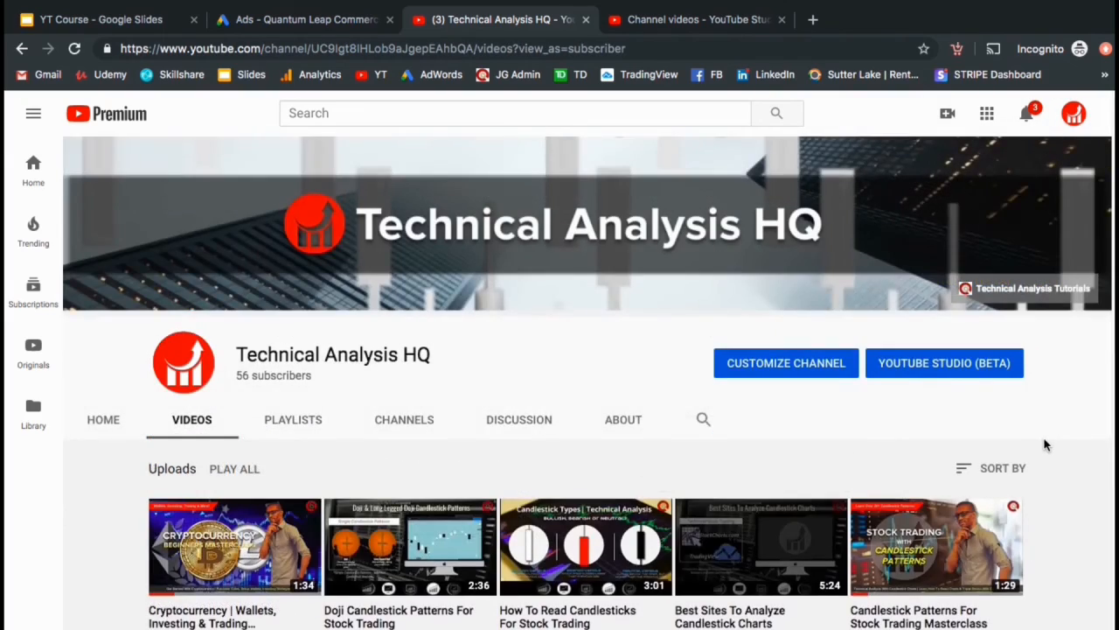
{"action": "scroll", "scroll_direction": "down", "scroll_amount": 3}
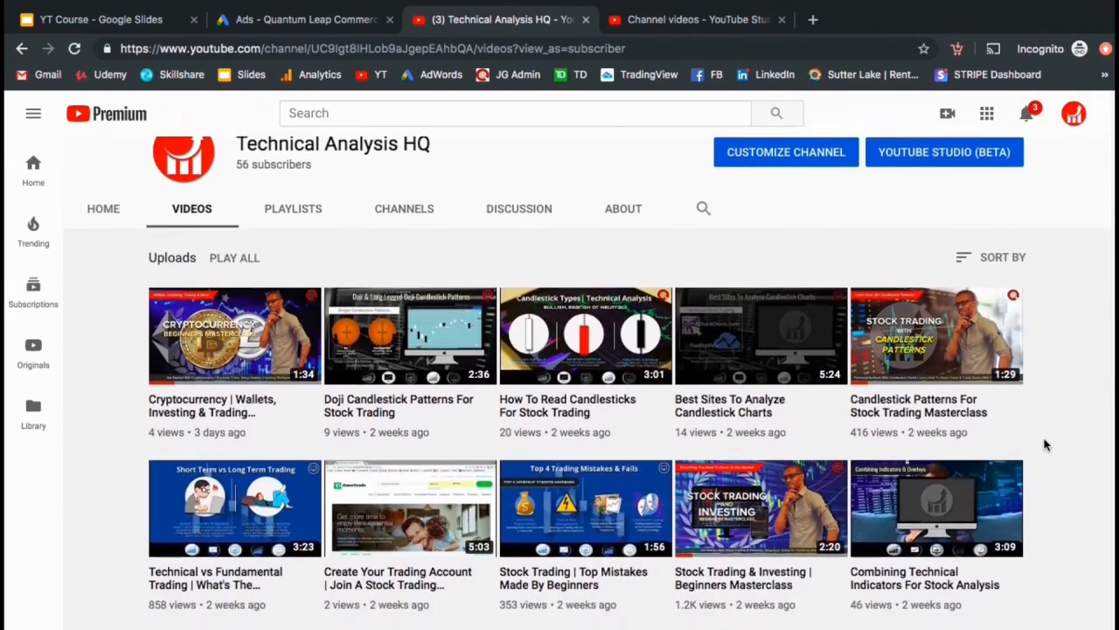
{"action": "scroll", "scroll_direction": "down", "scroll_amount": 3}
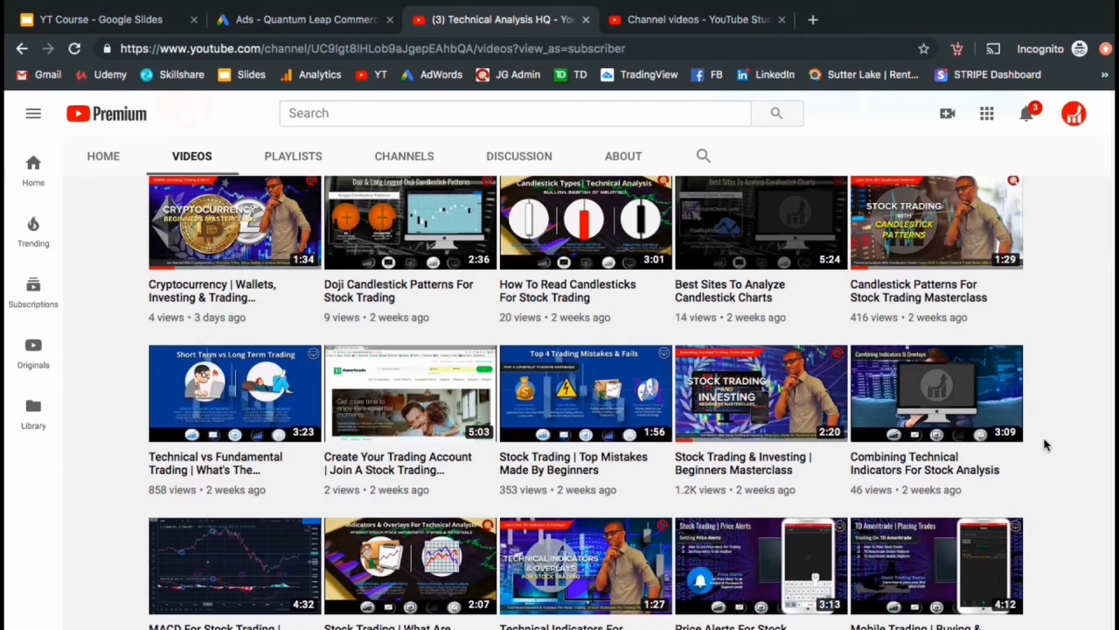
{"action": "scroll", "scroll_direction": "down", "scroll_amount": 3}
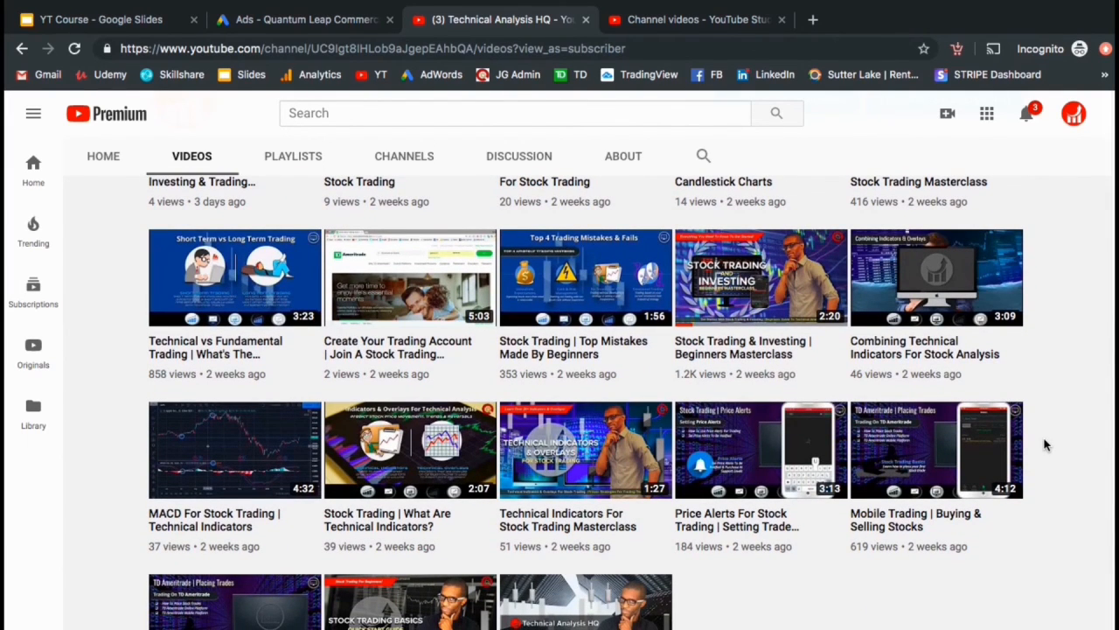
{"action": "scroll", "scroll_direction": "down", "scroll_amount": 3}
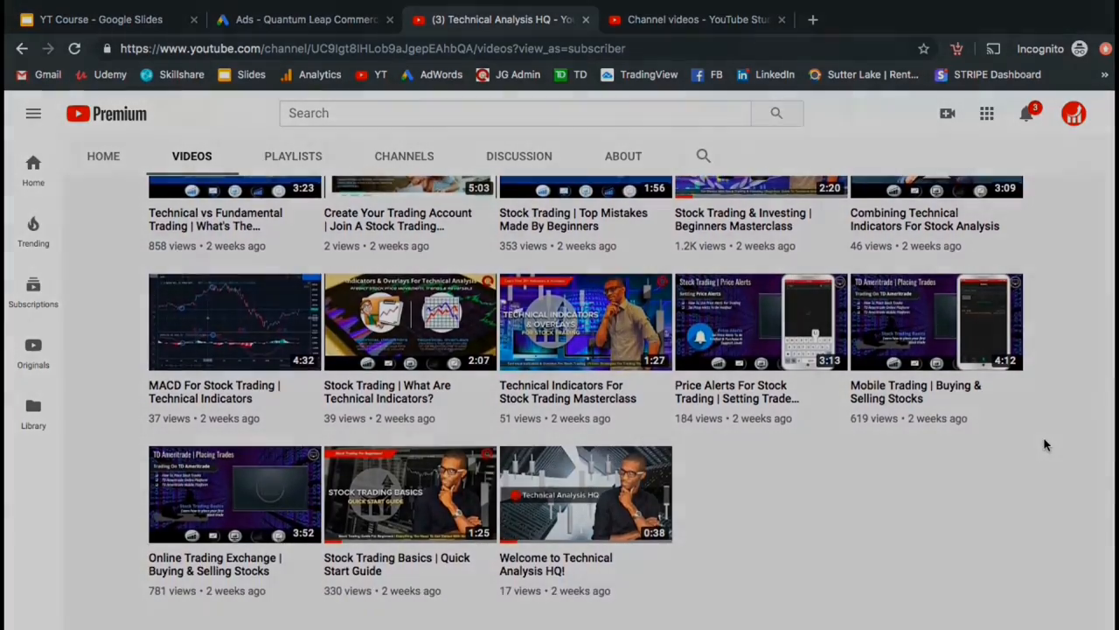